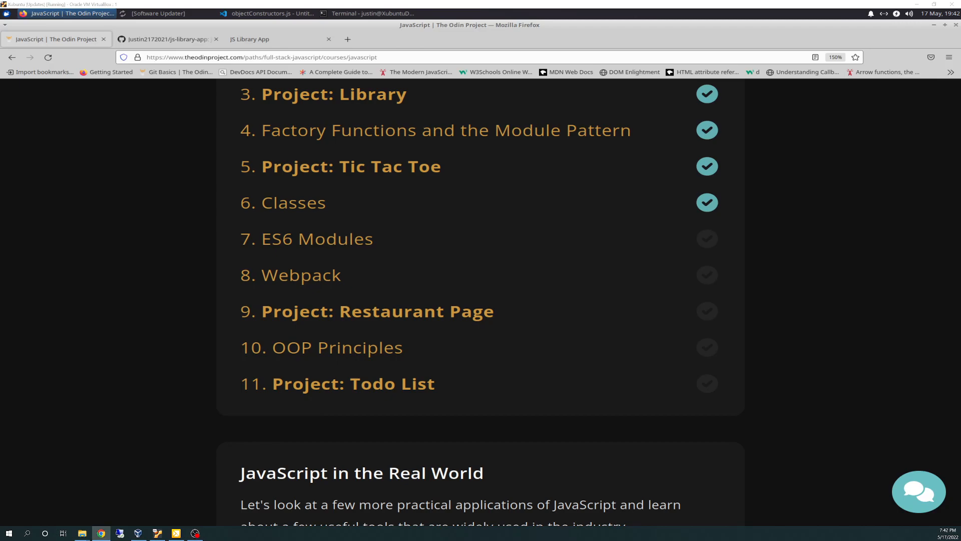
pyautogui.moveTo(282, 203)
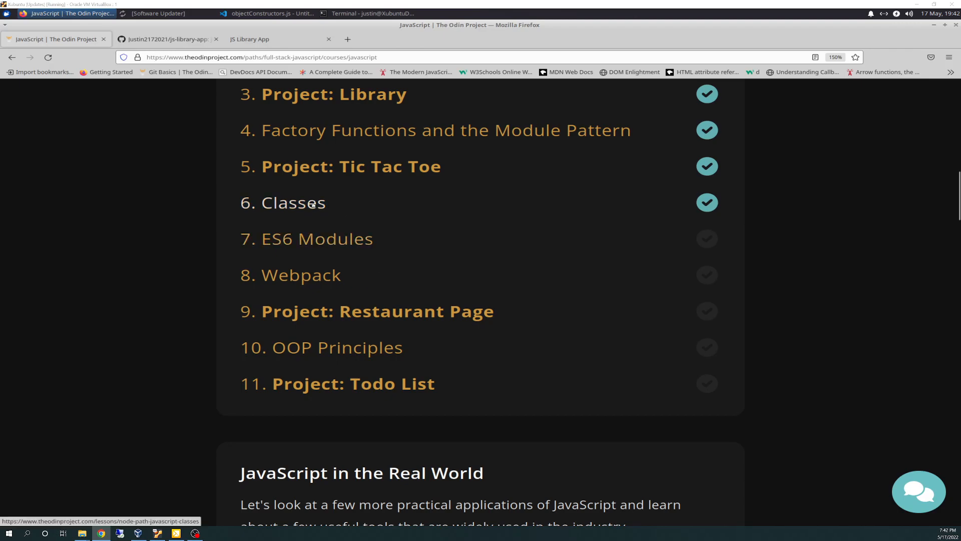
pyautogui.moveTo(341, 208)
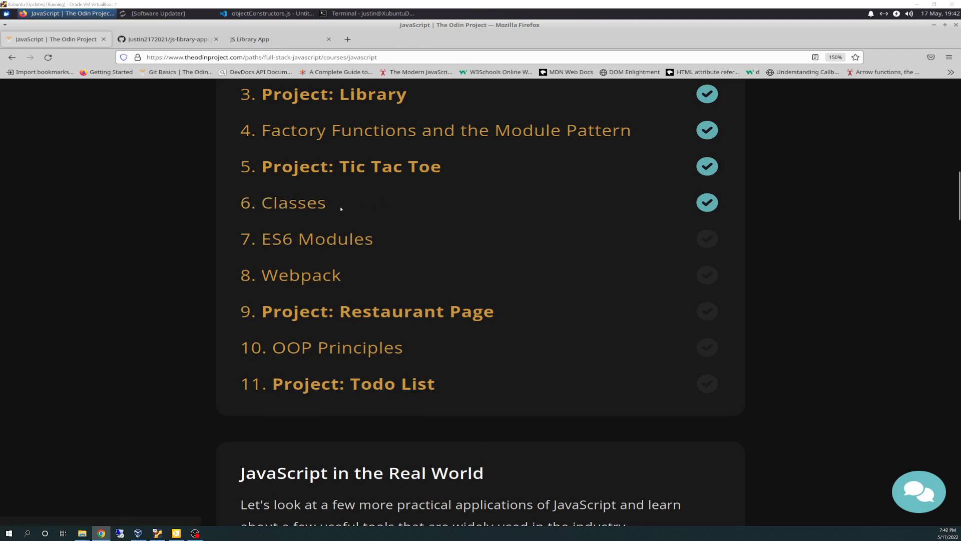
pyautogui.moveTo(294, 202)
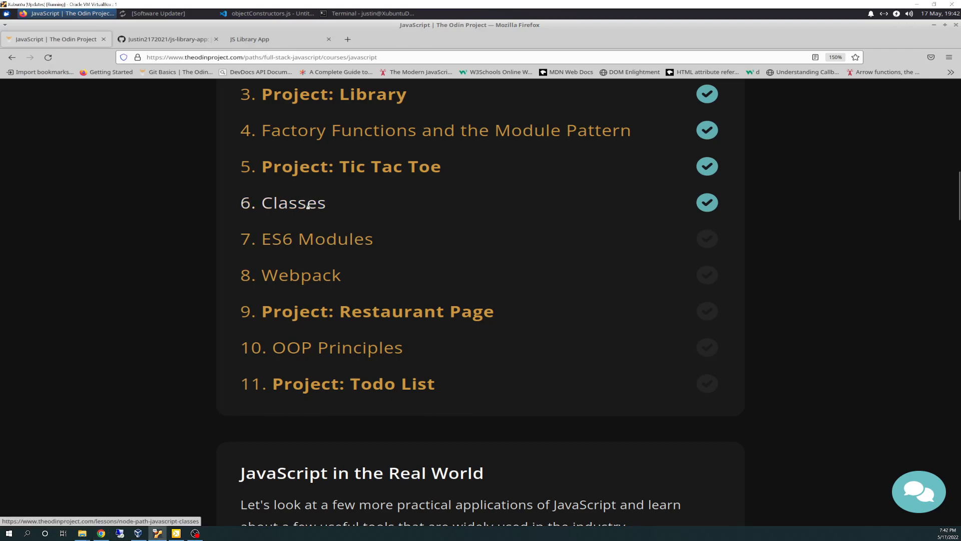
# Open the Classes lesson and read down through Introduction and Learning Outcomes to its Assignment reading list.
pyautogui.click(293, 202)
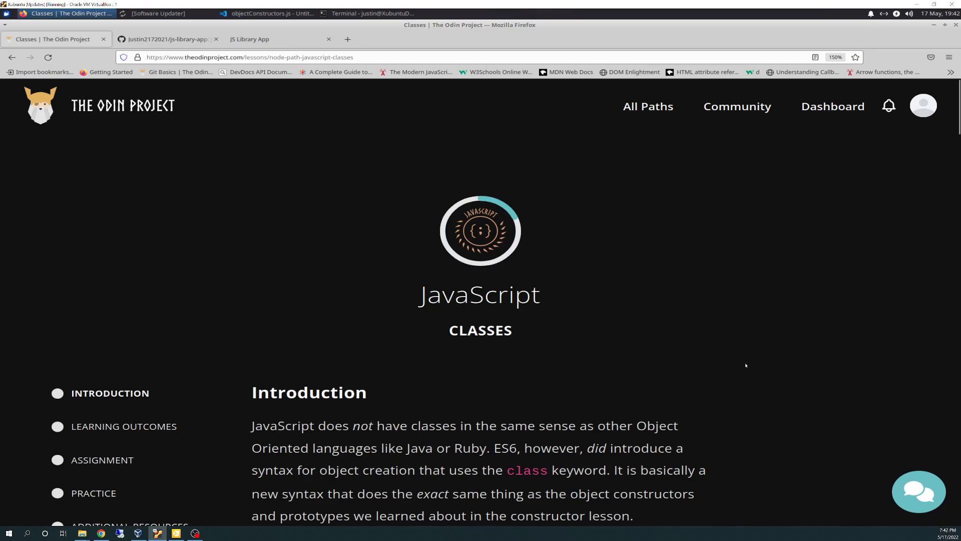
pyautogui.scroll(-3)
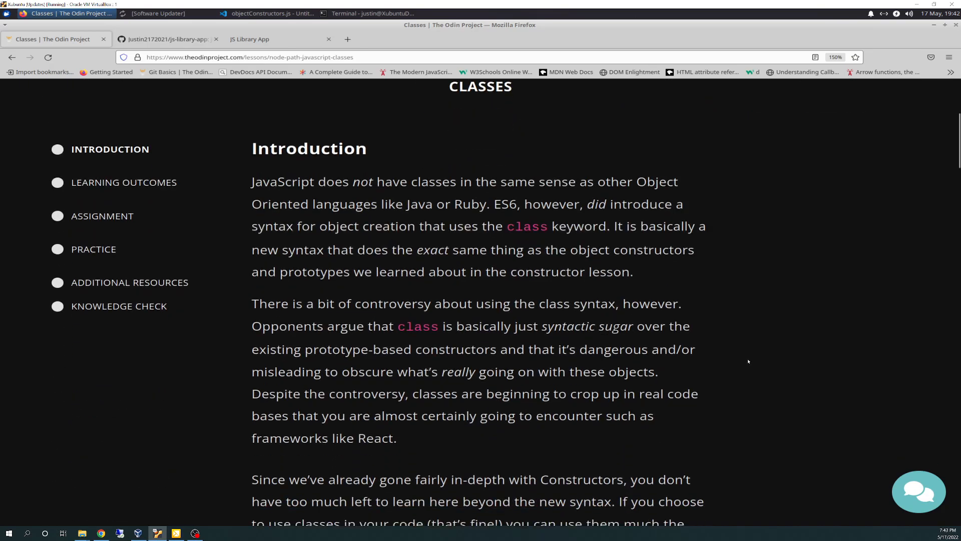
pyautogui.scroll(-3)
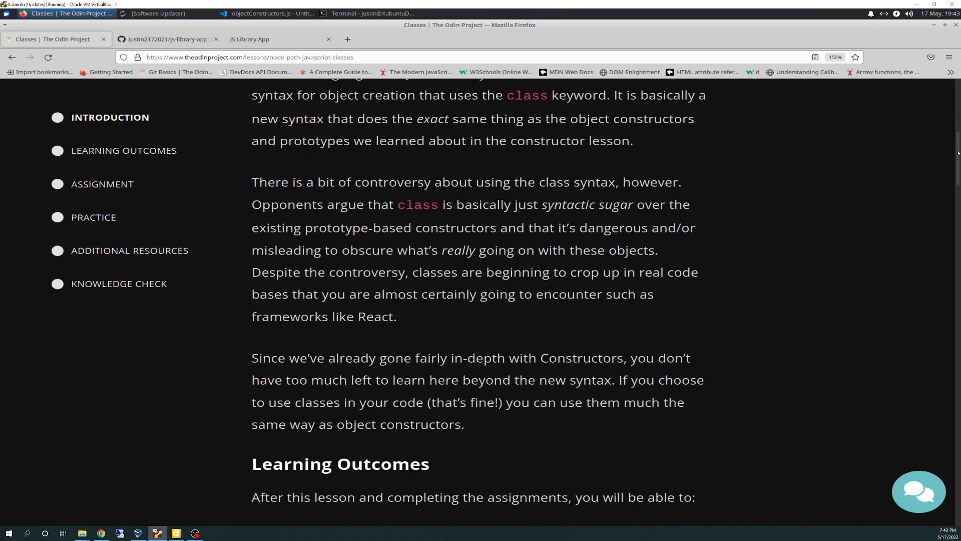
pyautogui.scroll(-3)
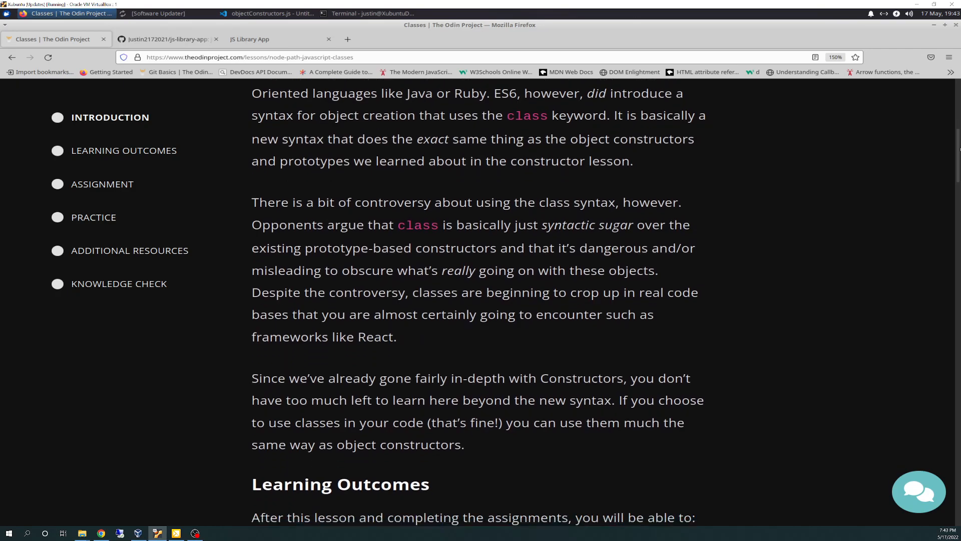
pyautogui.scroll(-3)
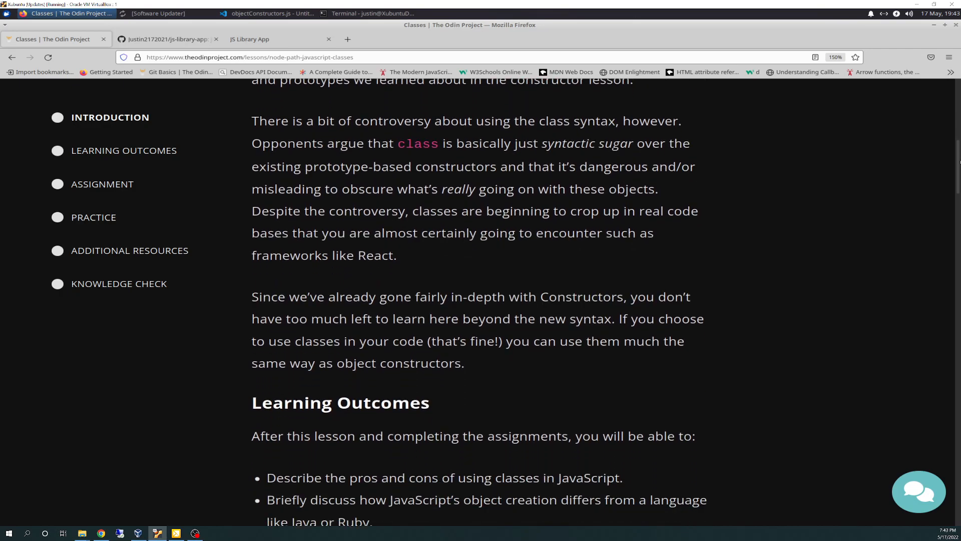
pyautogui.scroll(-3)
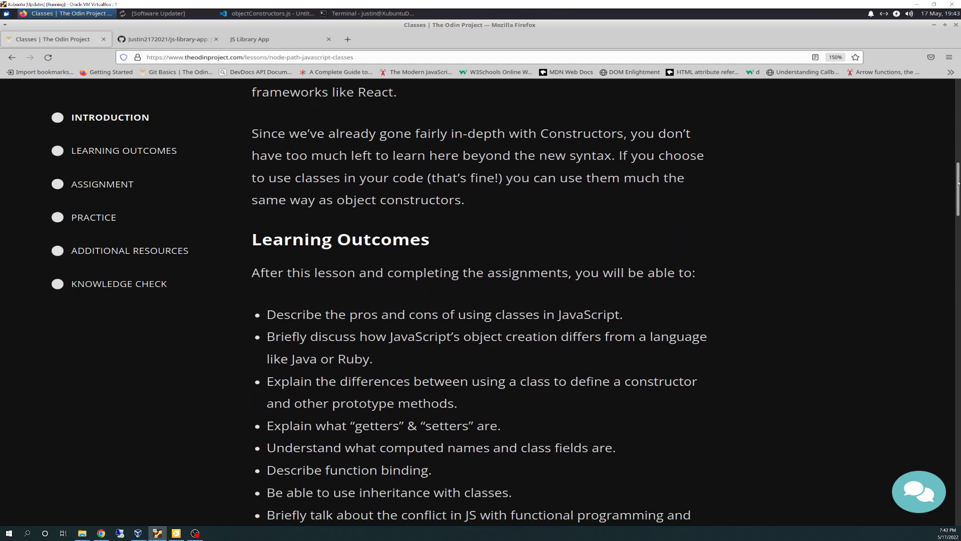
pyautogui.scroll(-3)
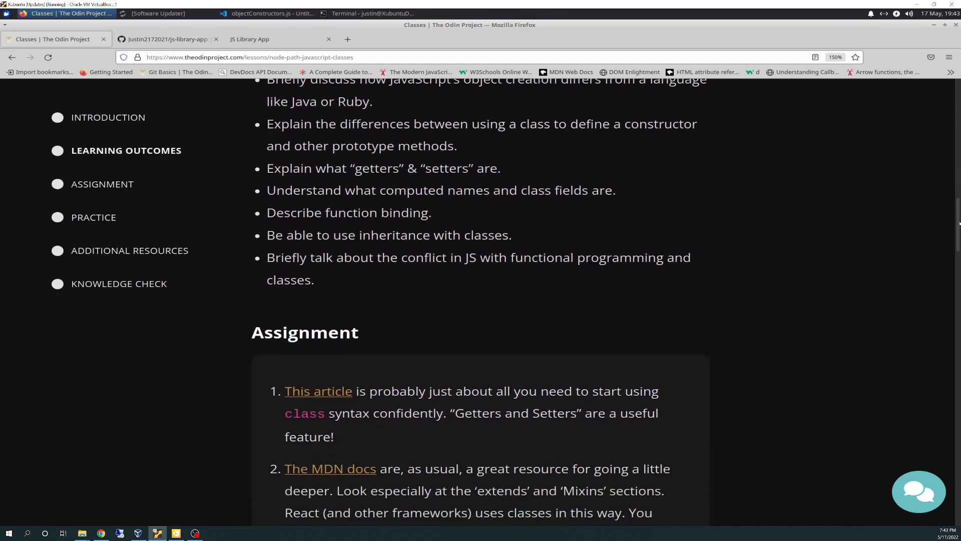
pyautogui.scroll(-3)
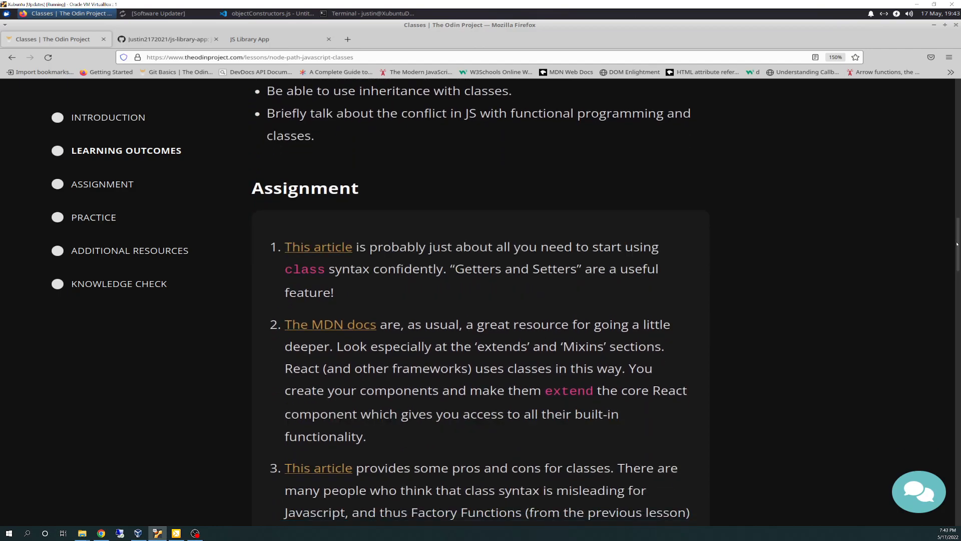
pyautogui.scroll(-3)
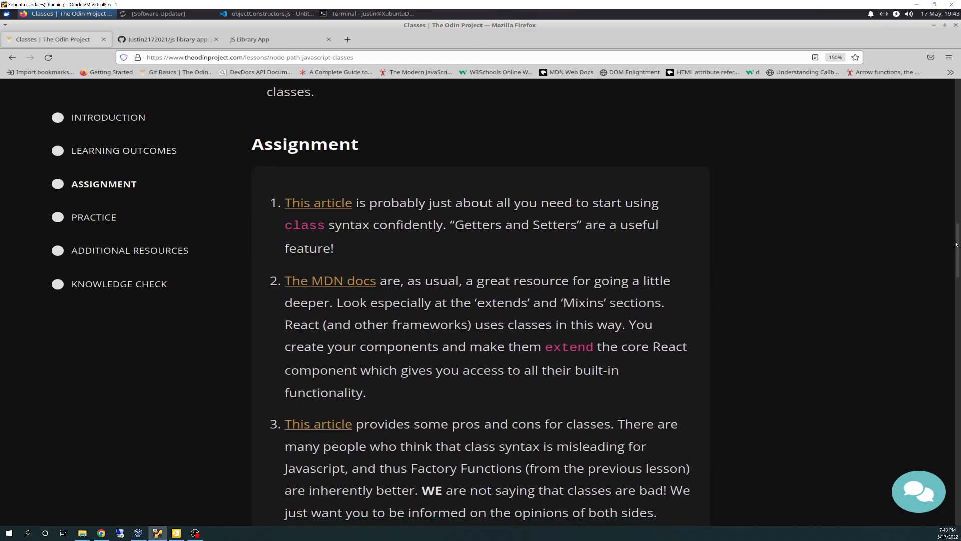
pyautogui.scroll(-3)
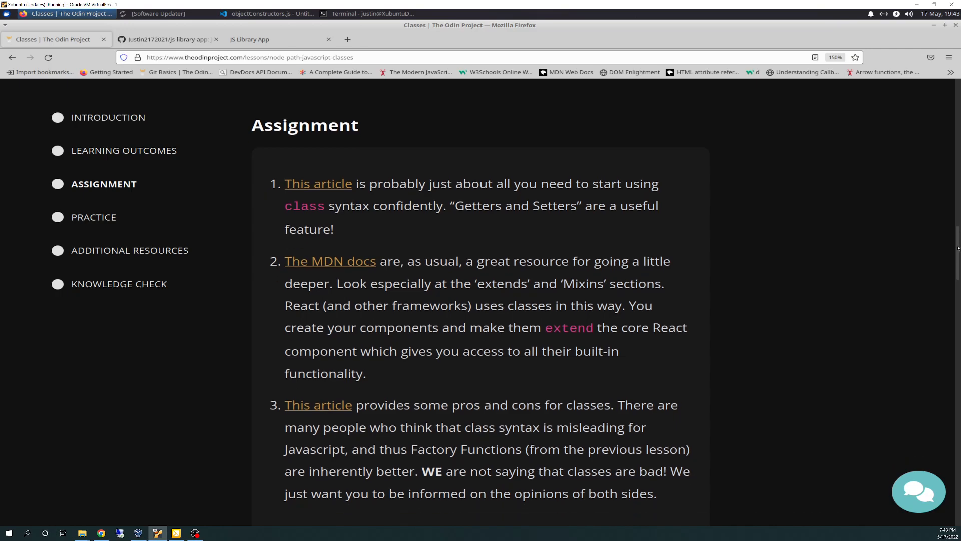
pyautogui.scroll(-3)
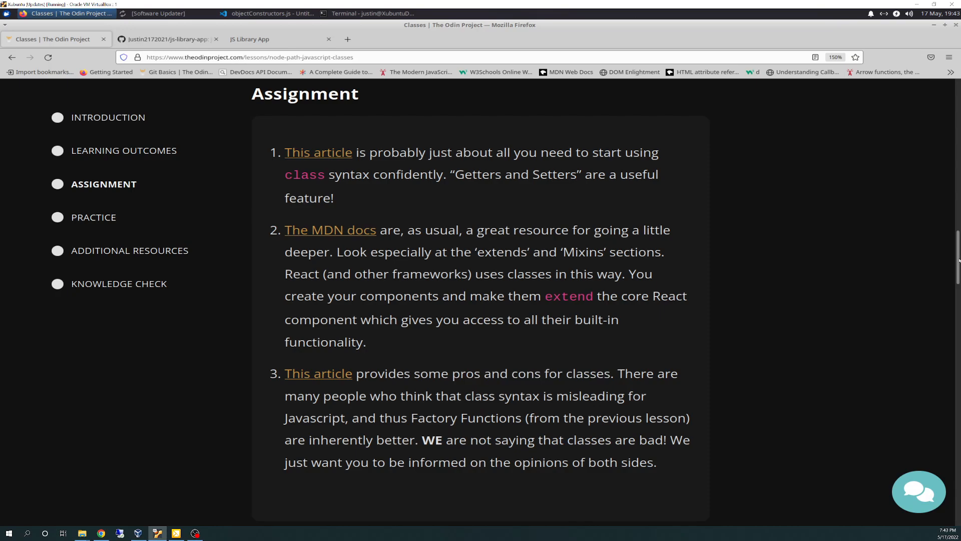
# Reach the Knowledge Check questions and bring up link options for the first question.
pyautogui.scroll(-3)
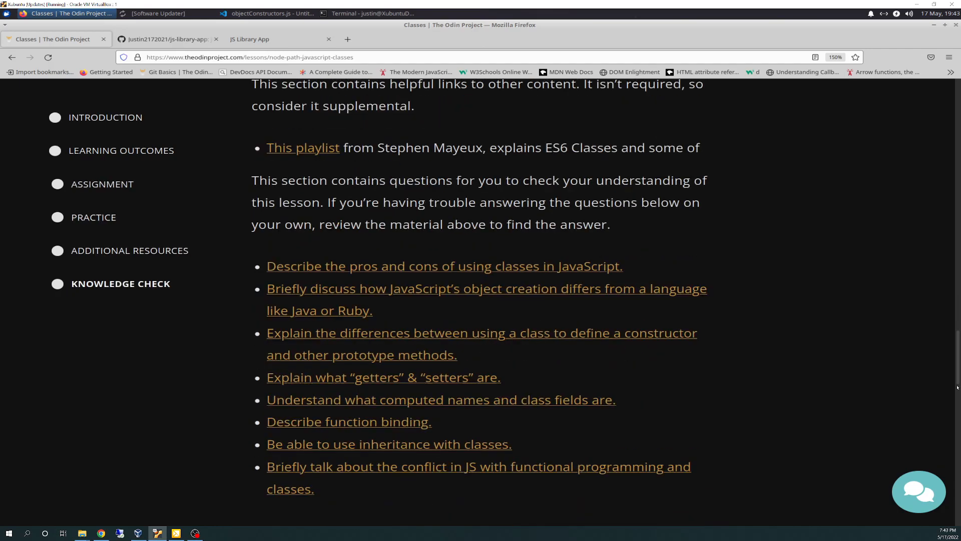
pyautogui.scroll(-3)
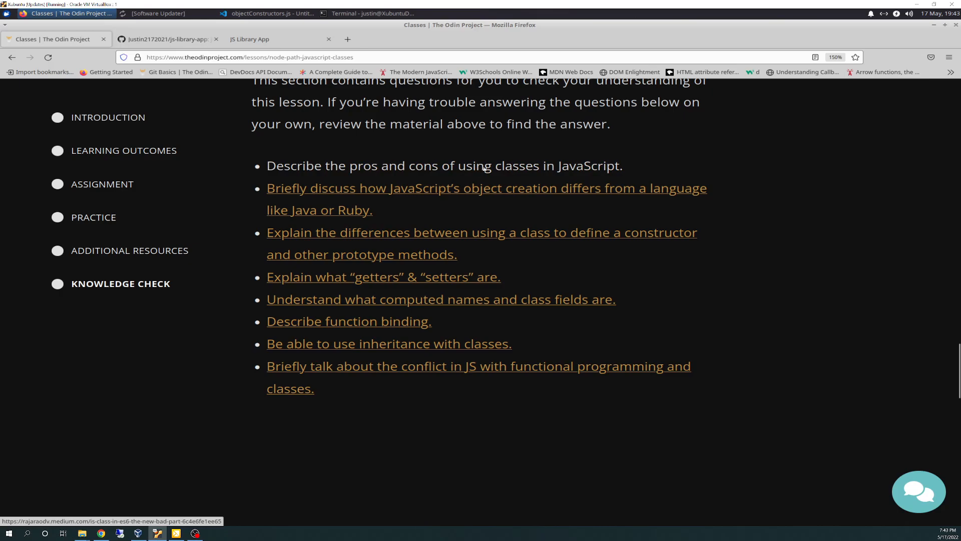
pyautogui.rightClick(445, 165)
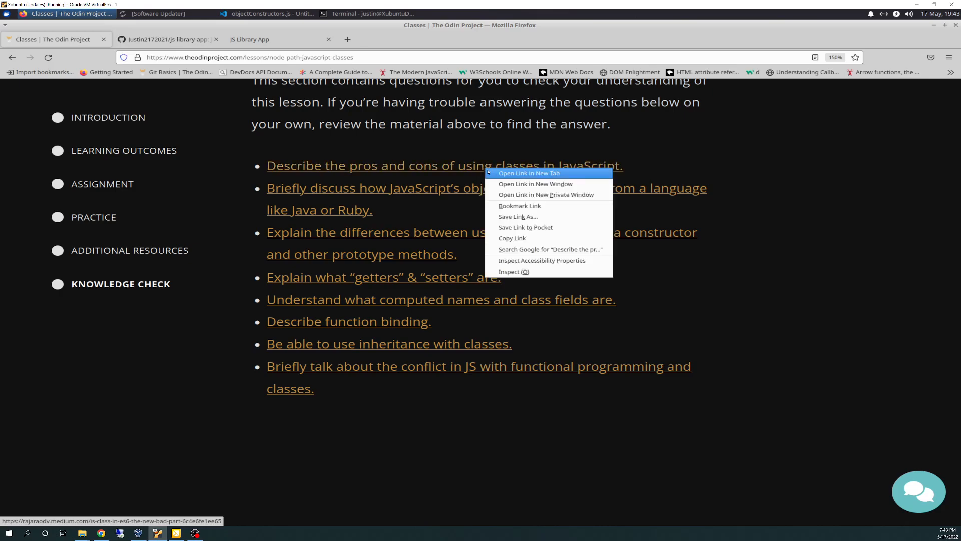
# Open the Medium article 'Is Class in ES6 the New Bad Part?' in a new tab and read into its arguments.
pyautogui.click(529, 174)
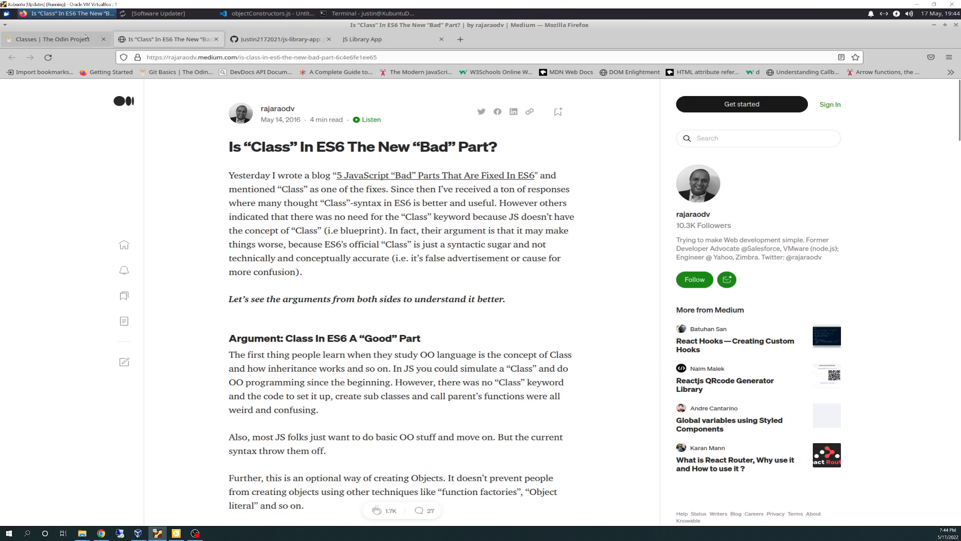
pyautogui.click(269, 13)
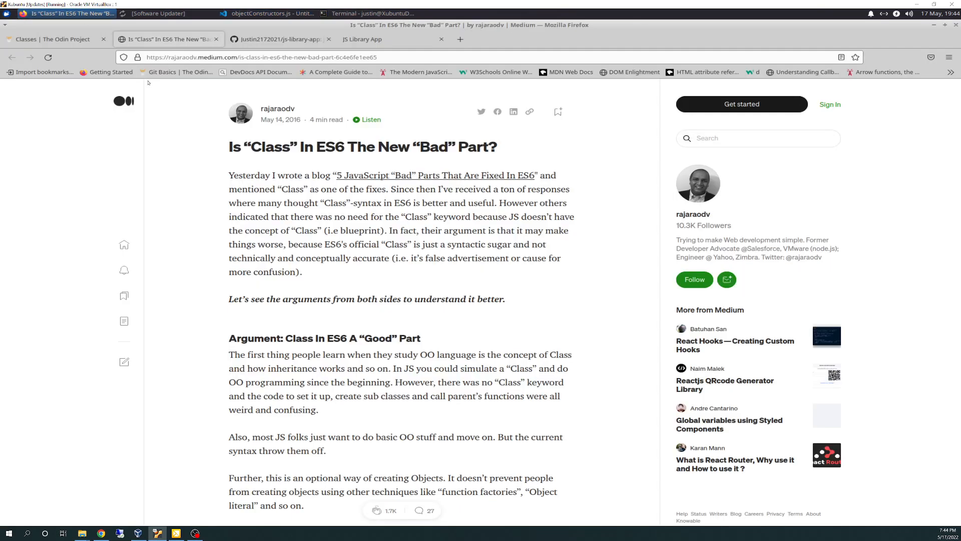
pyautogui.click(52, 39)
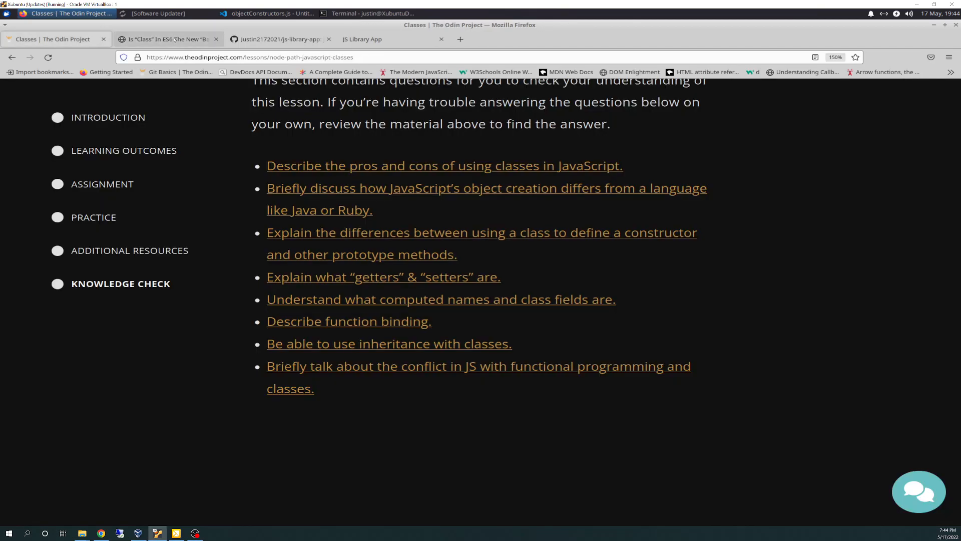
pyautogui.click(166, 39)
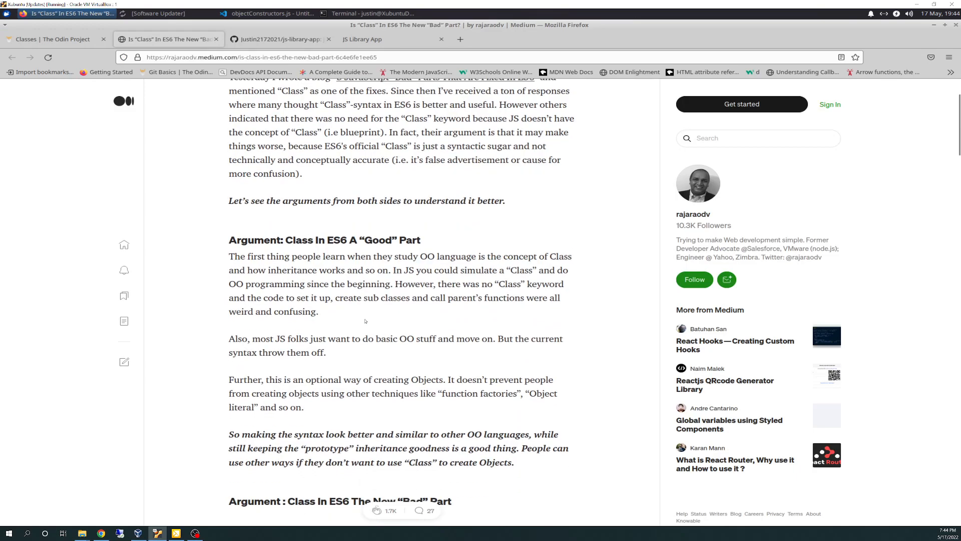
pyautogui.scroll(-3)
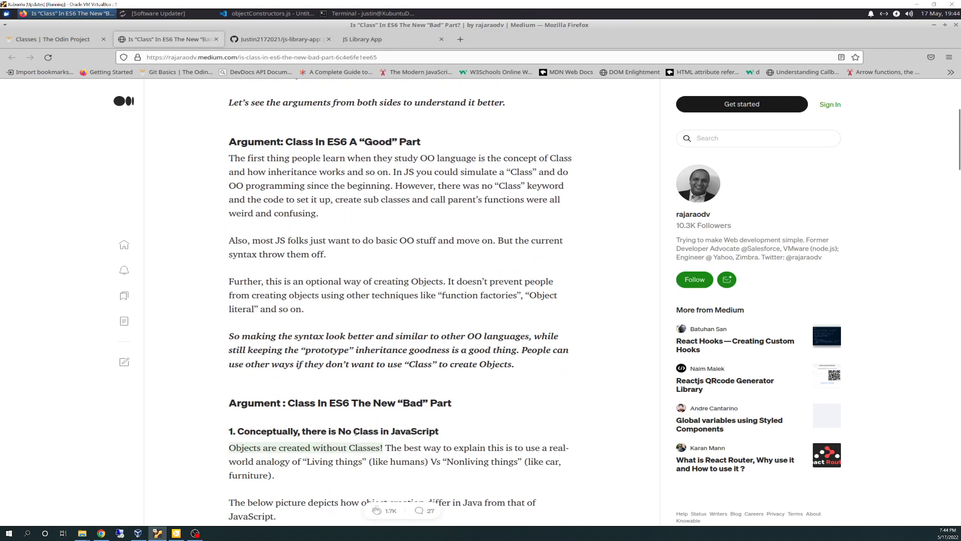
pyautogui.scroll(-3)
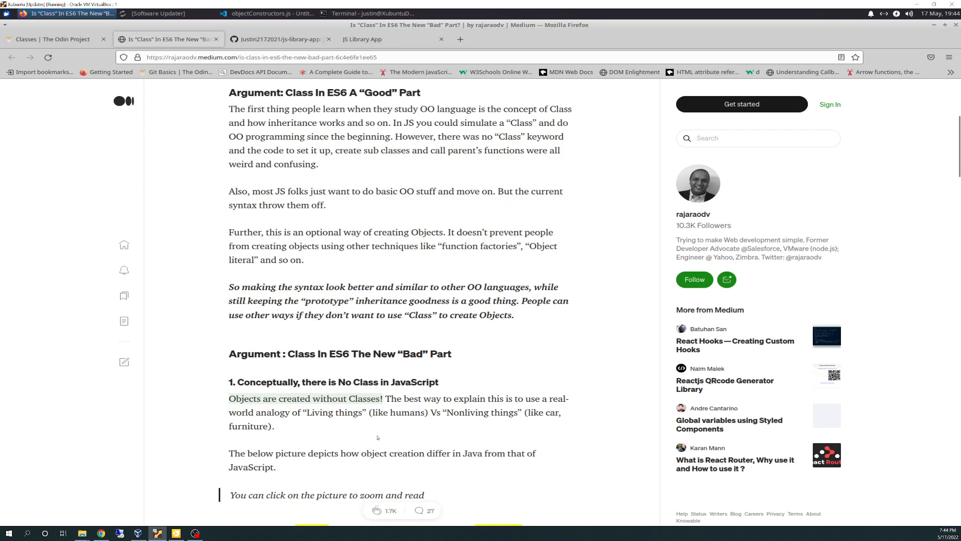
pyautogui.moveTo(371, 438)
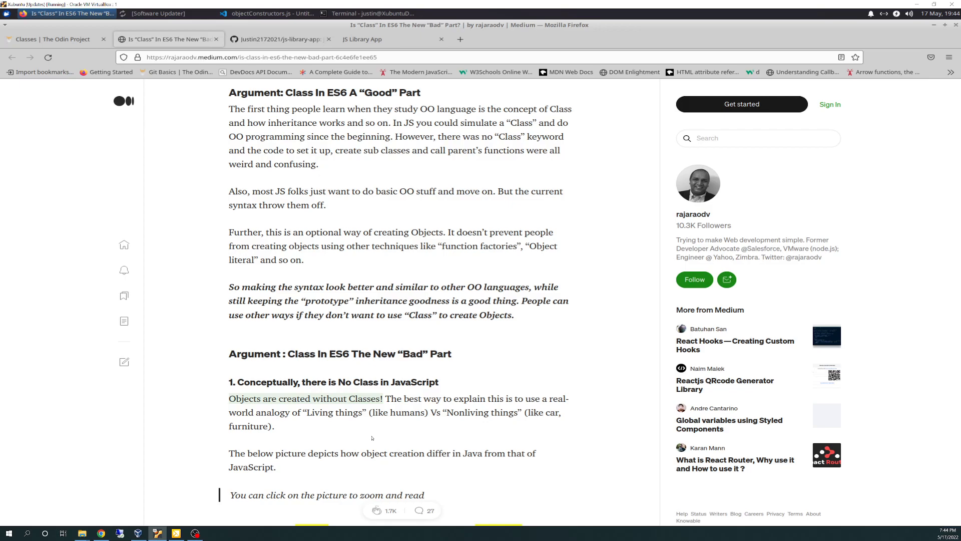
pyautogui.moveTo(380, 420)
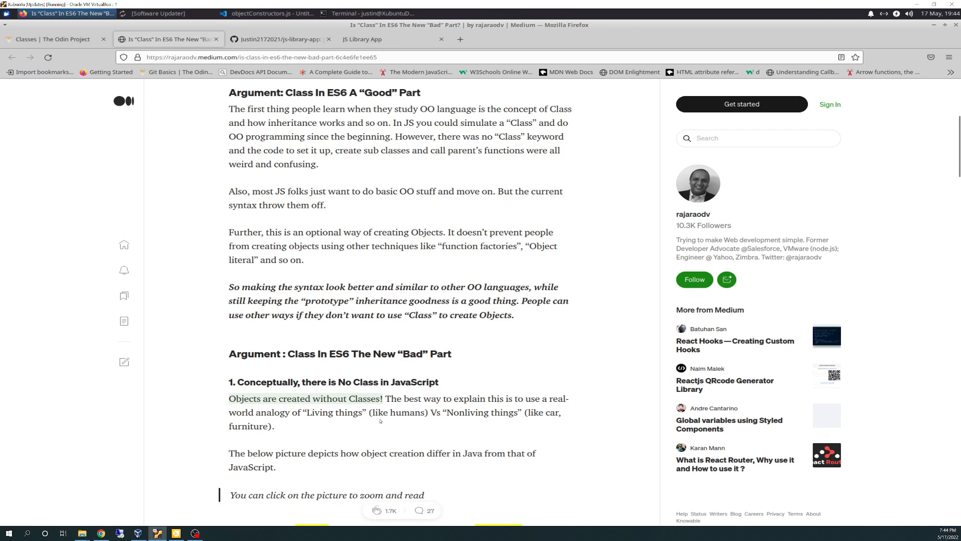
pyautogui.moveTo(378, 407)
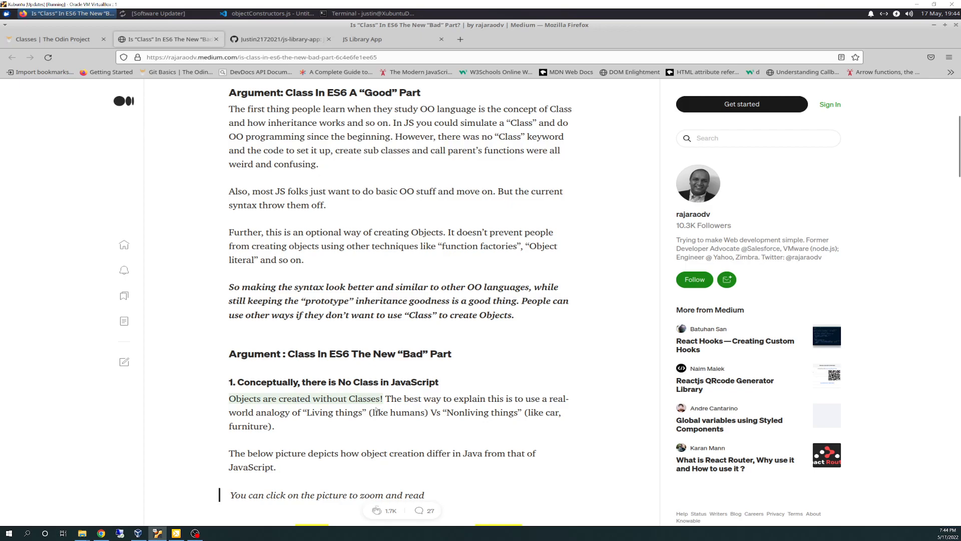
pyautogui.moveTo(385, 422)
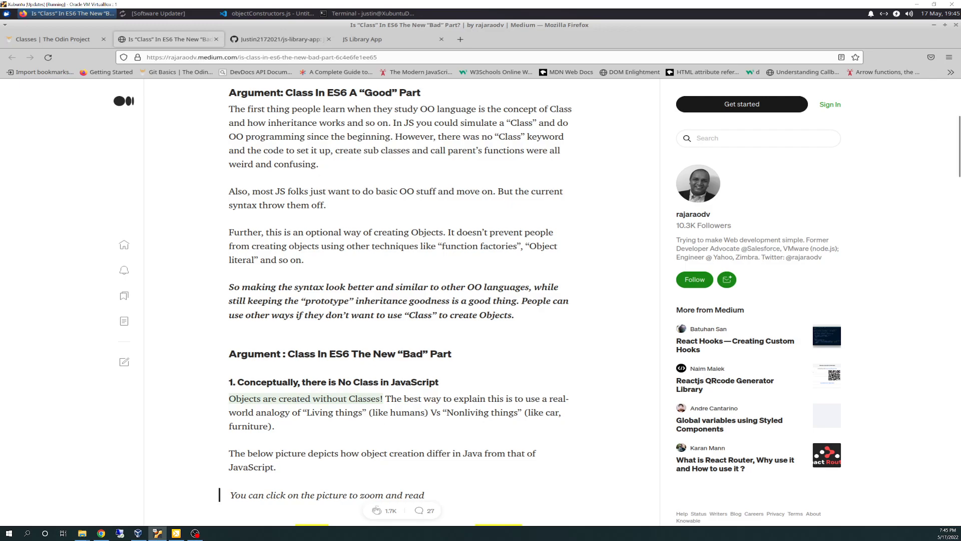
pyautogui.scroll(-3)
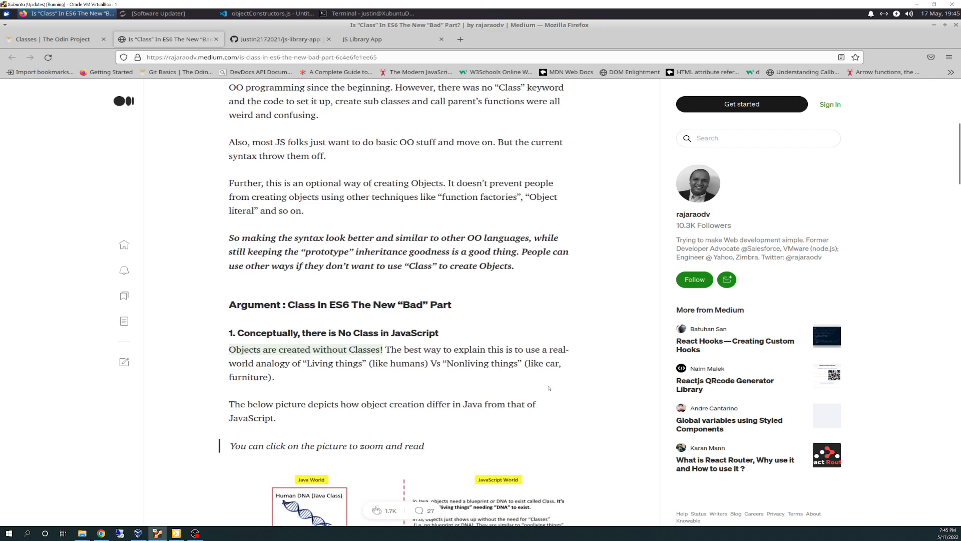
pyautogui.scroll(-3)
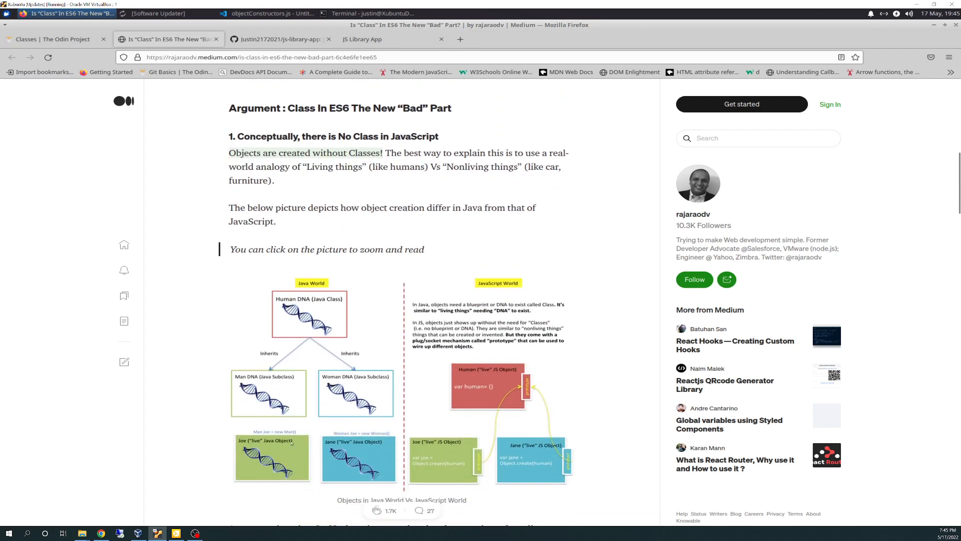
pyautogui.moveTo(278, 337)
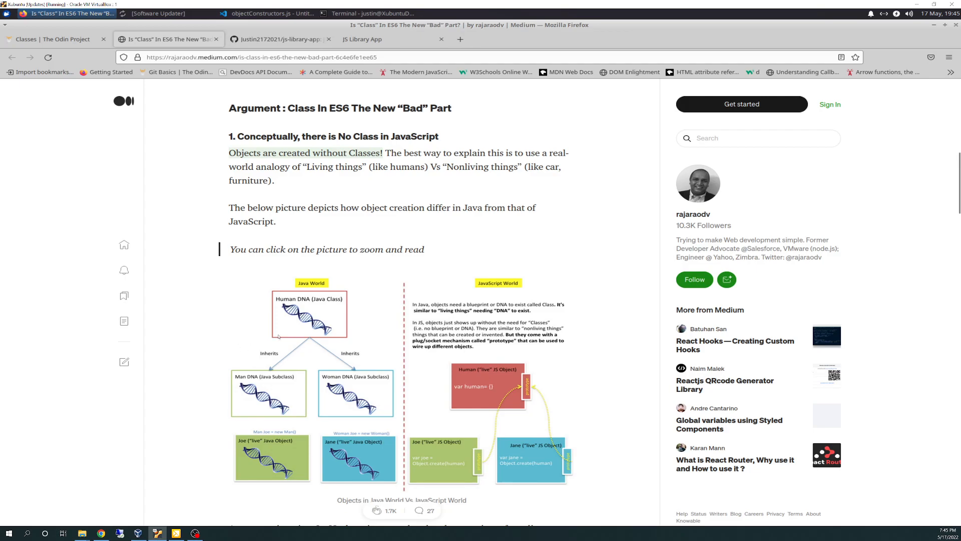
pyautogui.moveTo(318, 288)
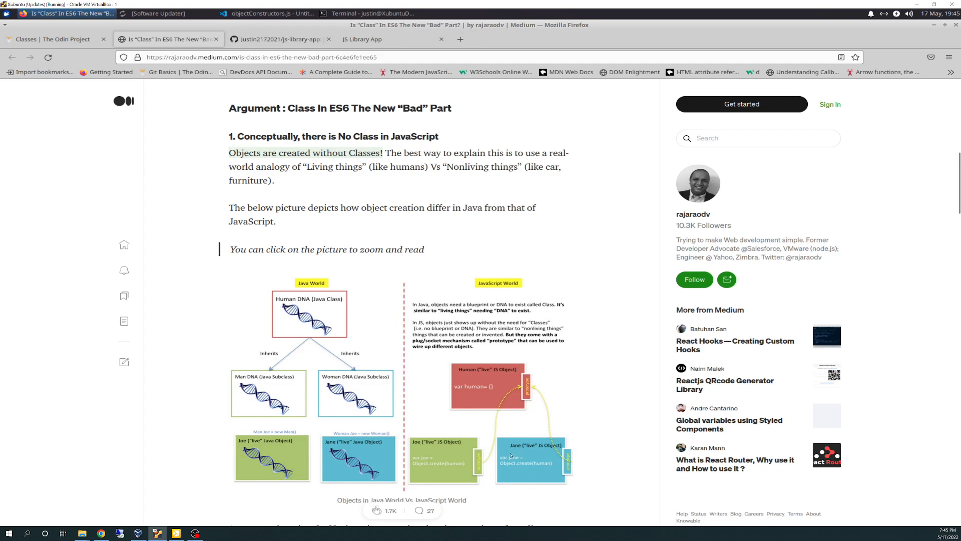
pyautogui.moveTo(536, 431)
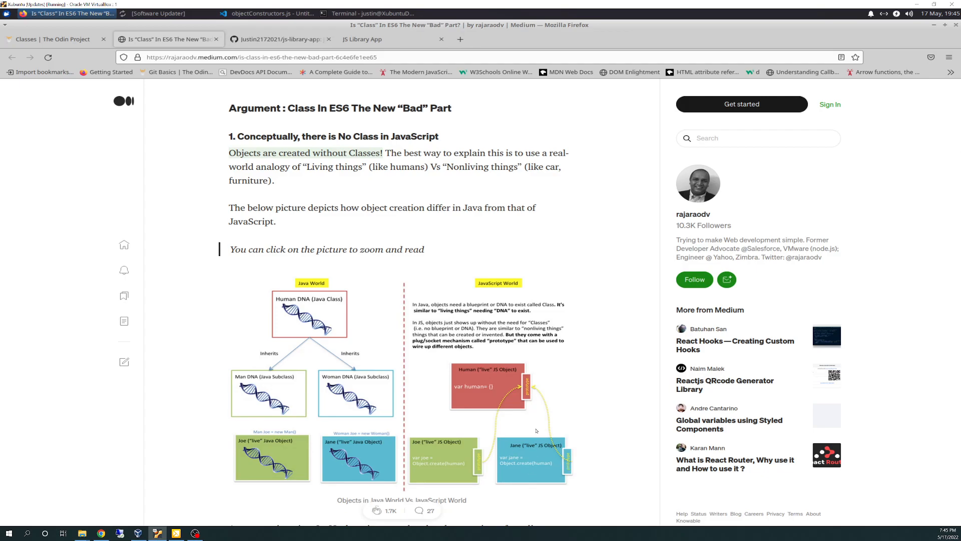
pyautogui.scroll(-3)
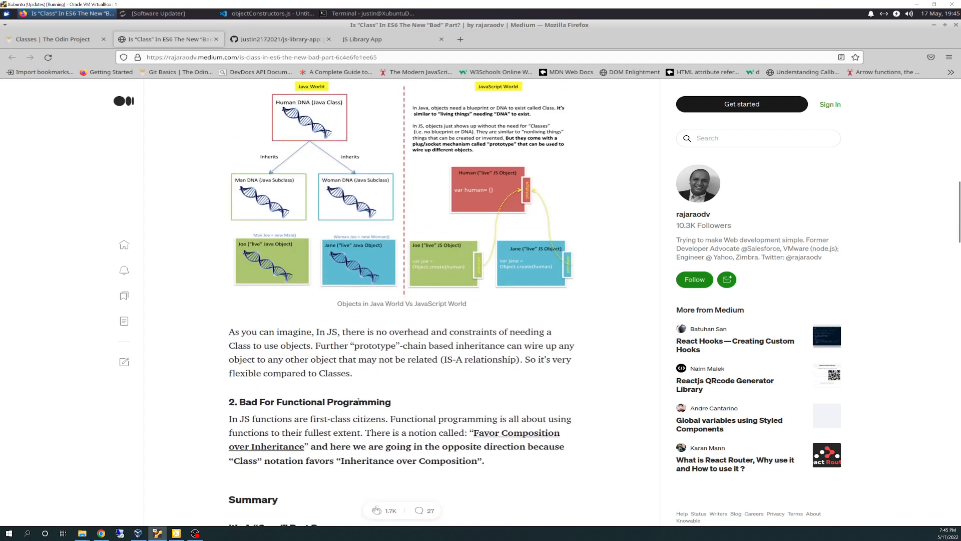
pyautogui.scroll(-3)
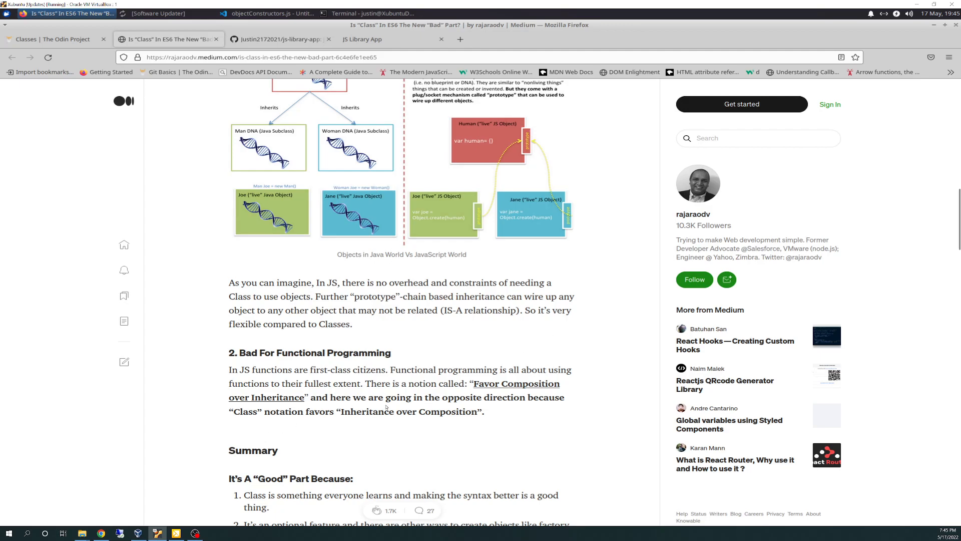
pyautogui.moveTo(378, 423)
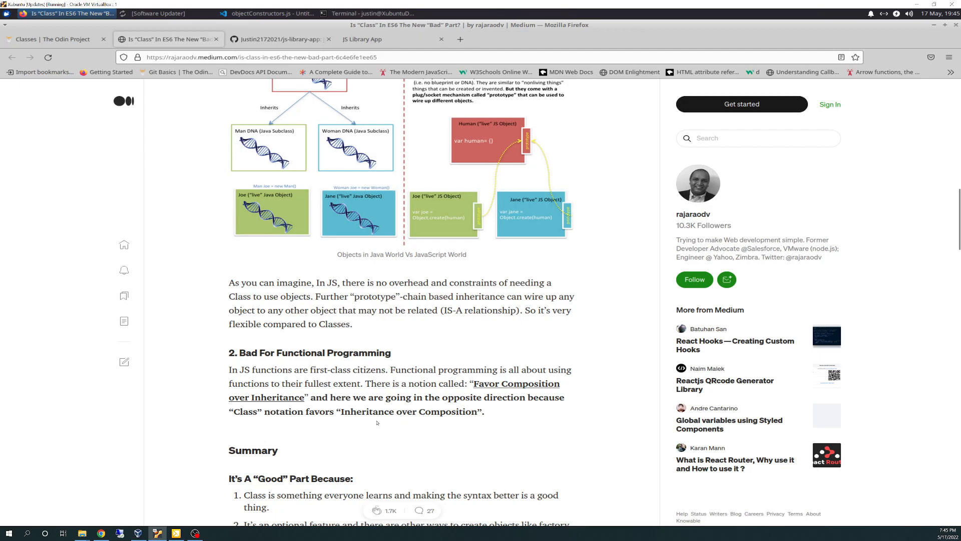
pyautogui.moveTo(515, 389)
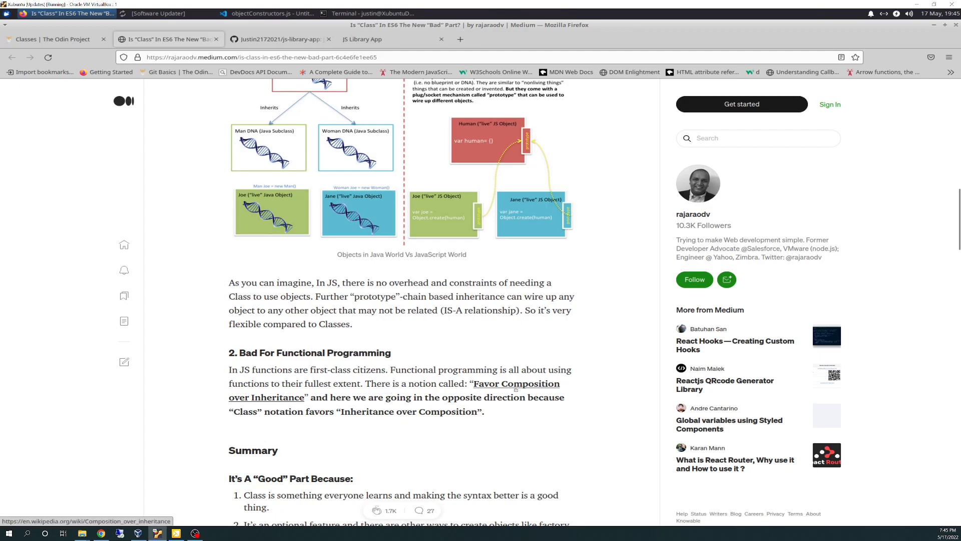
pyautogui.moveTo(498, 393)
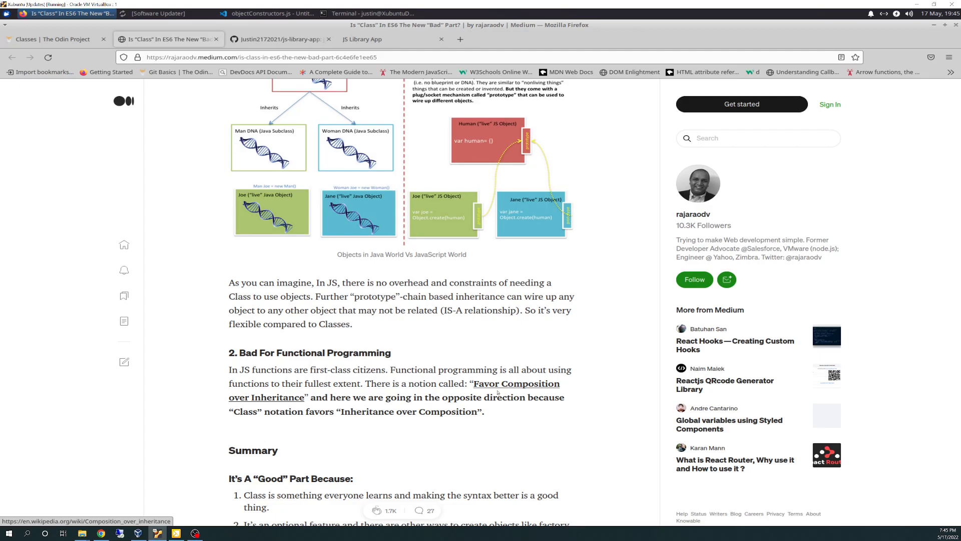
pyautogui.moveTo(300, 406)
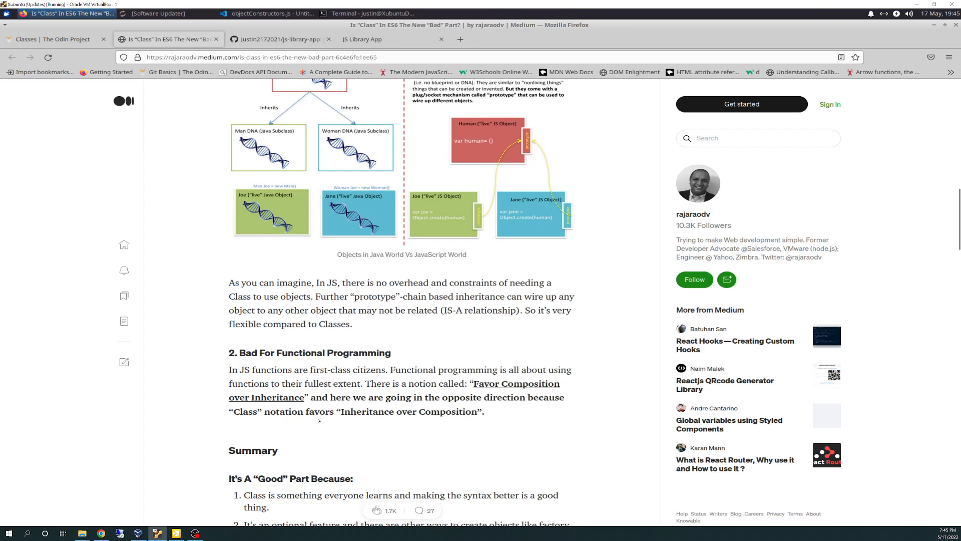
pyautogui.moveTo(379, 423)
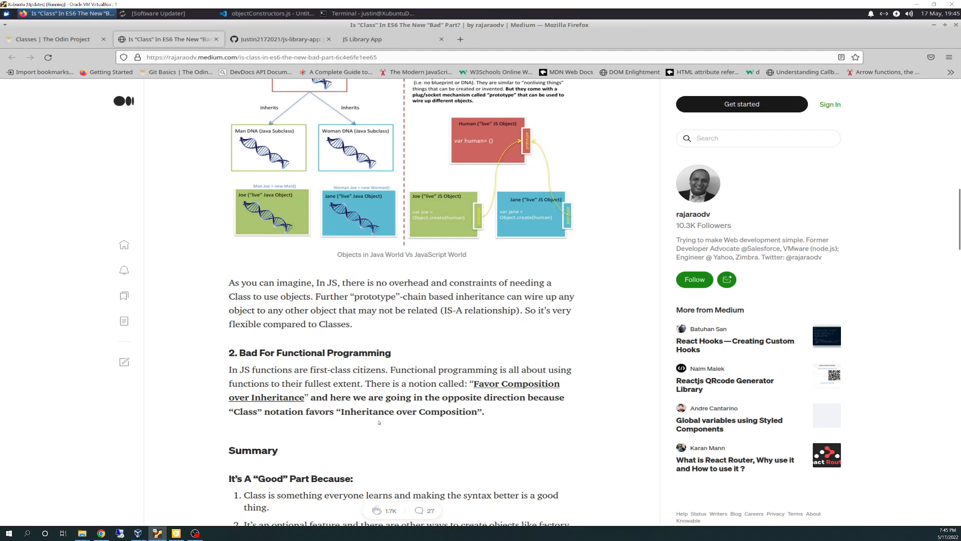
pyautogui.moveTo(430, 417)
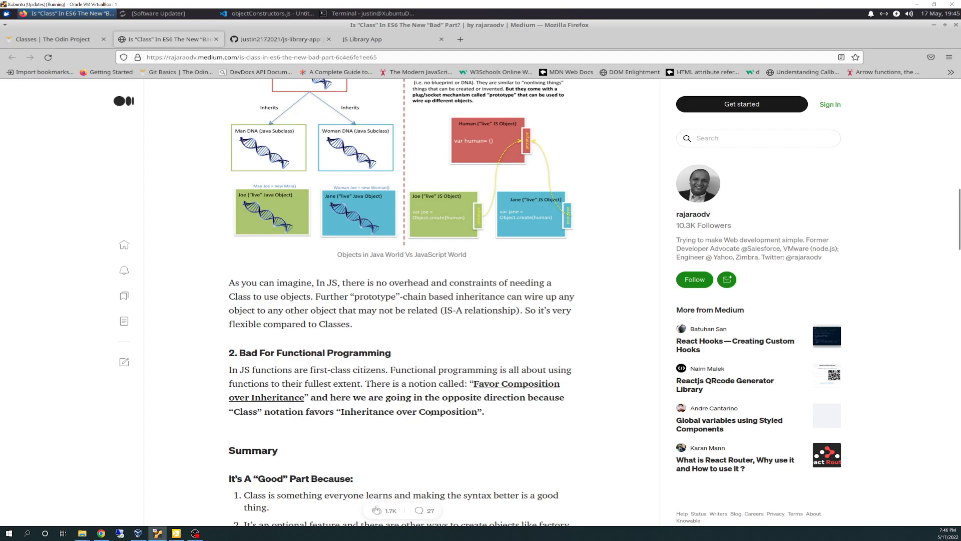
pyautogui.moveTo(422, 143)
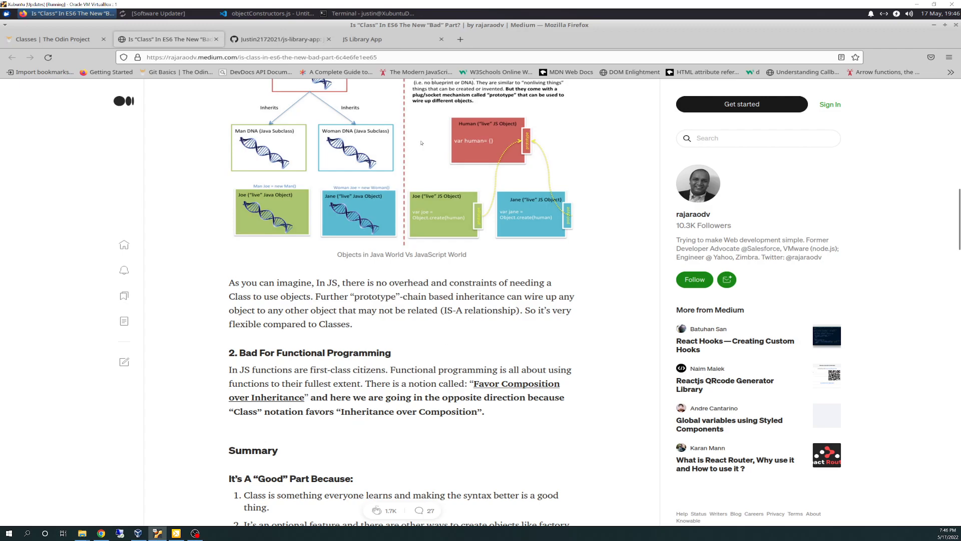
pyautogui.moveTo(440, 166)
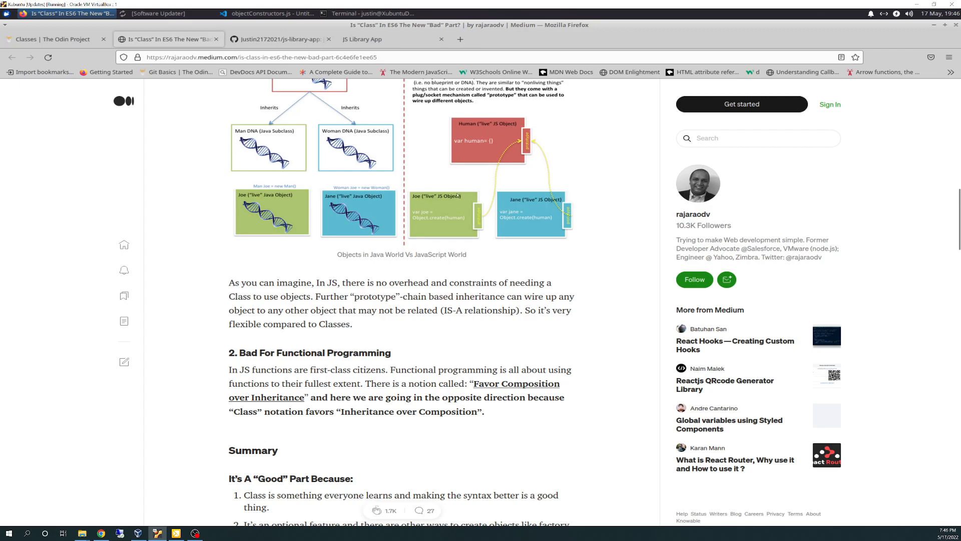
pyautogui.moveTo(463, 158)
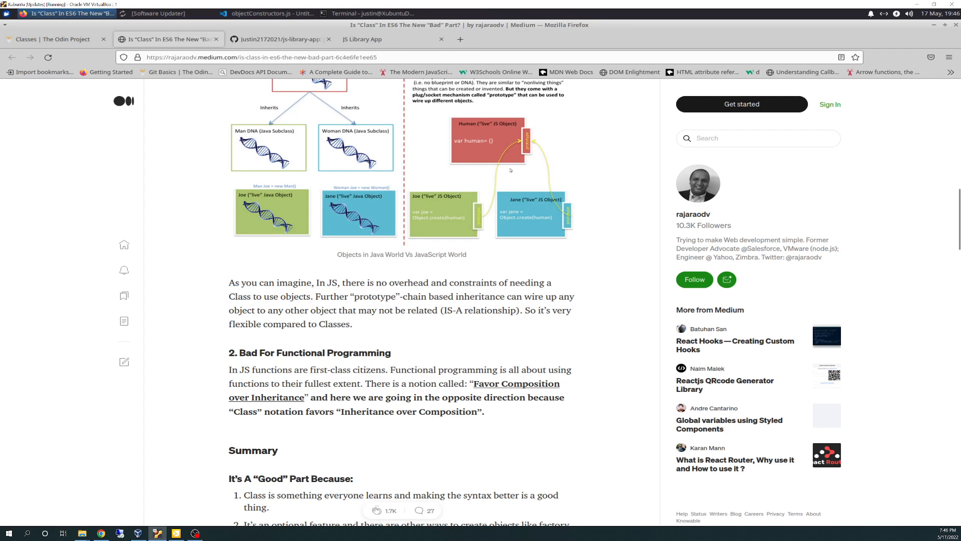
pyautogui.moveTo(462, 210)
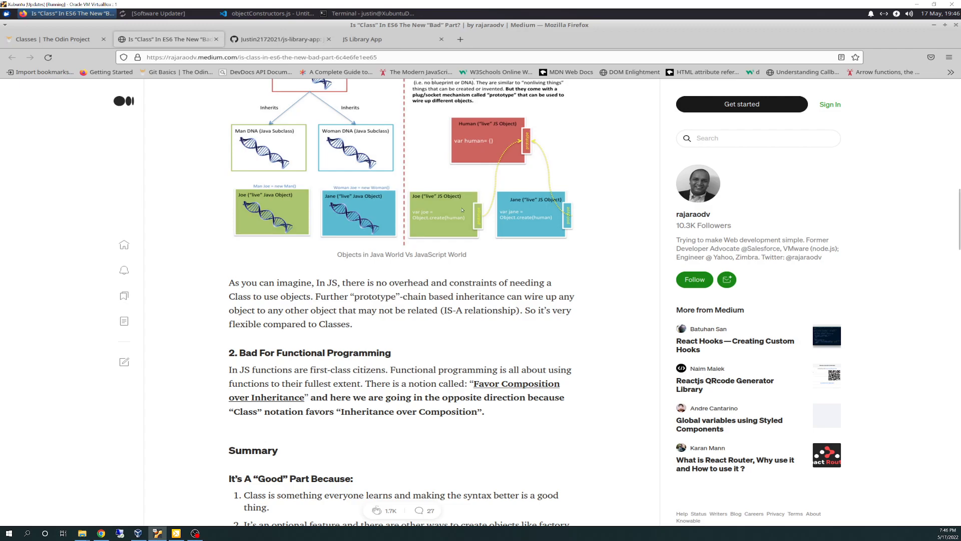
pyautogui.moveTo(456, 172)
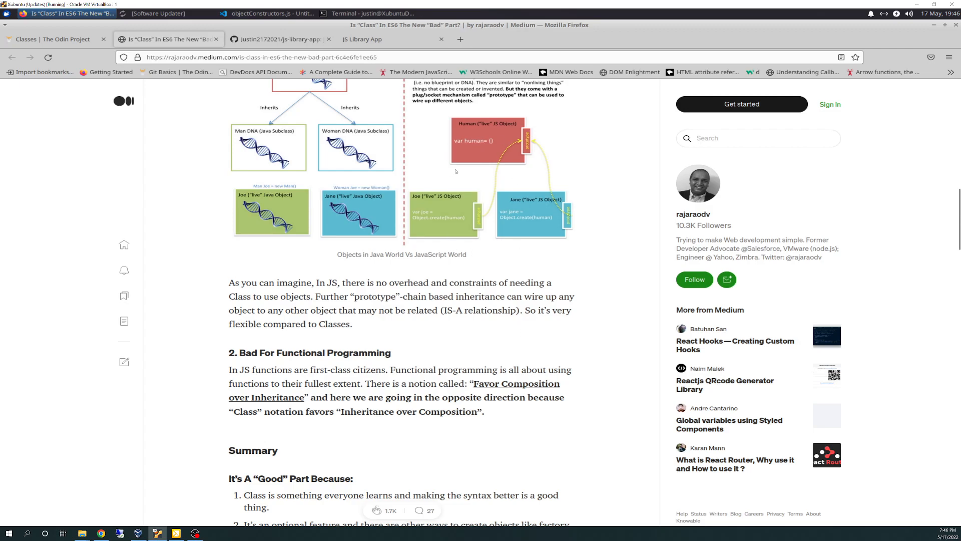
pyautogui.moveTo(442, 243)
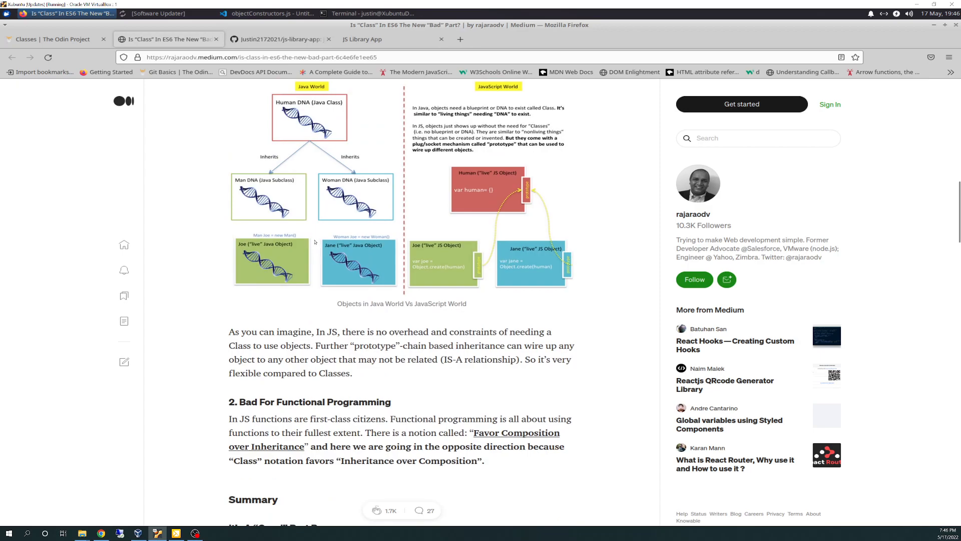
pyautogui.moveTo(315, 242)
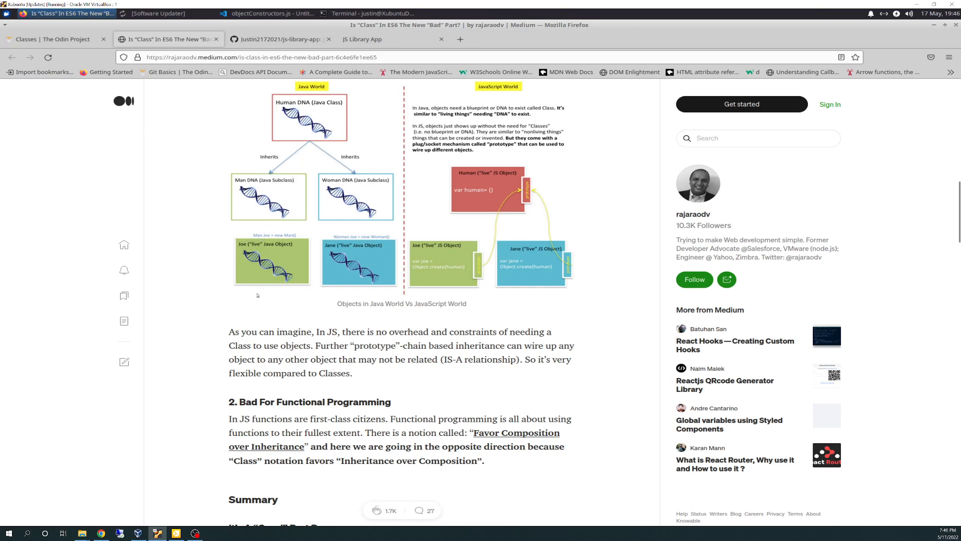
pyautogui.scroll(-3)
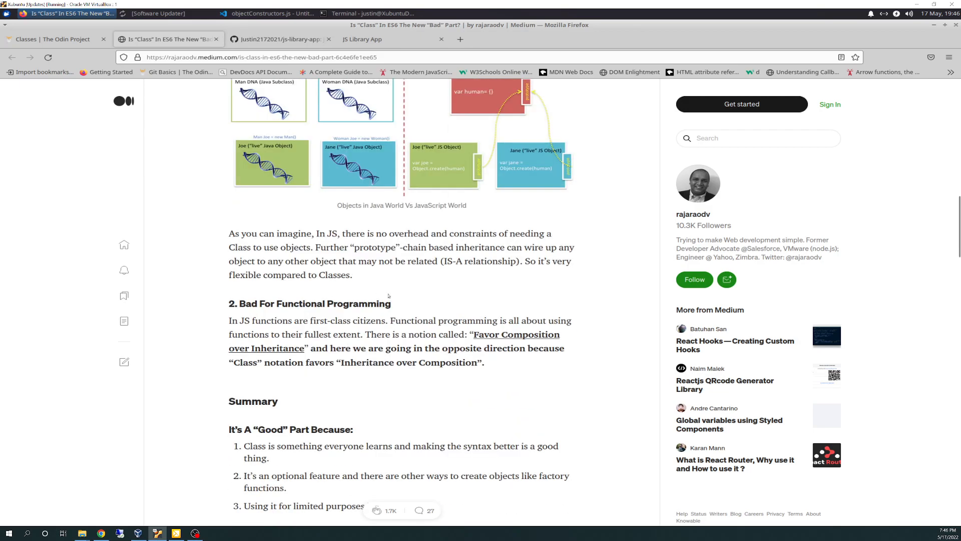
pyautogui.scroll(-3)
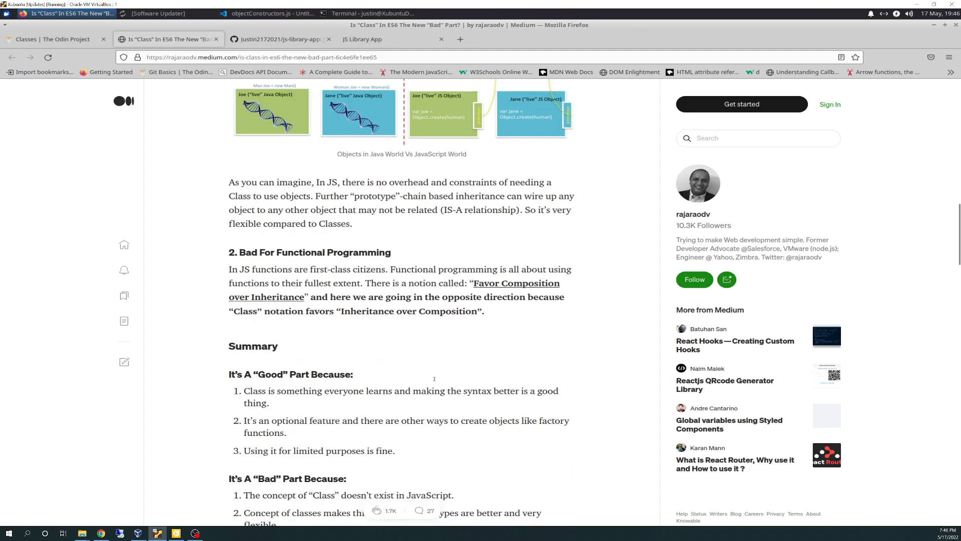
pyautogui.scroll(-3)
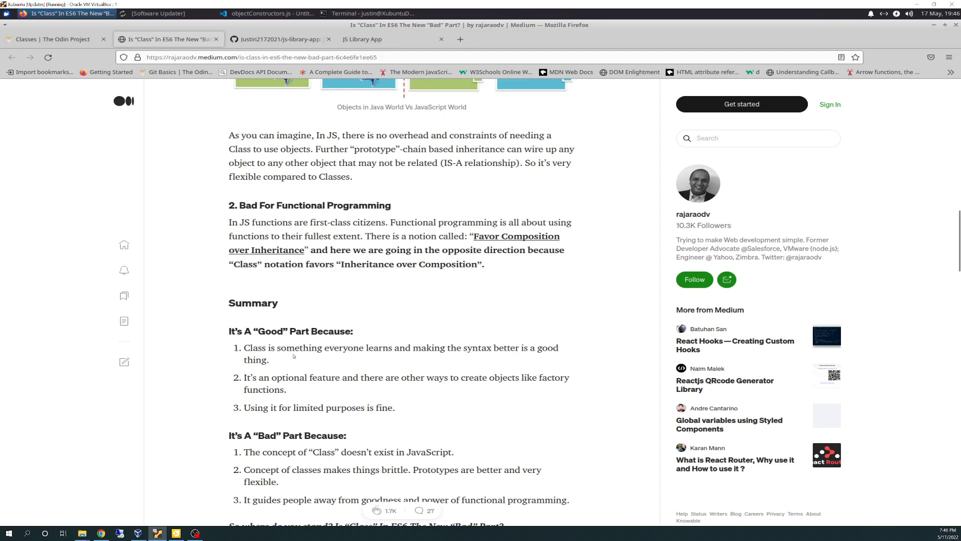
pyautogui.moveTo(334, 366)
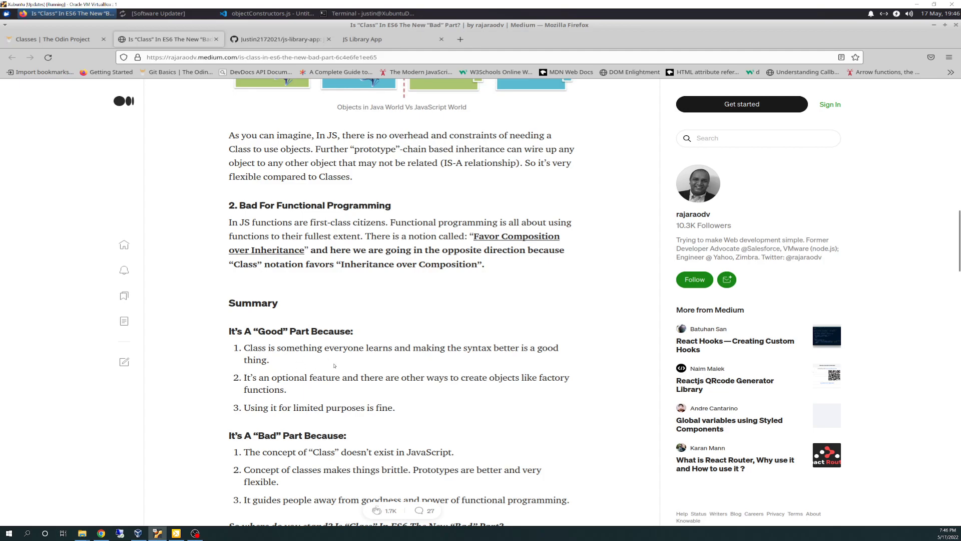
pyautogui.moveTo(333, 365)
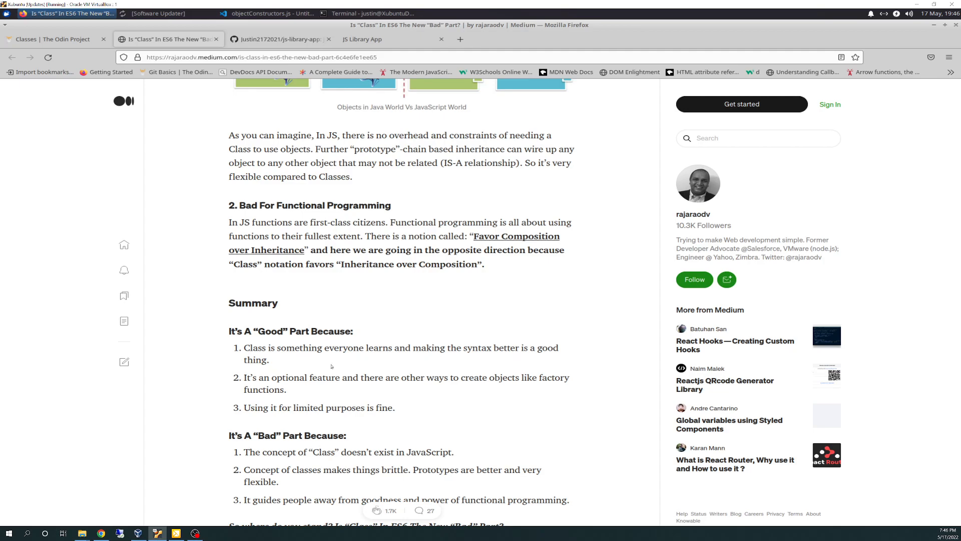
pyautogui.scroll(-3)
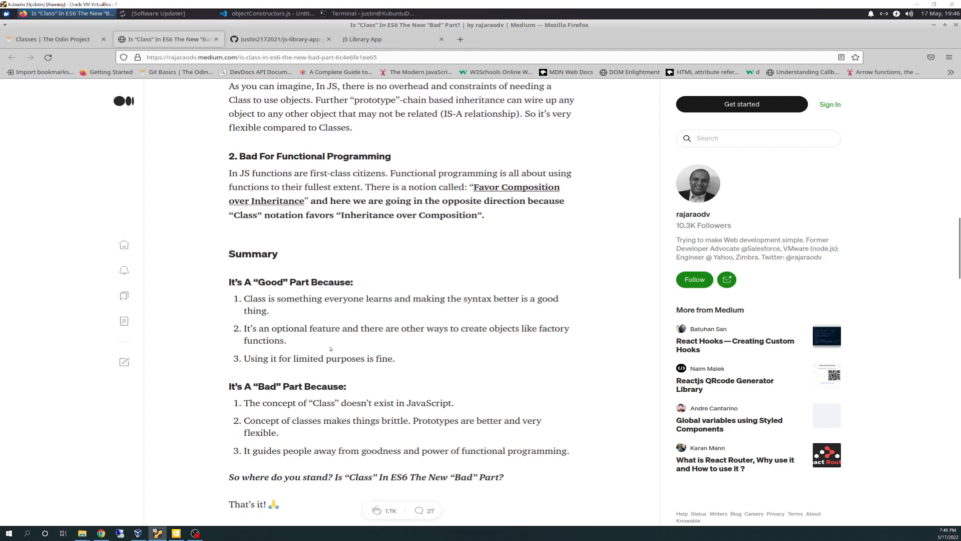
pyautogui.moveTo(492, 338)
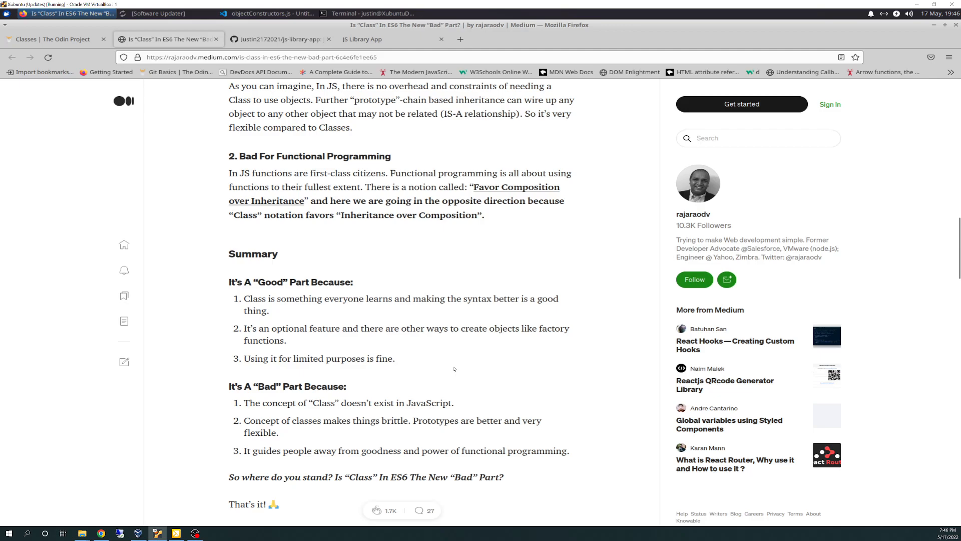
pyautogui.scroll(-3)
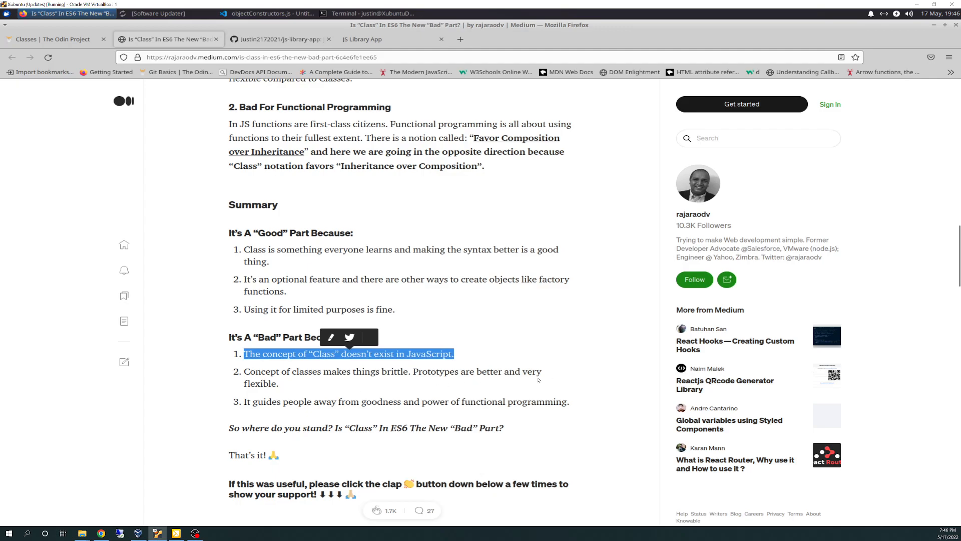
pyautogui.moveTo(562, 379)
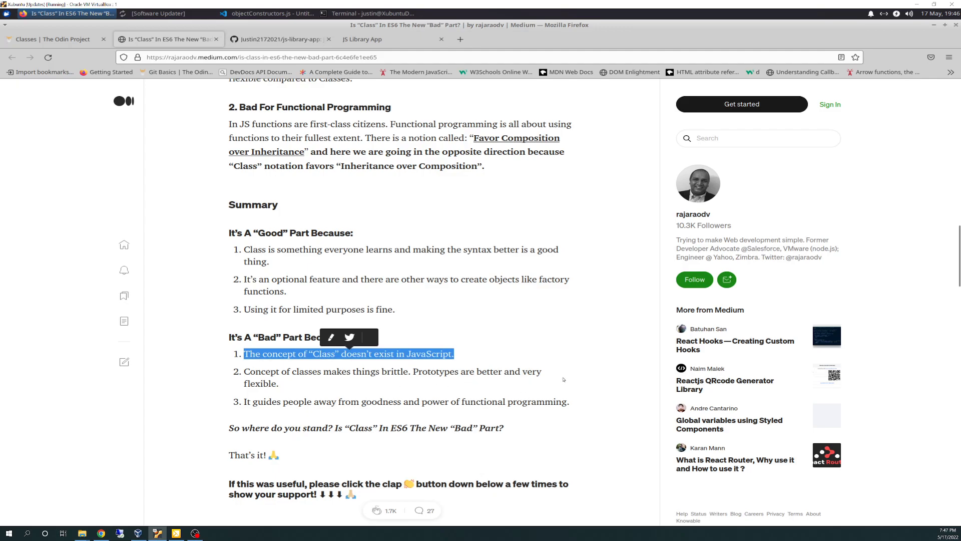
pyautogui.moveTo(557, 374)
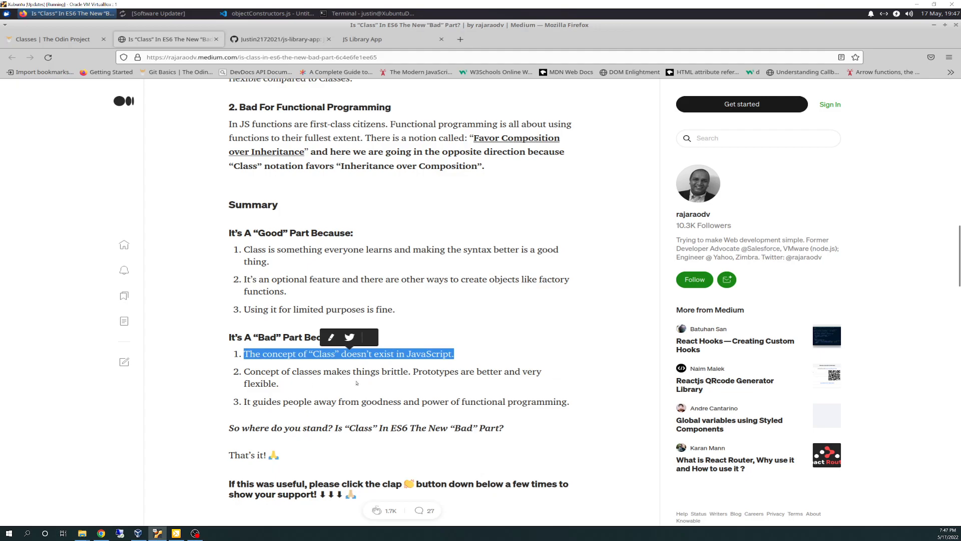
pyautogui.moveTo(434, 391)
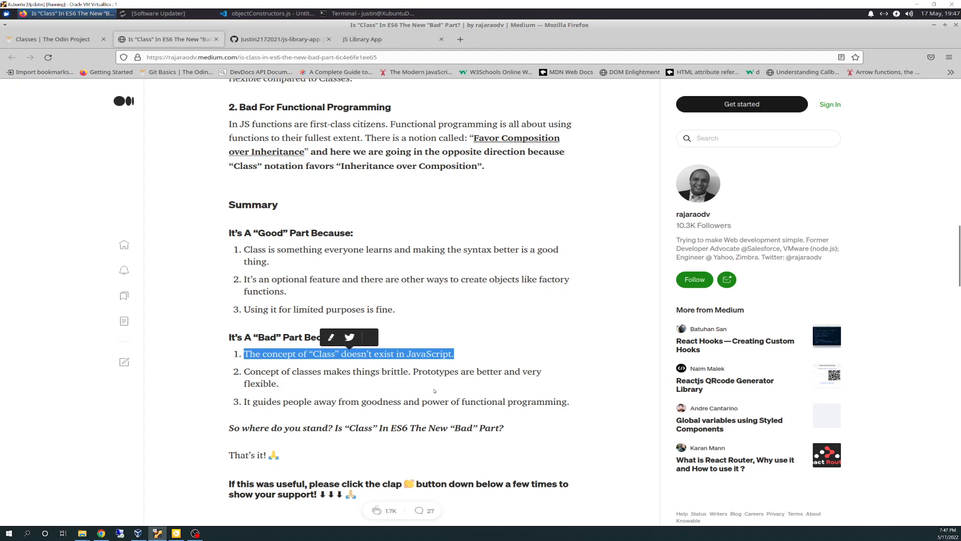
pyautogui.moveTo(313, 392)
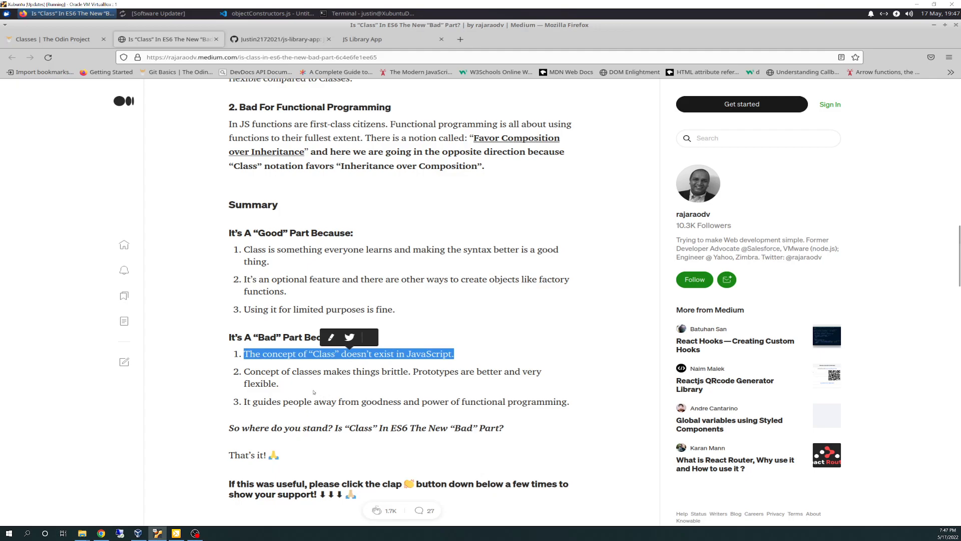
pyautogui.moveTo(358, 385)
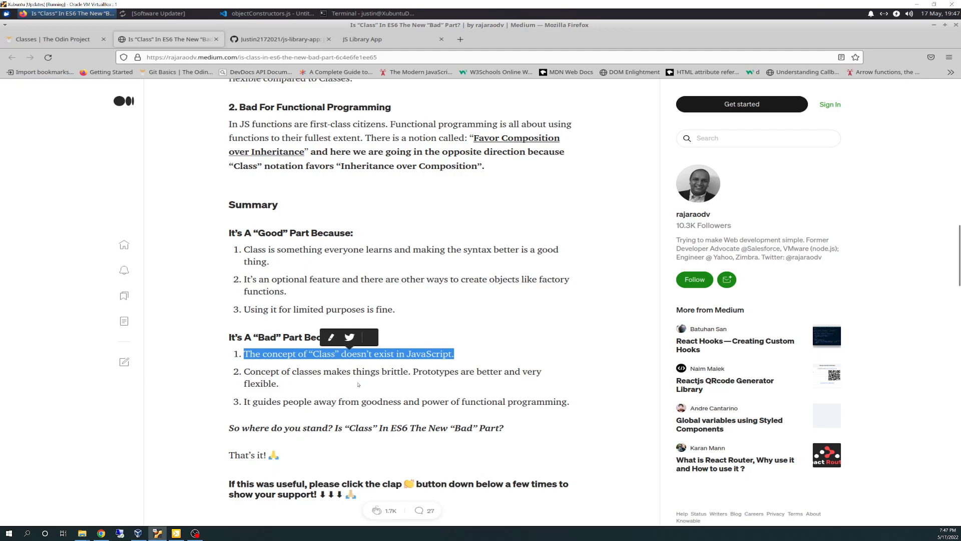
pyautogui.moveTo(417, 423)
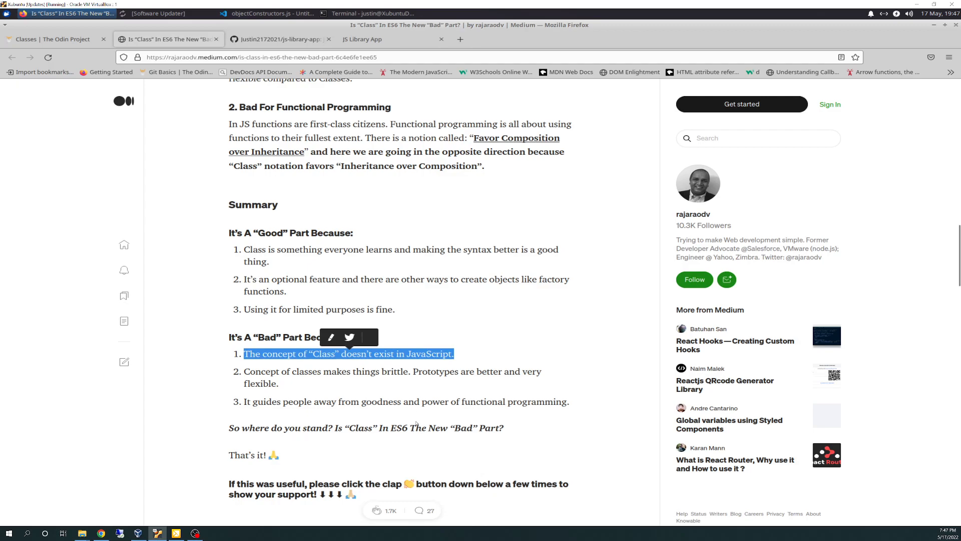
pyautogui.moveTo(553, 411)
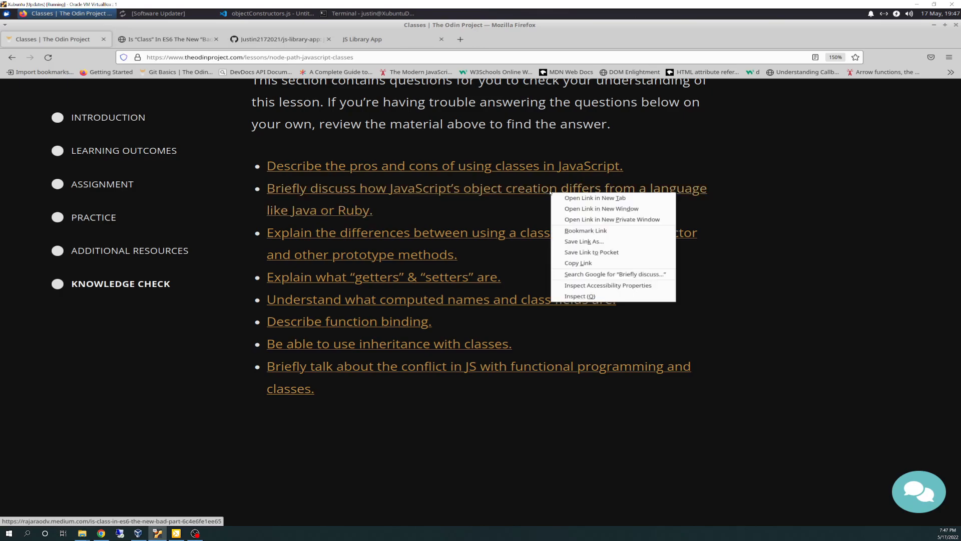
pyautogui.moveTo(595, 197)
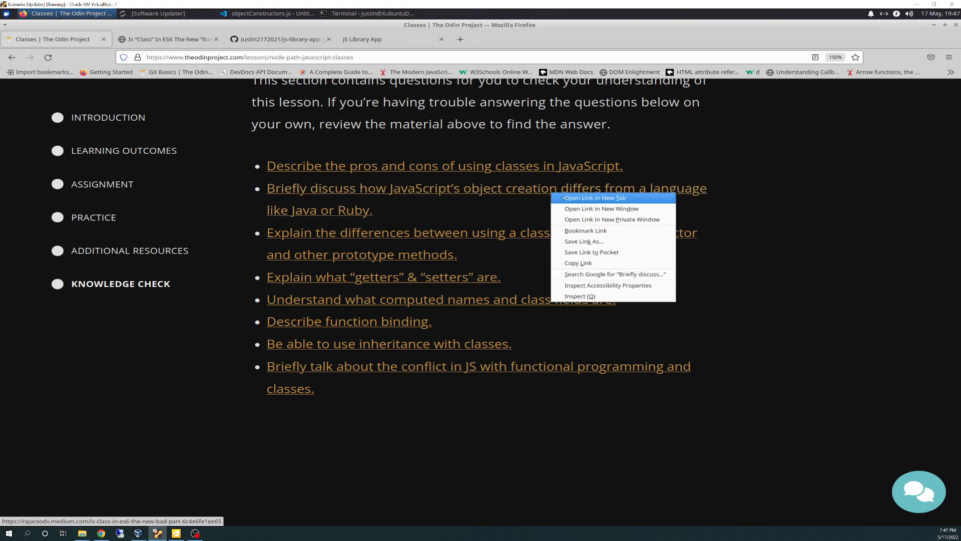
# Open the linked classes article in a new tab, then close the duplicate article tab.
pyautogui.click(594, 197)
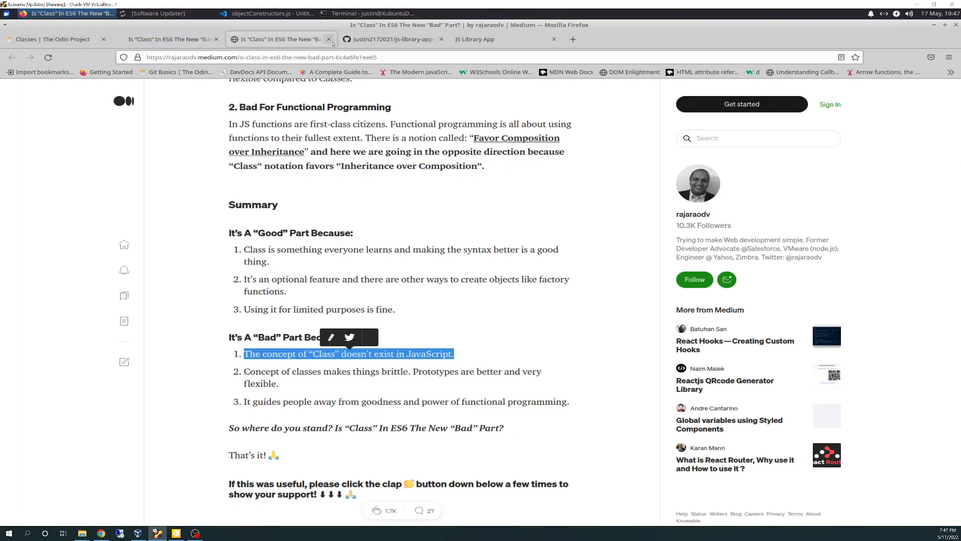
pyautogui.click(52, 39)
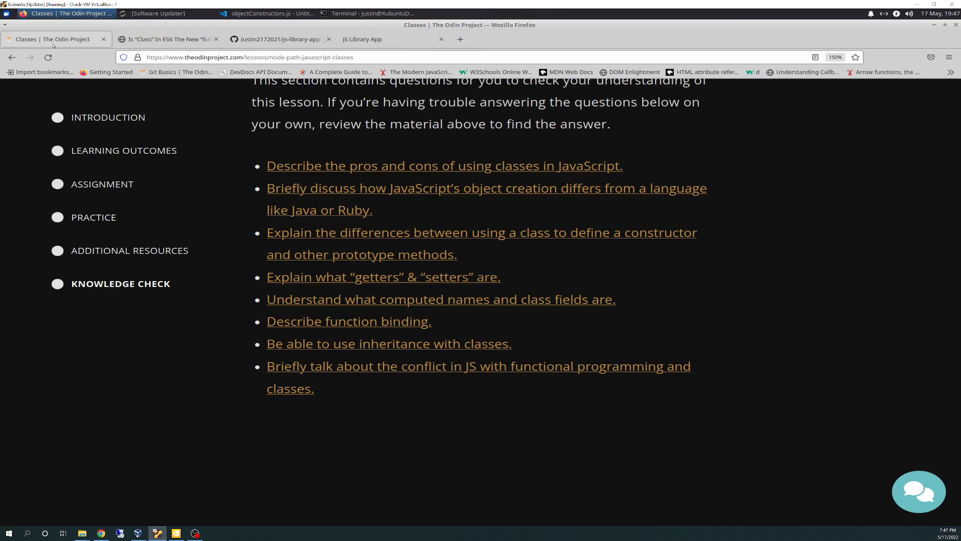
pyautogui.moveTo(485, 188)
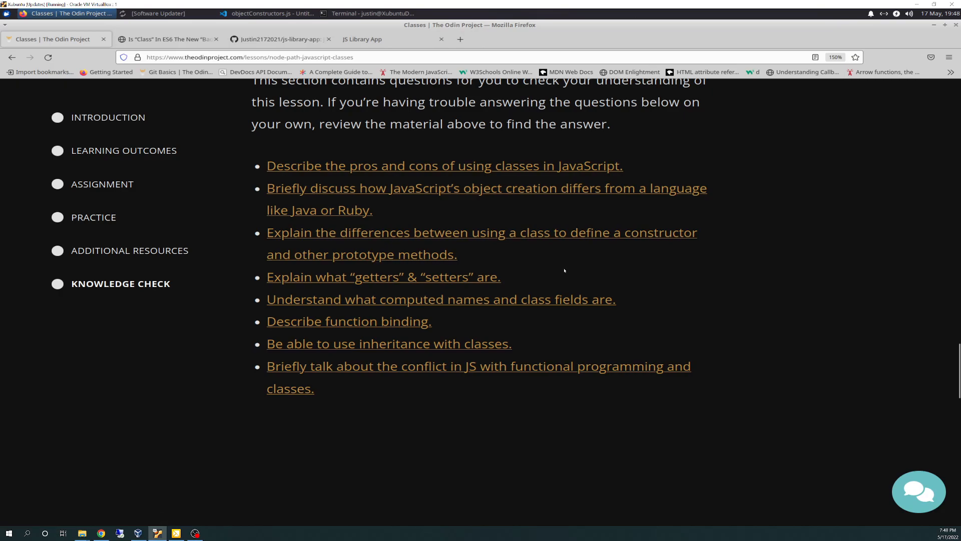
pyautogui.moveTo(384, 233)
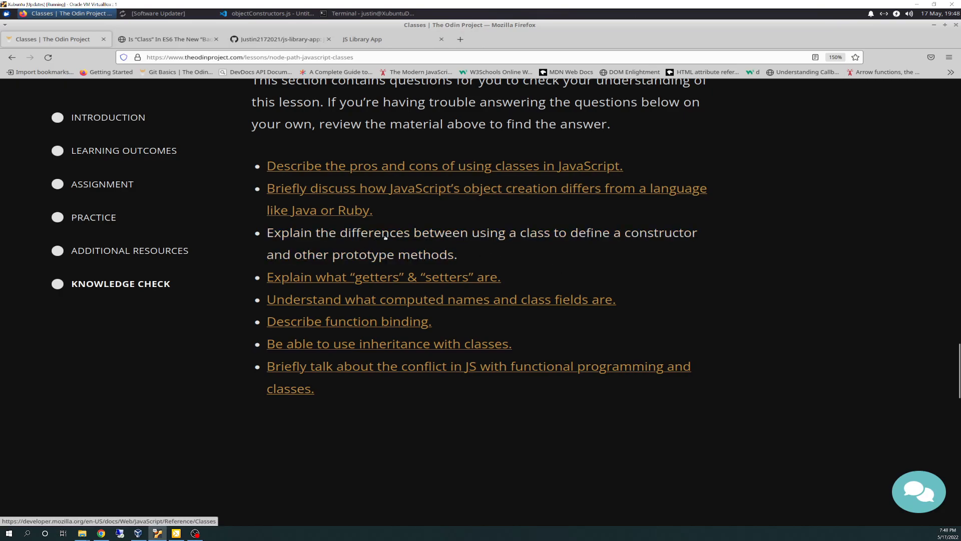
pyautogui.moveTo(438, 241)
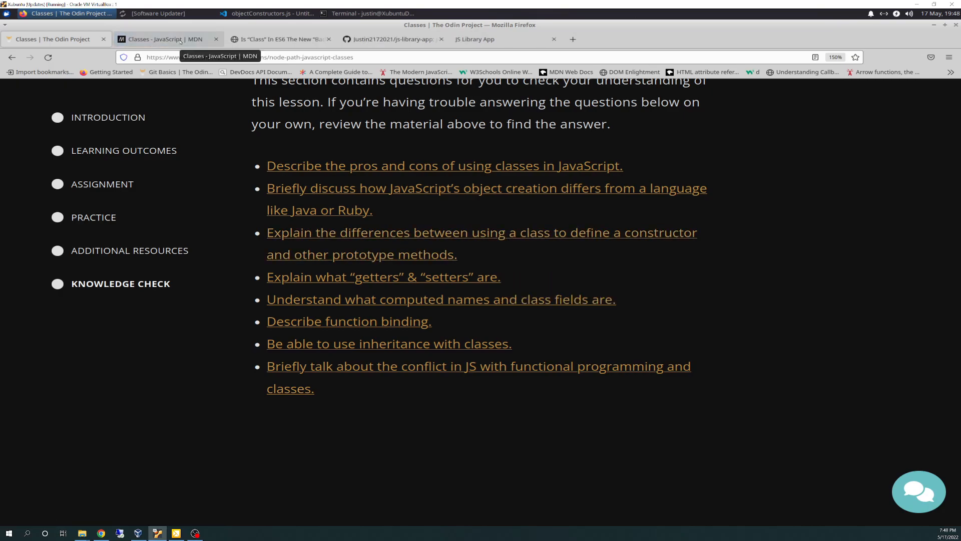
# Switch between the Odin Project lesson and the MDN Classes reference, ending on the MDN tab.
pyautogui.click(55, 39)
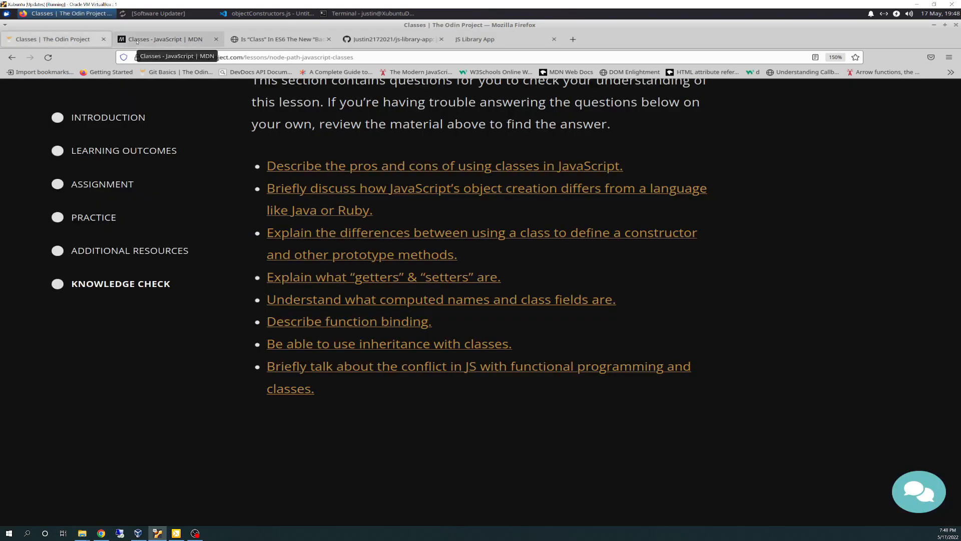
pyautogui.click(165, 39)
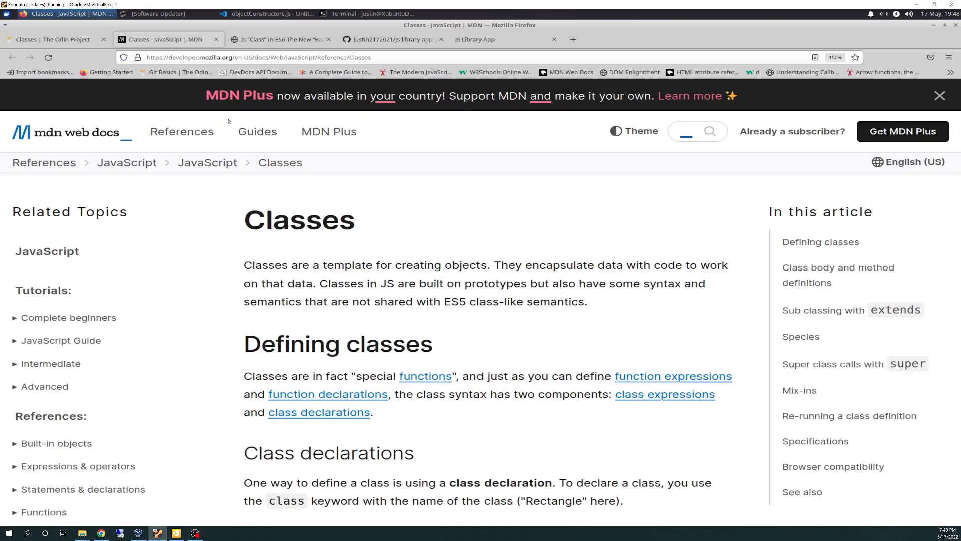
pyautogui.moveTo(486, 334)
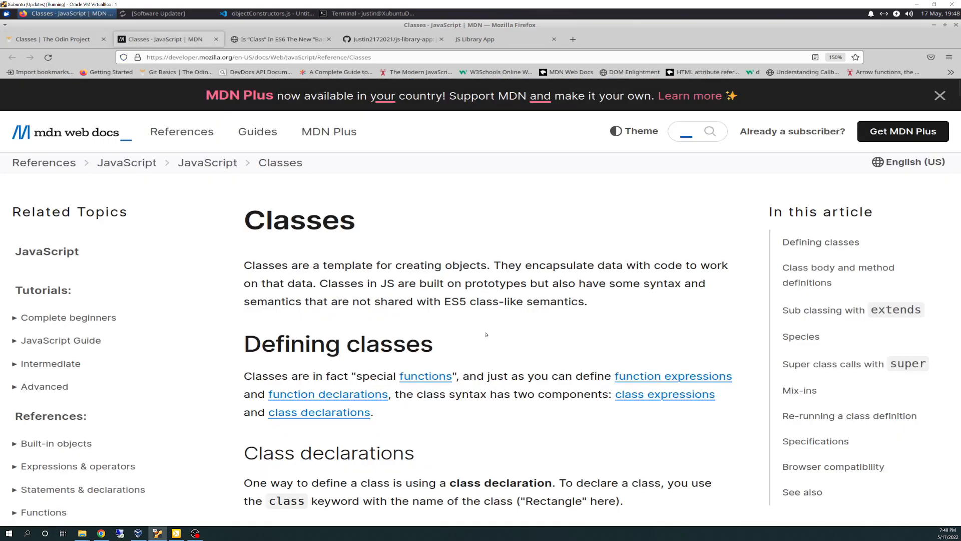
pyautogui.moveTo(478, 413)
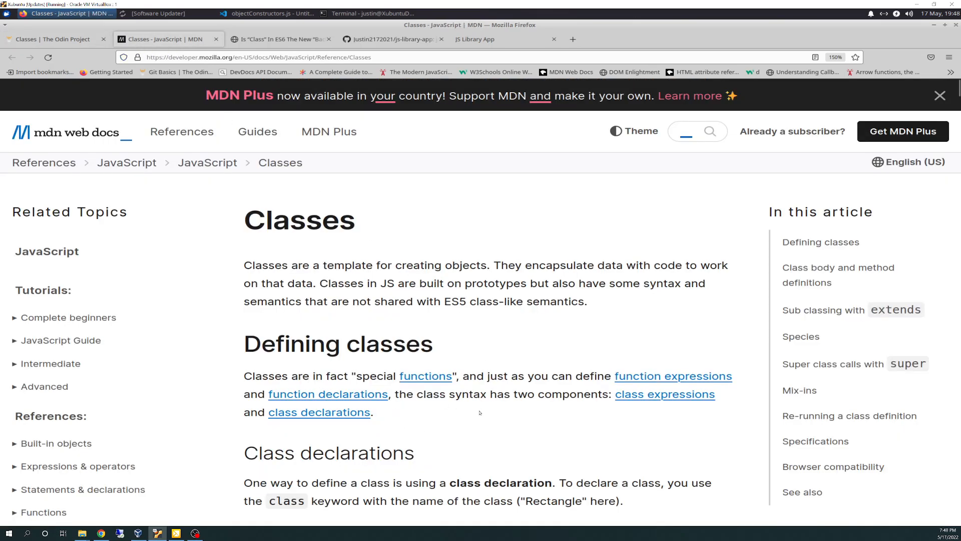
pyautogui.click(52, 39)
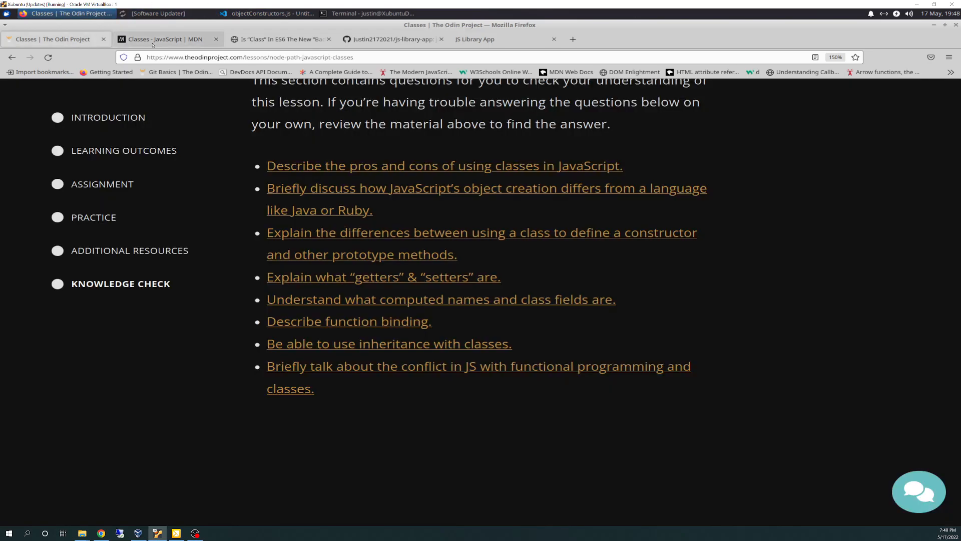
pyautogui.moveTo(165, 39)
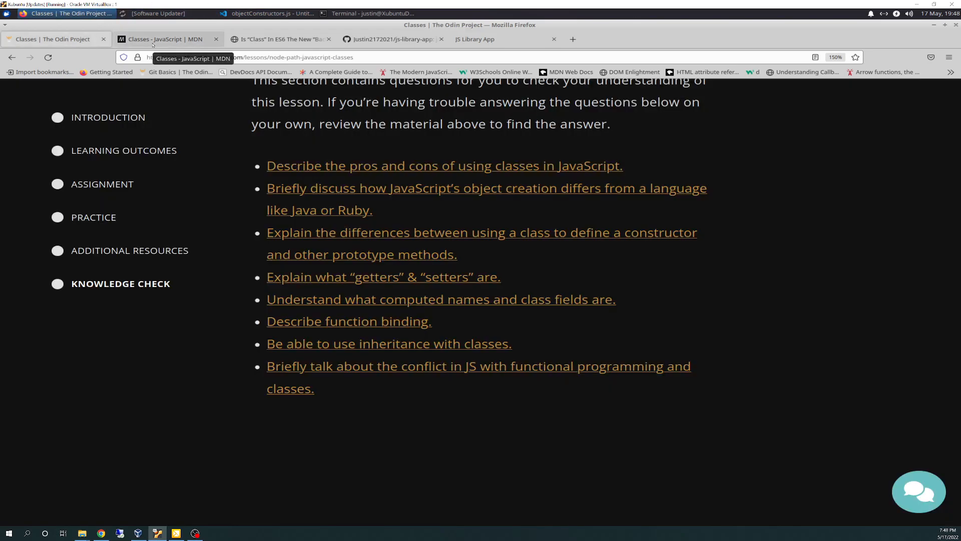
pyautogui.click(165, 39)
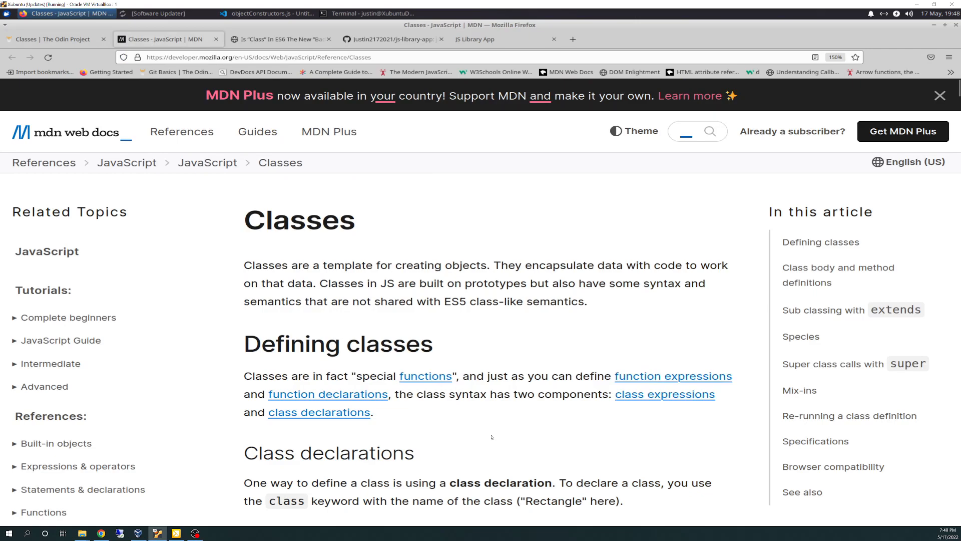
# Read MDN's Class declarations section, highlighting the Rectangle example's constructor lines.
pyautogui.scroll(-3)
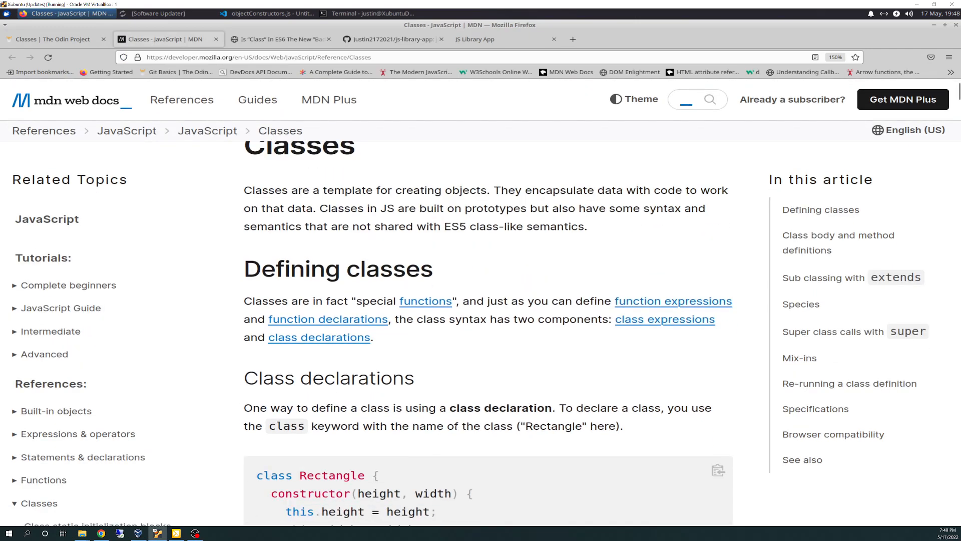
pyautogui.scroll(-3)
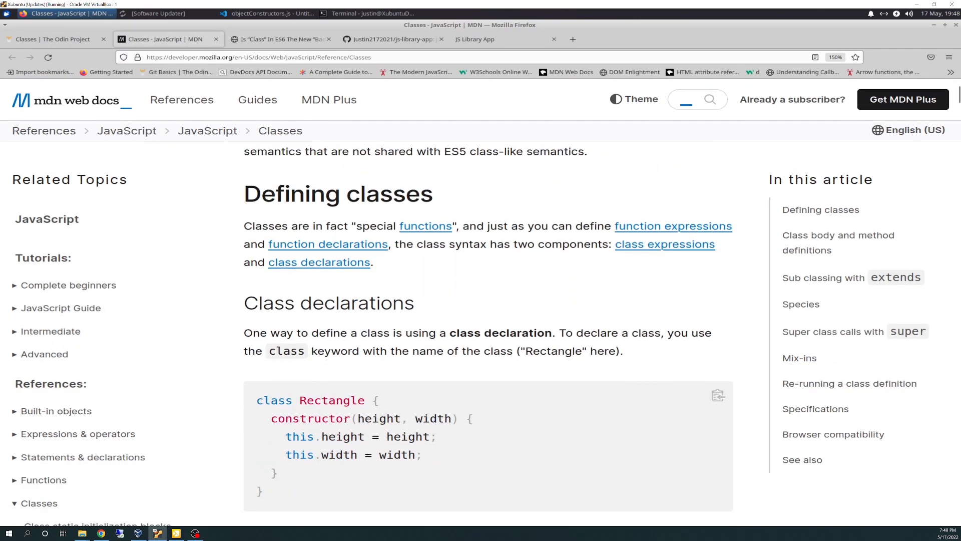
pyautogui.moveTo(257, 401); pyautogui.dragTo(432, 454)
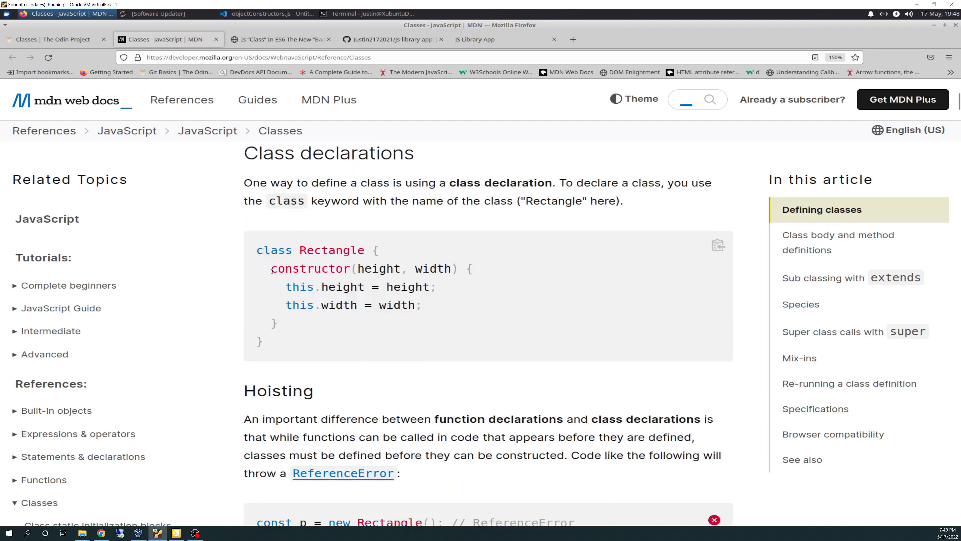
pyautogui.moveTo(272, 269); pyautogui.dragTo(422, 304)
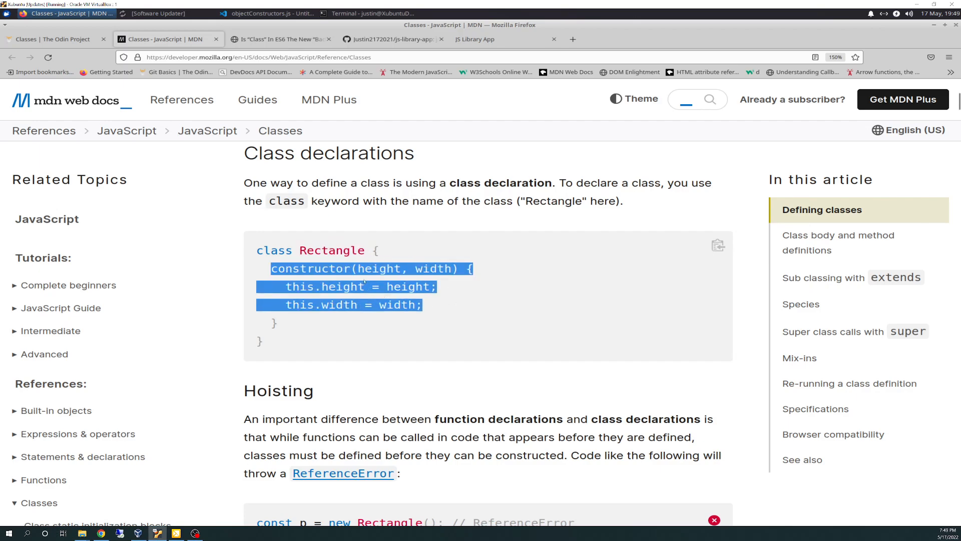
pyautogui.click(478, 286)
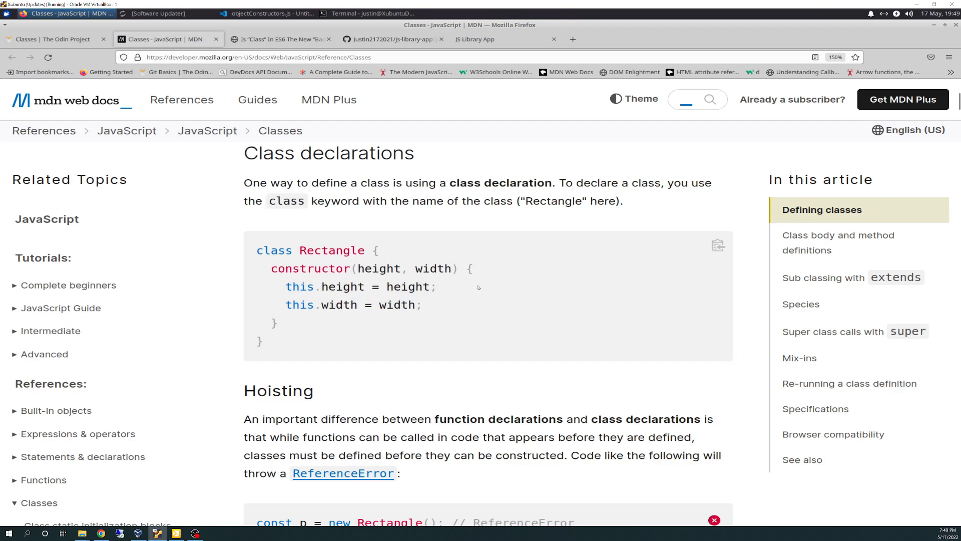
pyautogui.moveTo(477, 298)
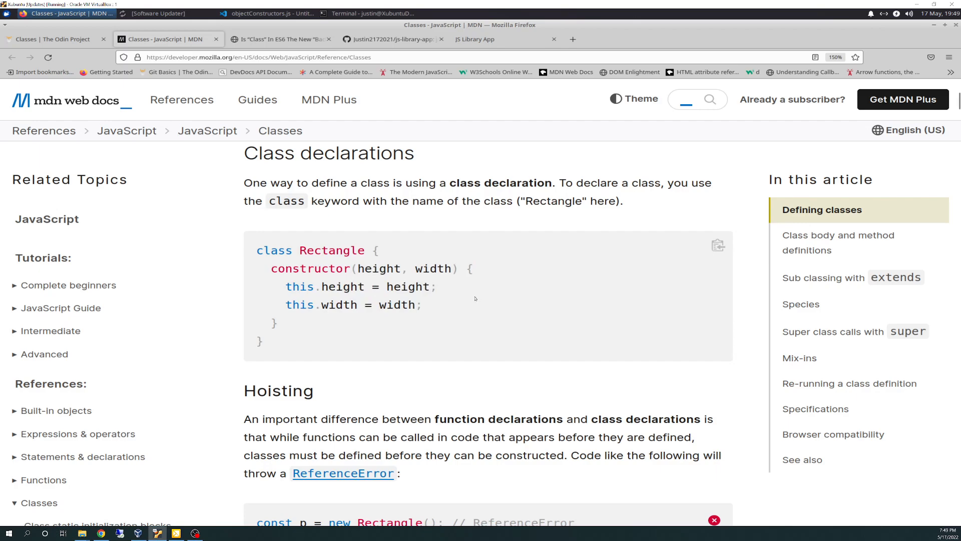
# Read the Hoisting section, highlighting the line that creates a Rectangle too early.
pyautogui.scroll(-3)
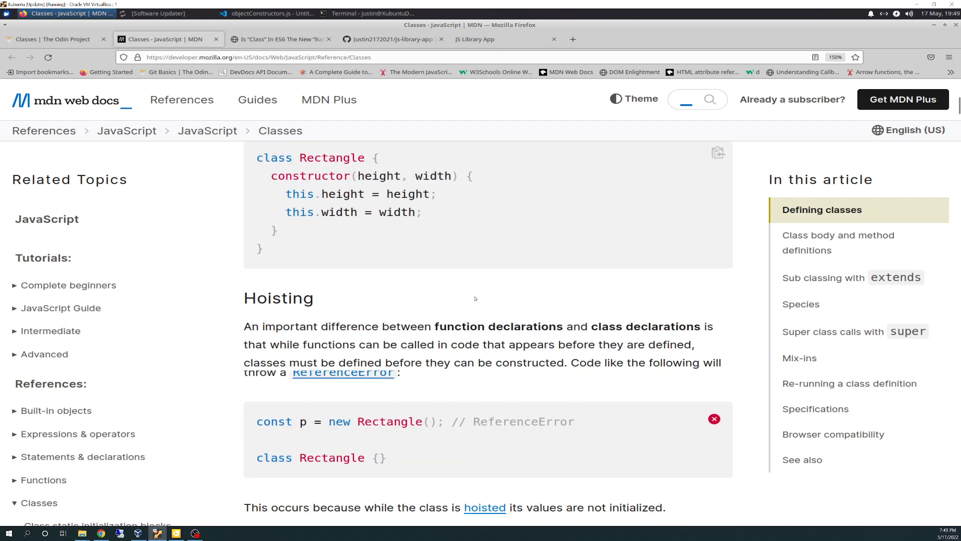
pyautogui.scroll(-3)
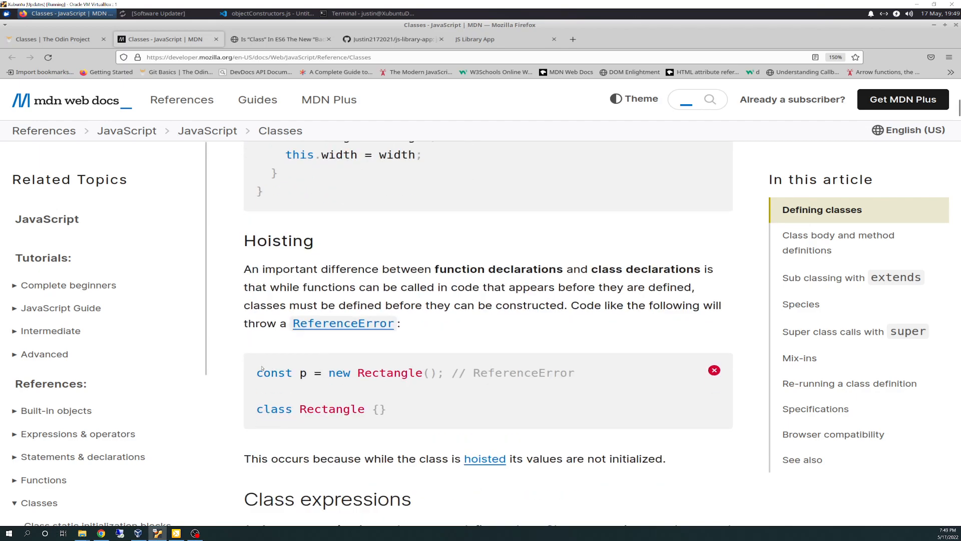
pyautogui.moveTo(257, 373); pyautogui.dragTo(430, 373)
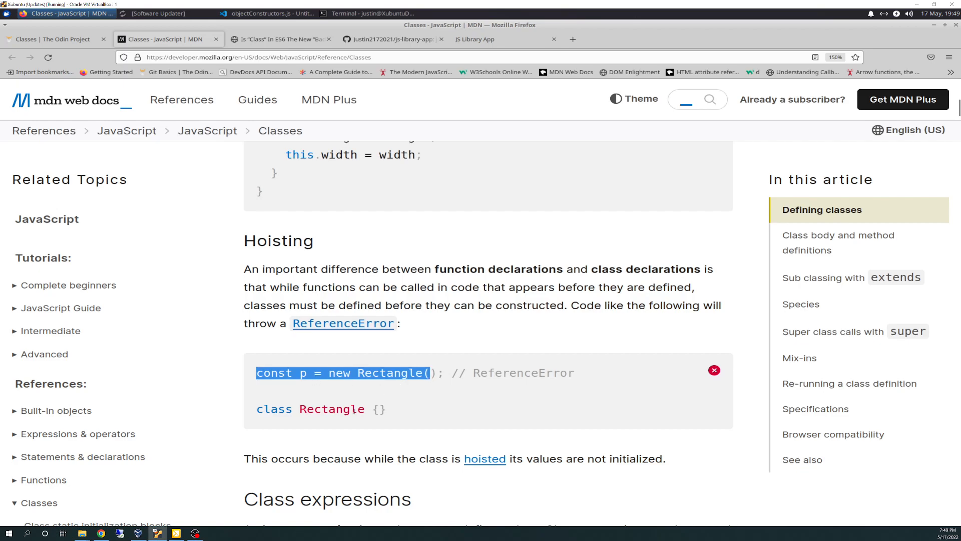
pyautogui.moveTo(596, 321)
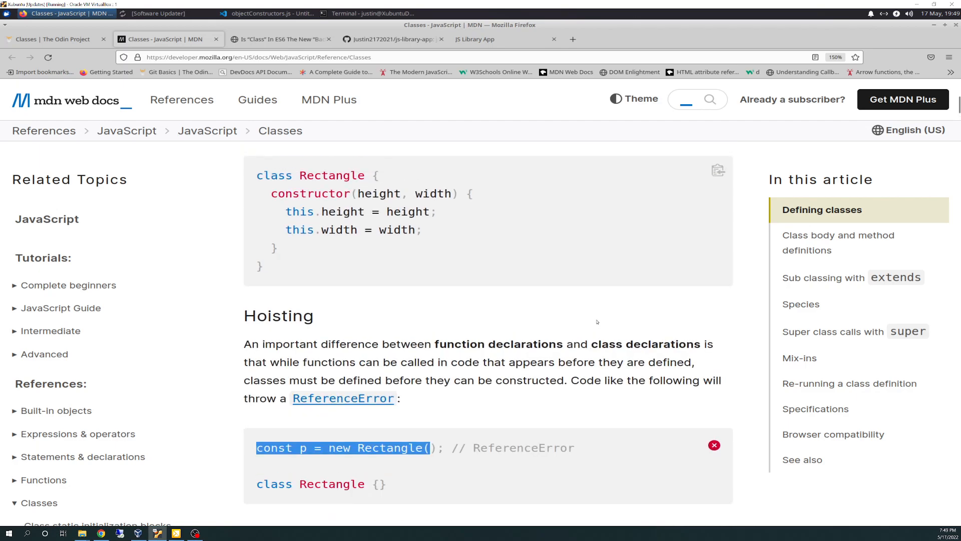
# Read through the Rectangle getter and method example into Generator methods, marking its constructor lines.
pyautogui.scroll(-3)
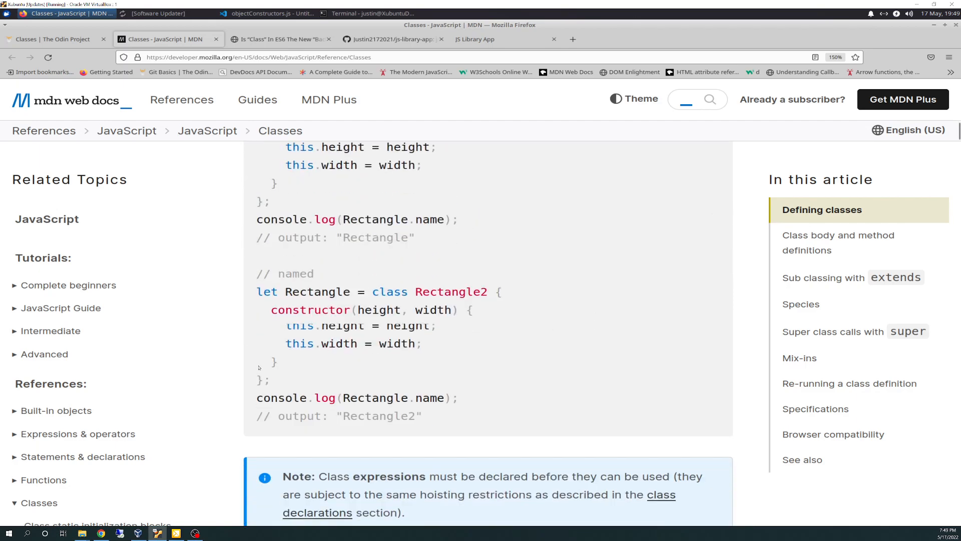
pyautogui.scroll(-3)
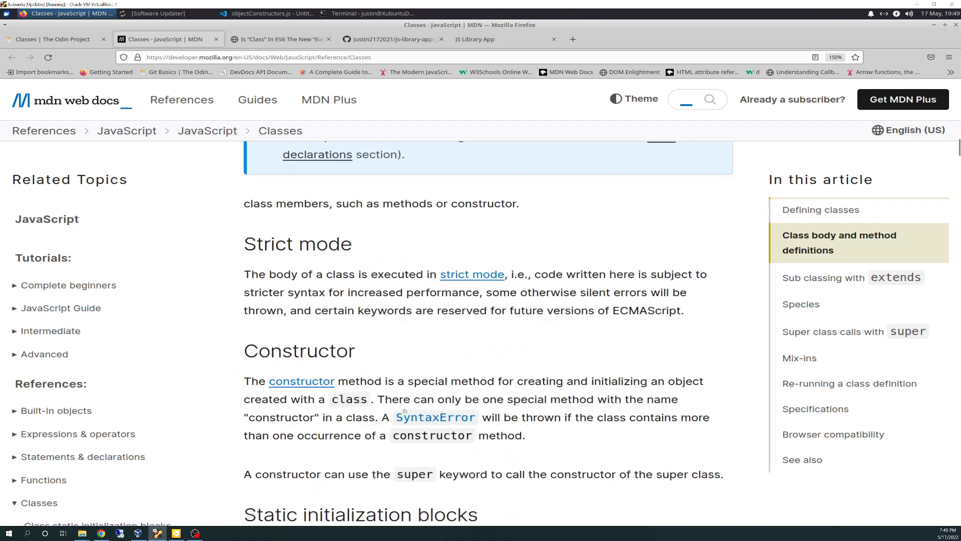
pyautogui.scroll(-3)
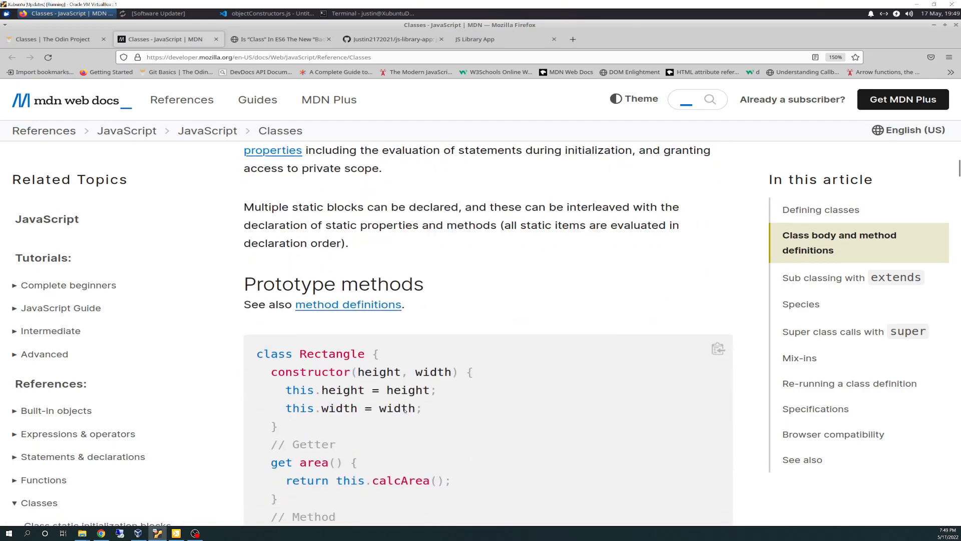
pyautogui.scroll(-3)
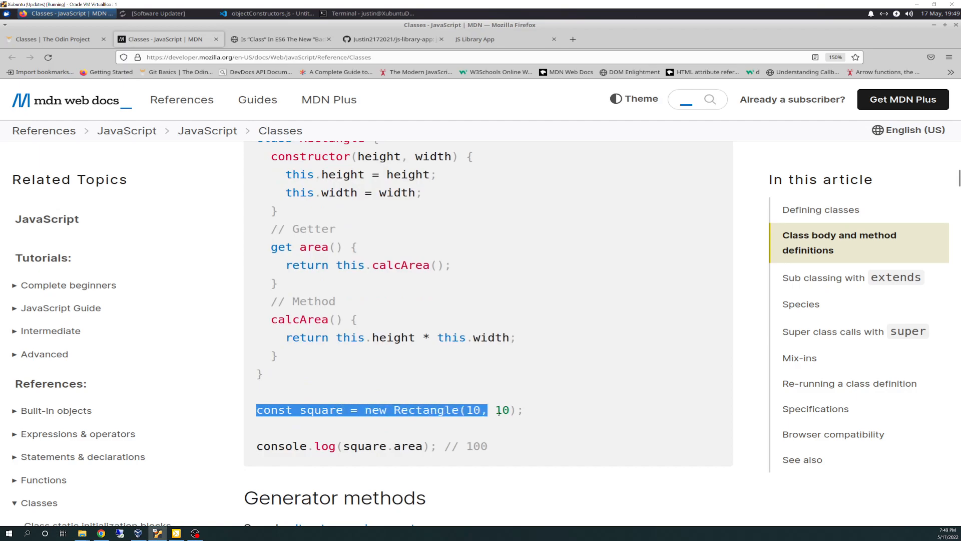
pyautogui.scroll(-3)
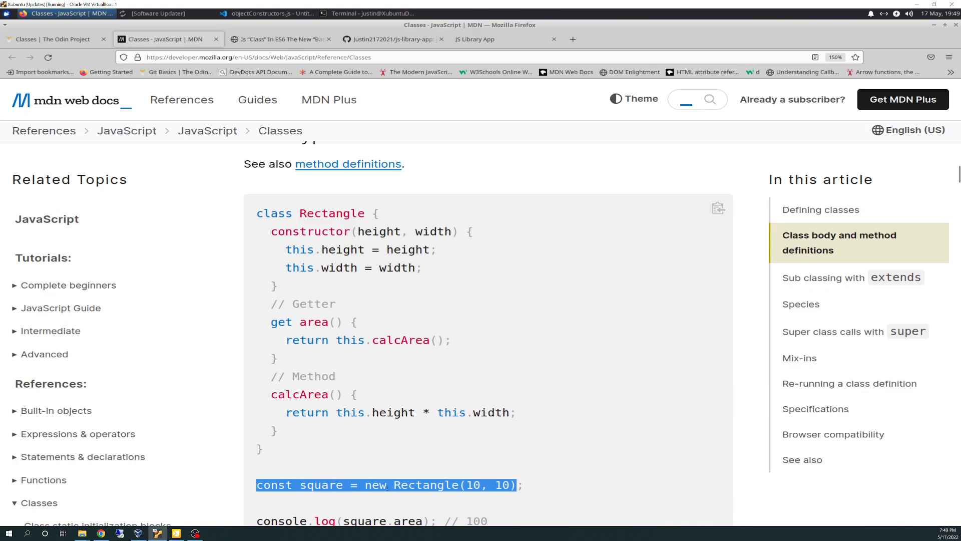
pyautogui.doubleClick(330, 214)
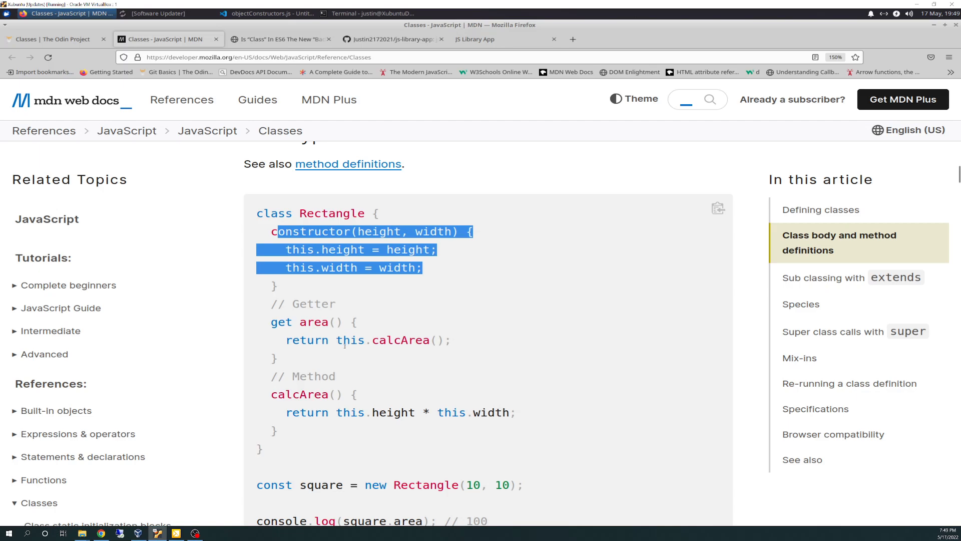
pyautogui.moveTo(565, 394)
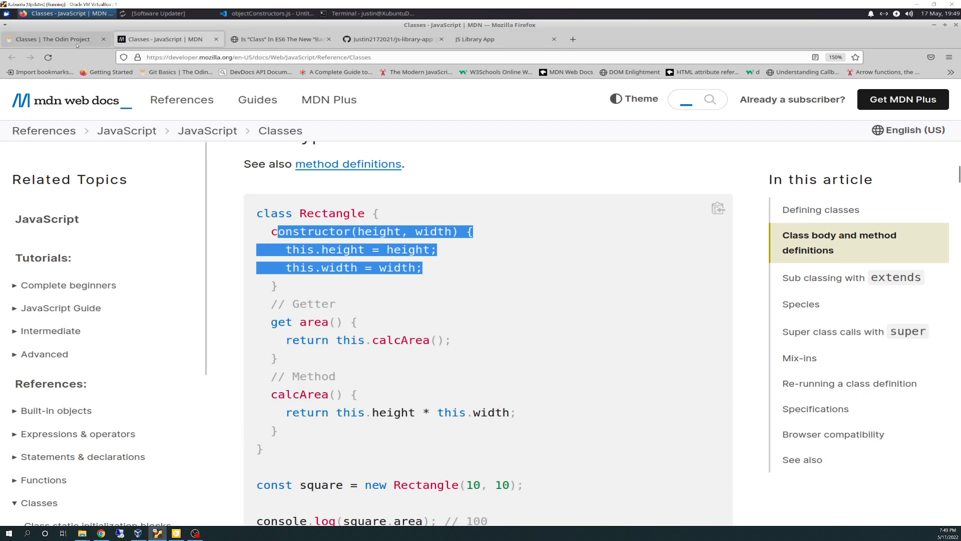
# Return to the top of the MDN Classes page and begin a find-in-page search.
pyautogui.click(52, 39)
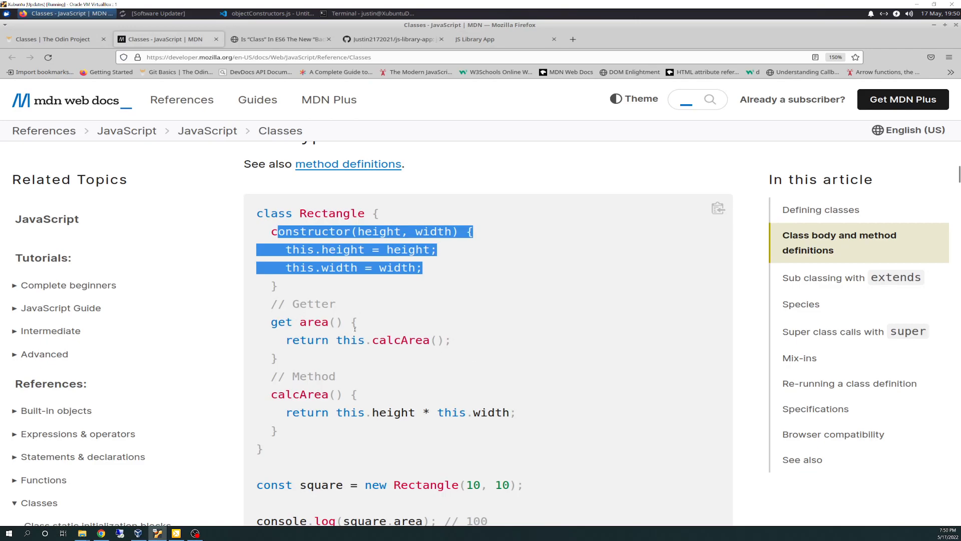
pyautogui.moveTo(431, 352)
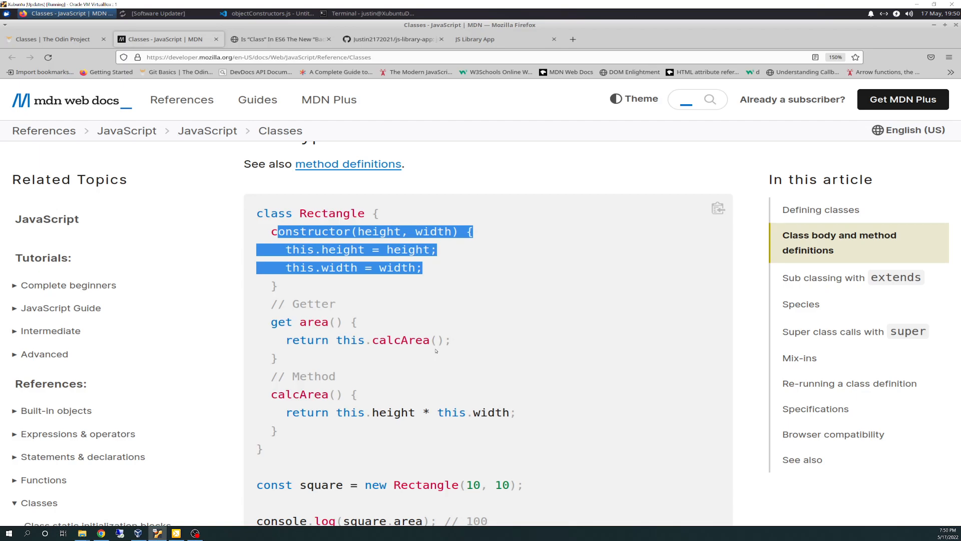
pyautogui.moveTo(476, 366)
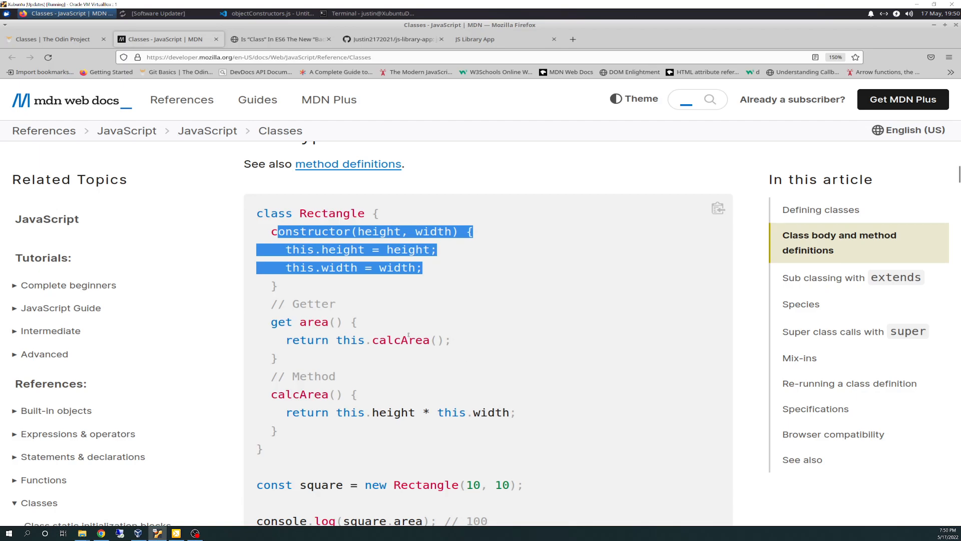
pyautogui.scroll(-3)
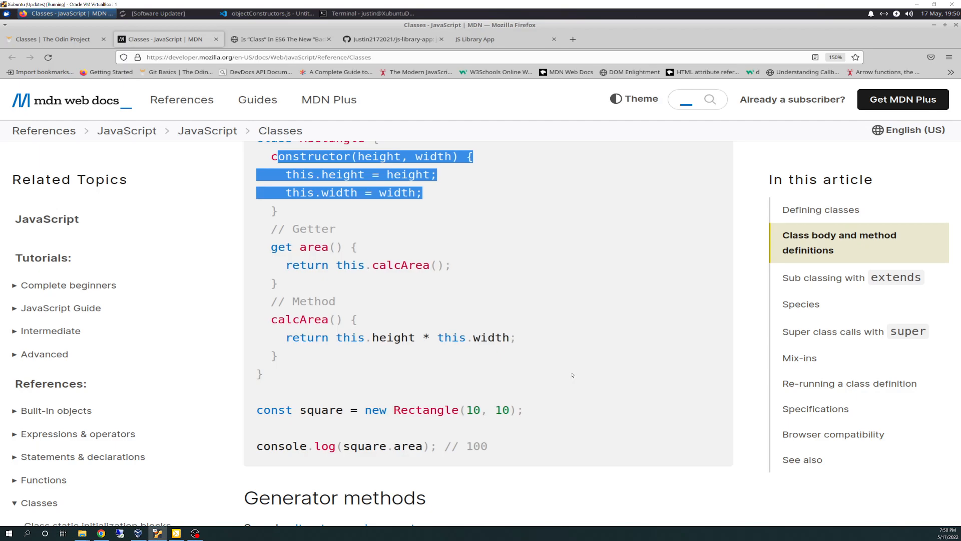
pyautogui.scroll(-3)
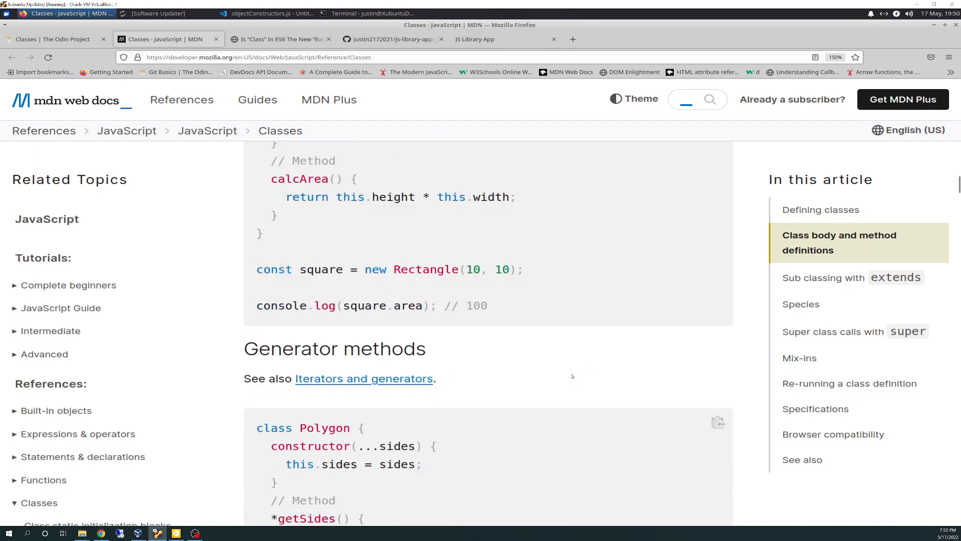
pyautogui.scroll(-3)
pyautogui.write('s')
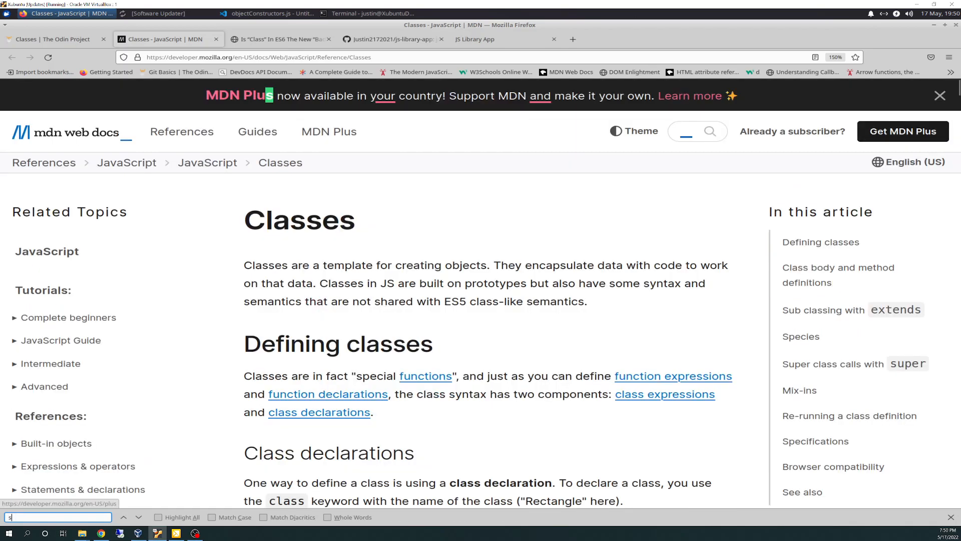
# Search the page for 'setter', landing on javascript.info's Getters/setters section.
pyautogui.write('etter')
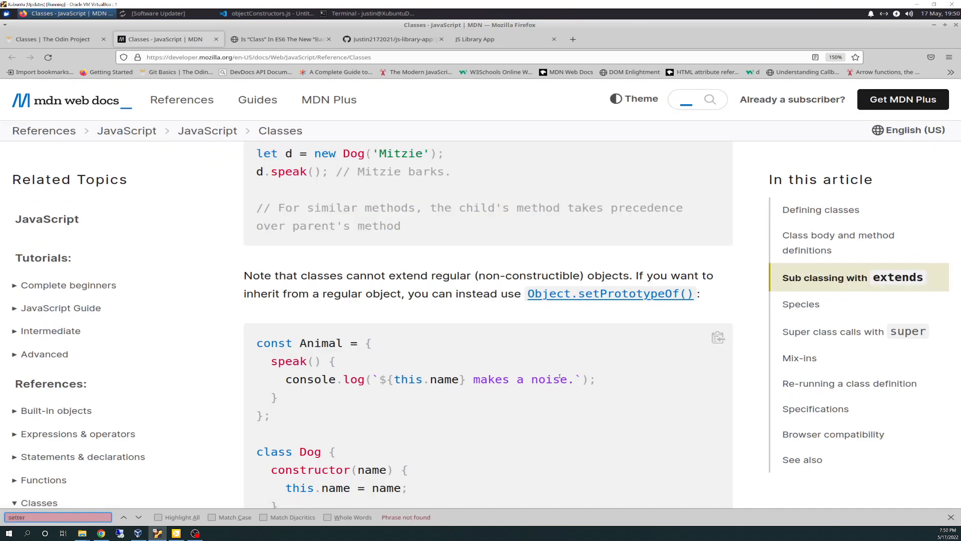
pyautogui.click(55, 39)
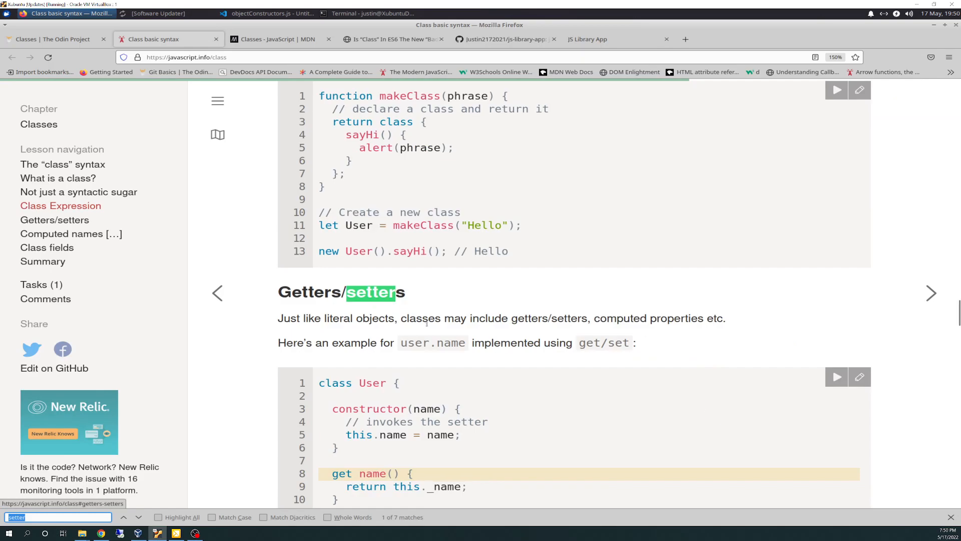
pyautogui.moveTo(615, 327)
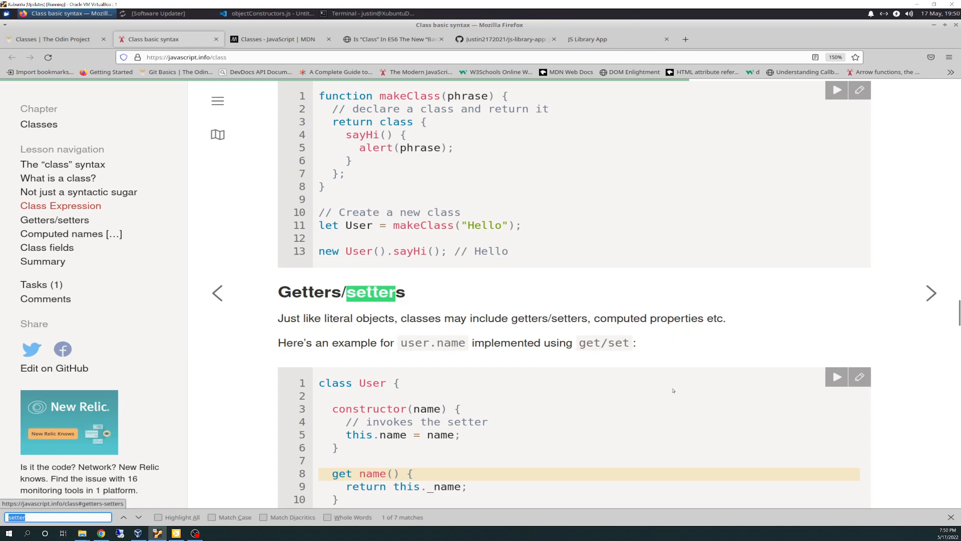
# Read javascript.info's Getters/setters heading and introduction, marking then clearing the text.
pyautogui.scroll(-3)
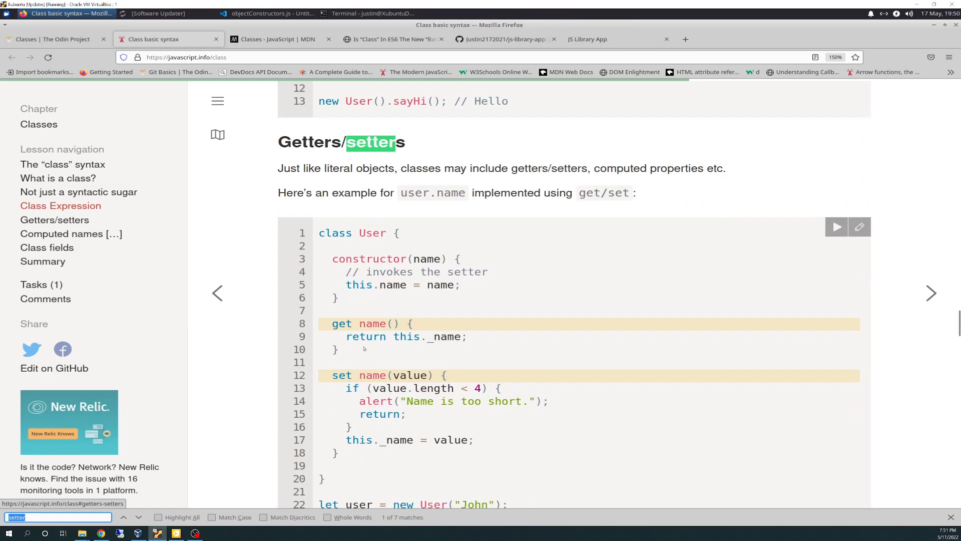
pyautogui.scroll(-3)
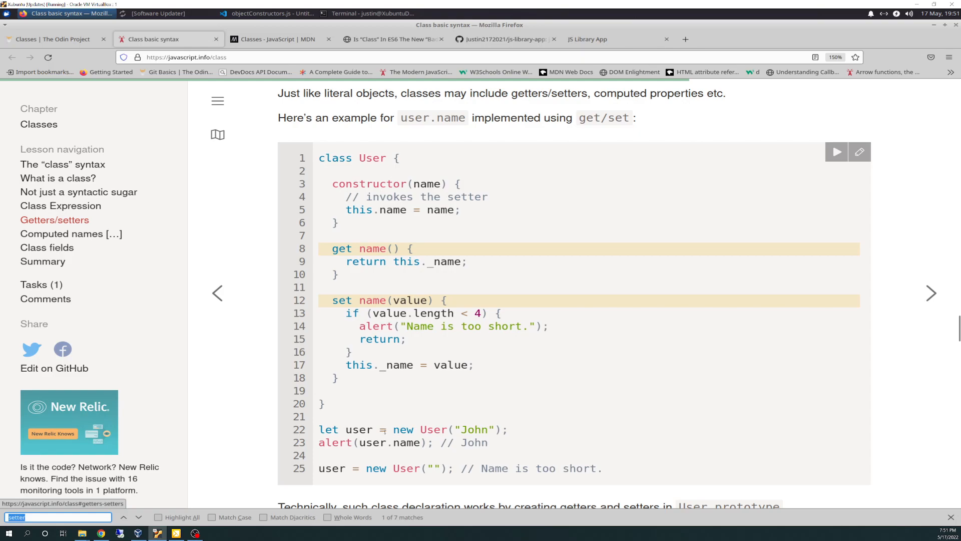
pyautogui.moveTo(397, 430); pyautogui.dragTo(502, 429)
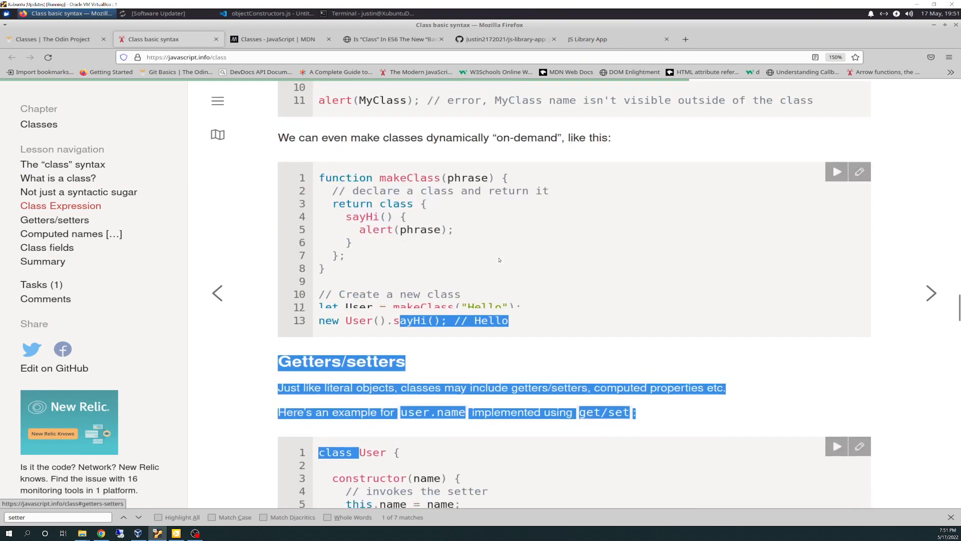
pyautogui.scroll(-3)
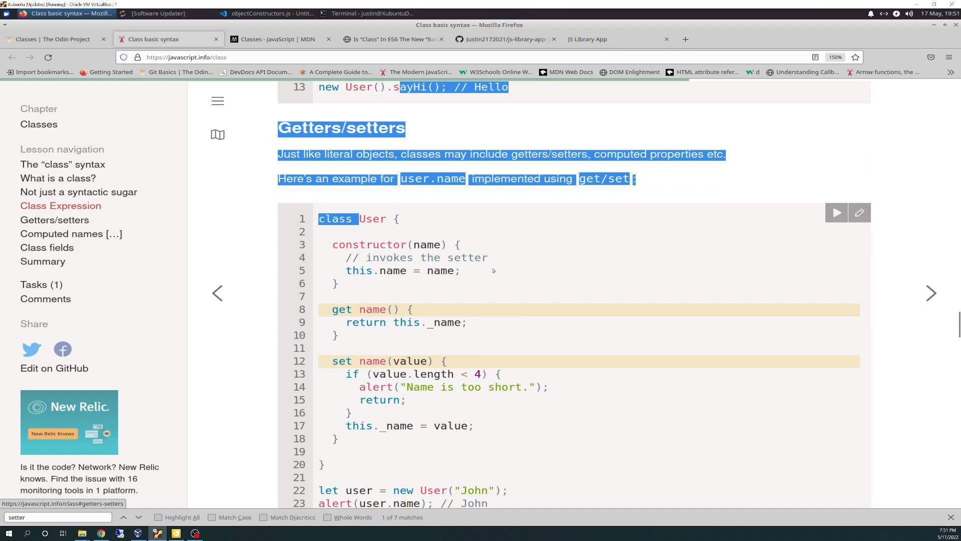
pyautogui.click(428, 277)
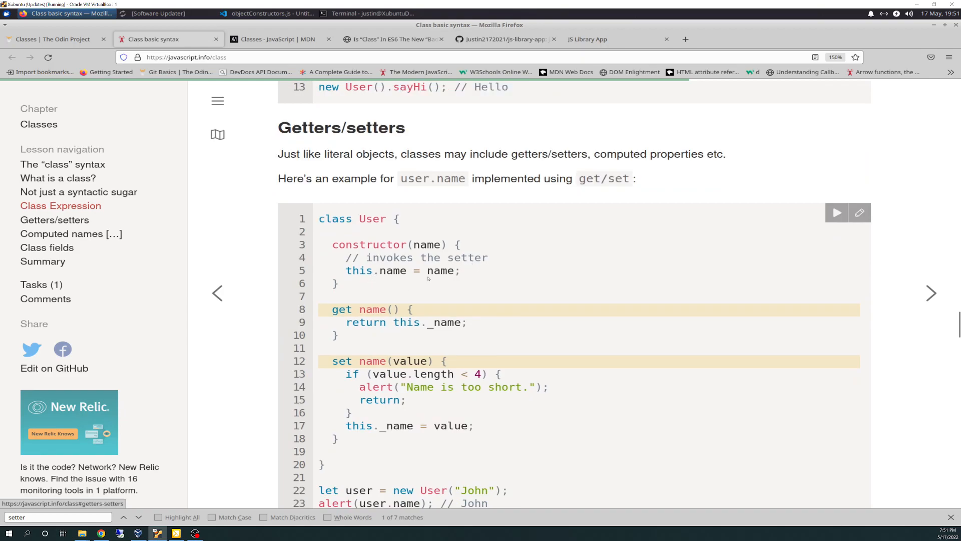
pyautogui.moveTo(373, 279)
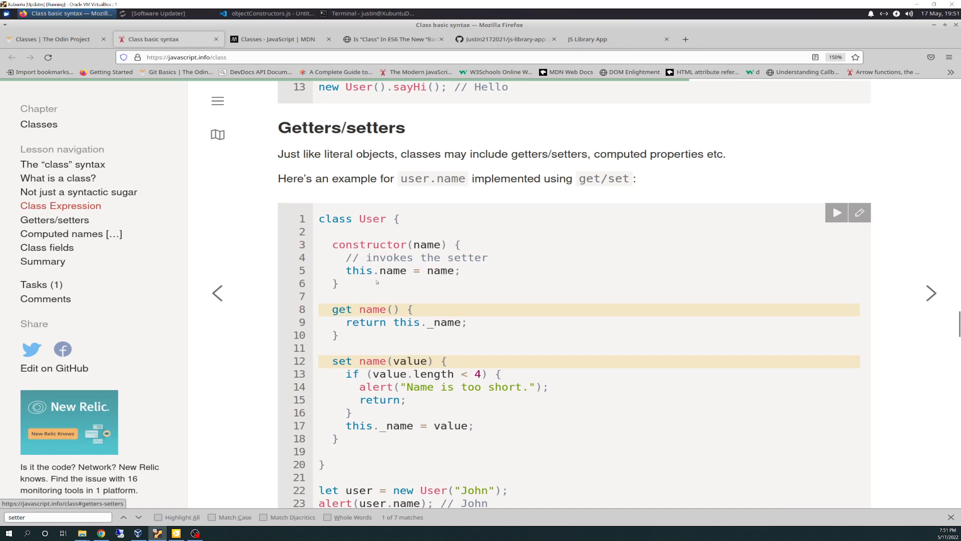
pyautogui.moveTo(388, 332)
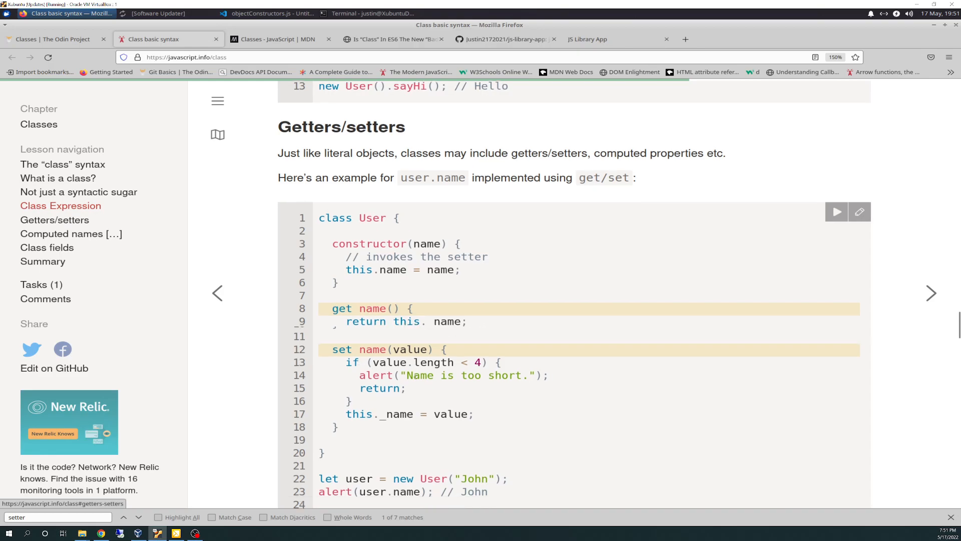
# Read the User class example, marking its get name and set name methods.
pyautogui.scroll(-3)
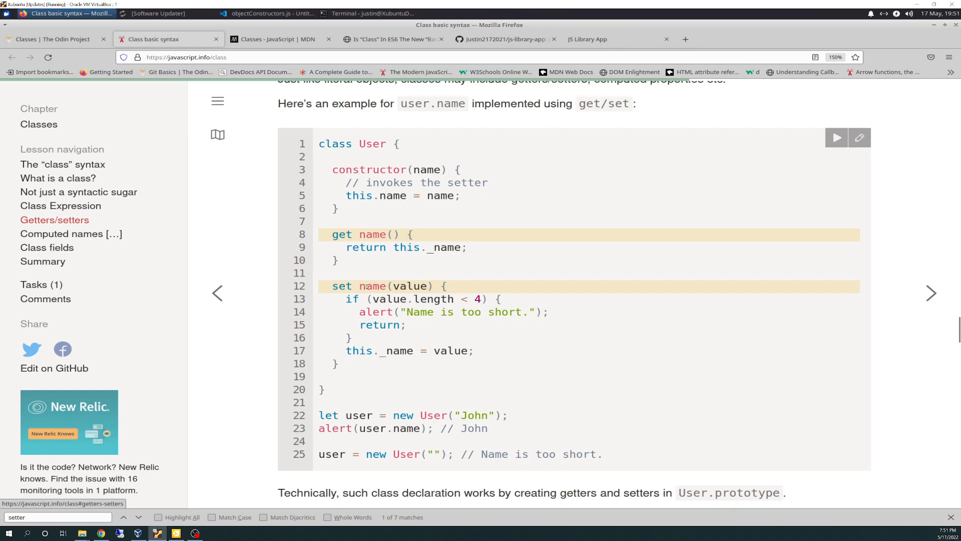
pyautogui.moveTo(359, 247); pyautogui.dragTo(467, 247)
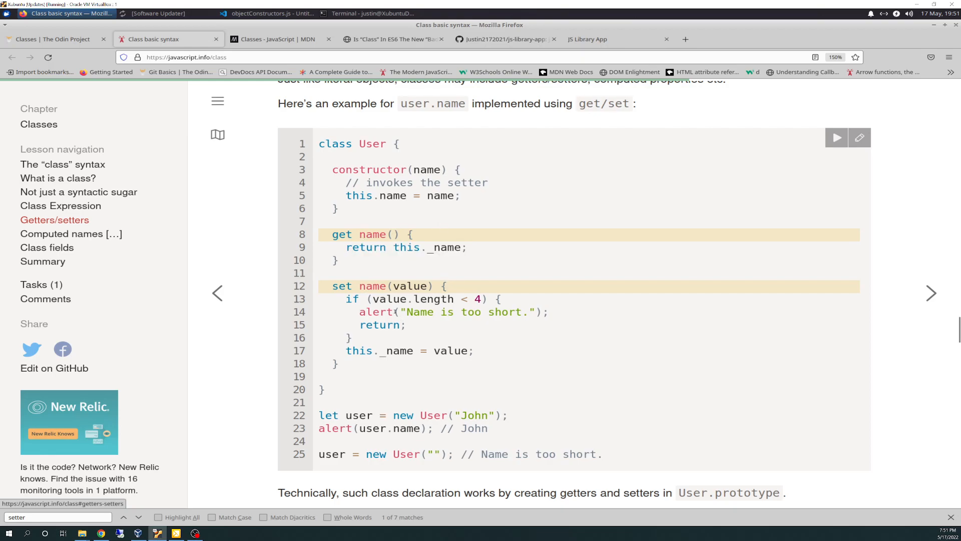
pyautogui.moveTo(346, 298); pyautogui.dragTo(407, 324)
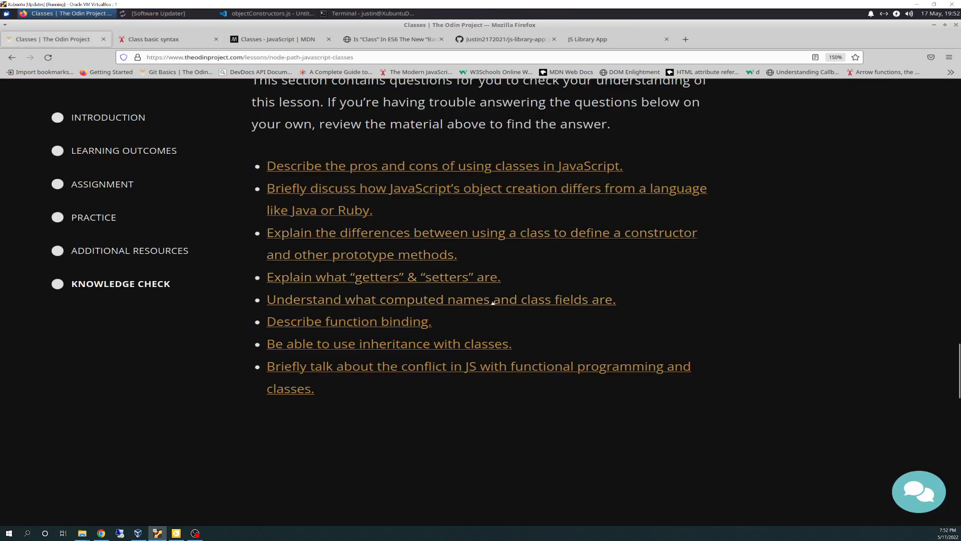
pyautogui.moveTo(441, 300)
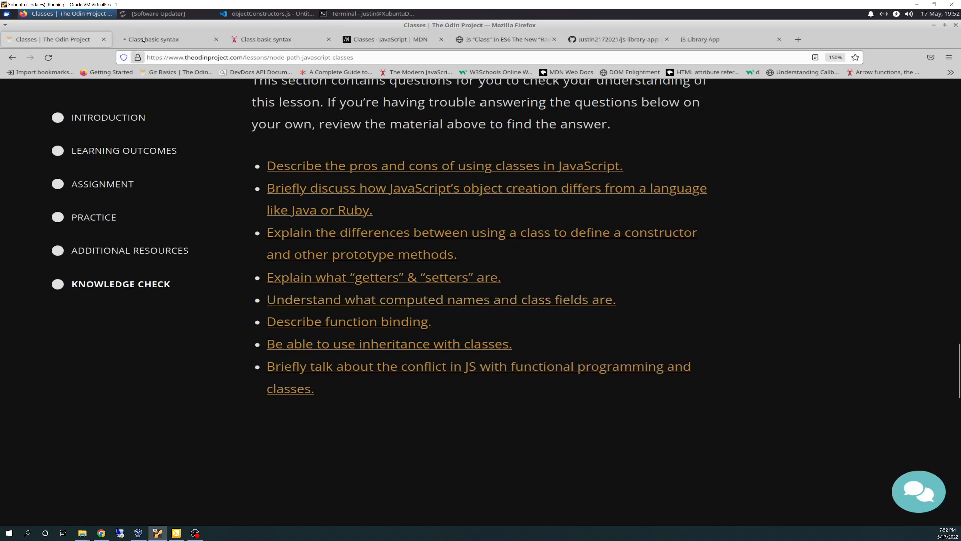
# Switch between The Odin Project knowledge check and the new Class basic syntax tab, ending on the lesson's start.
pyautogui.click(162, 39)
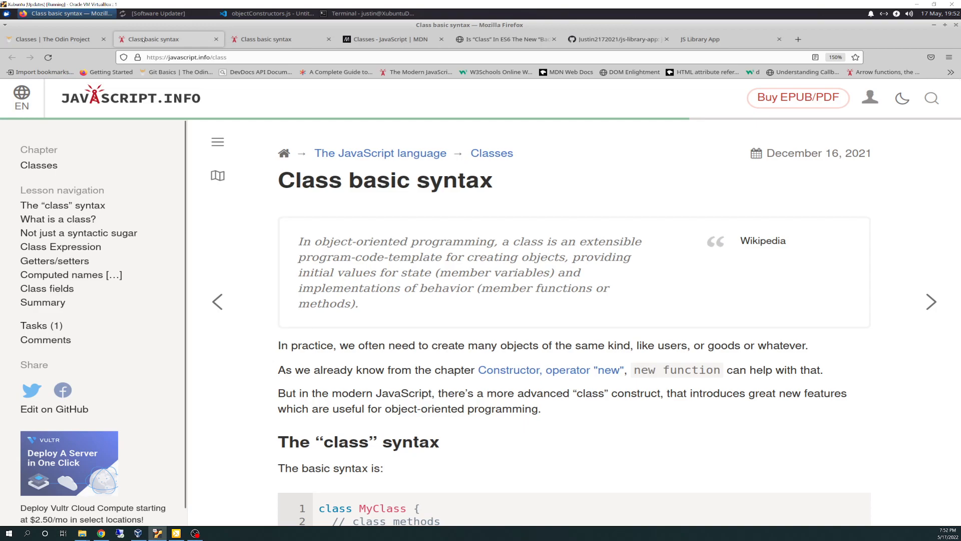
pyautogui.click(268, 13)
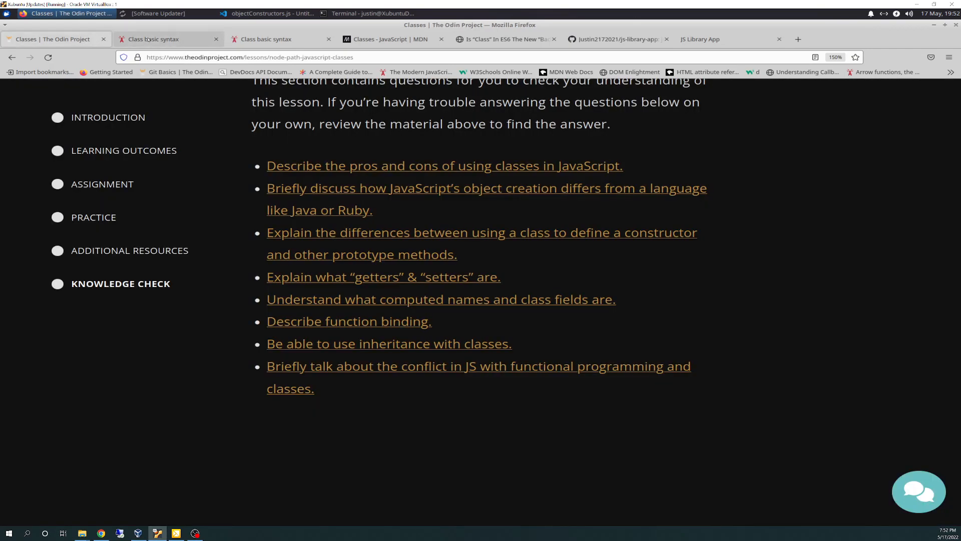
pyautogui.click(153, 39)
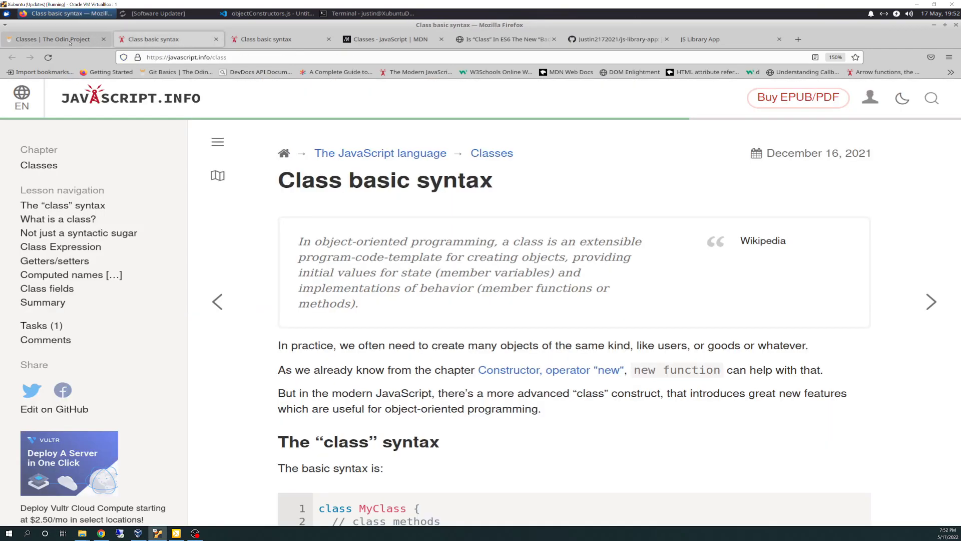
pyautogui.click(55, 39)
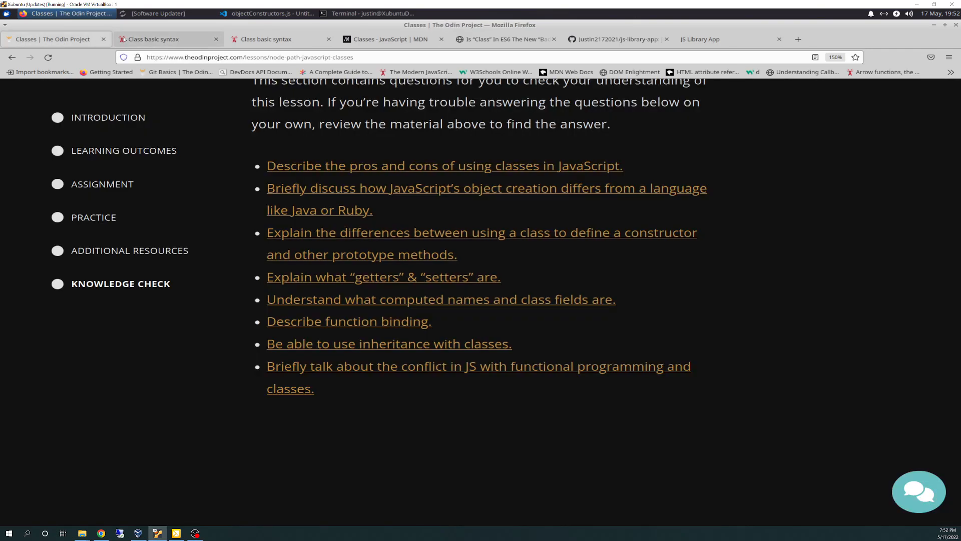
pyautogui.moveTo(154, 39)
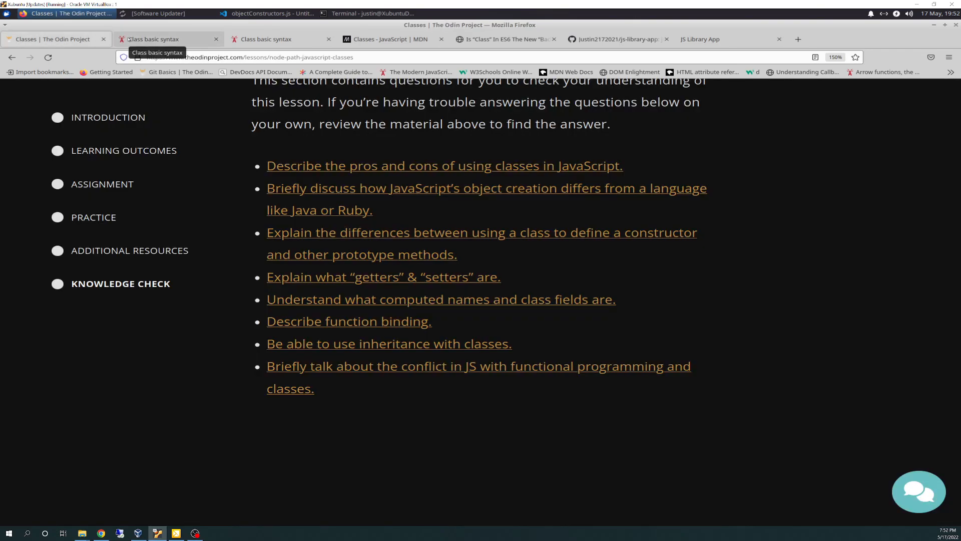
pyautogui.click(165, 39)
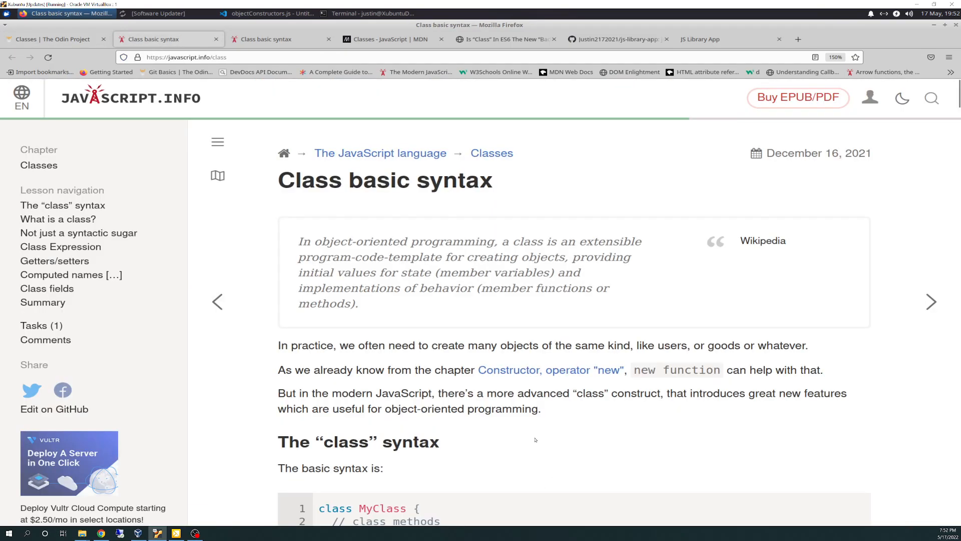
# Find the Computed names section via page search and highlight the sayHi(); call in its example.
pyautogui.press('ctrl+f')
pyautogui.write('comput')
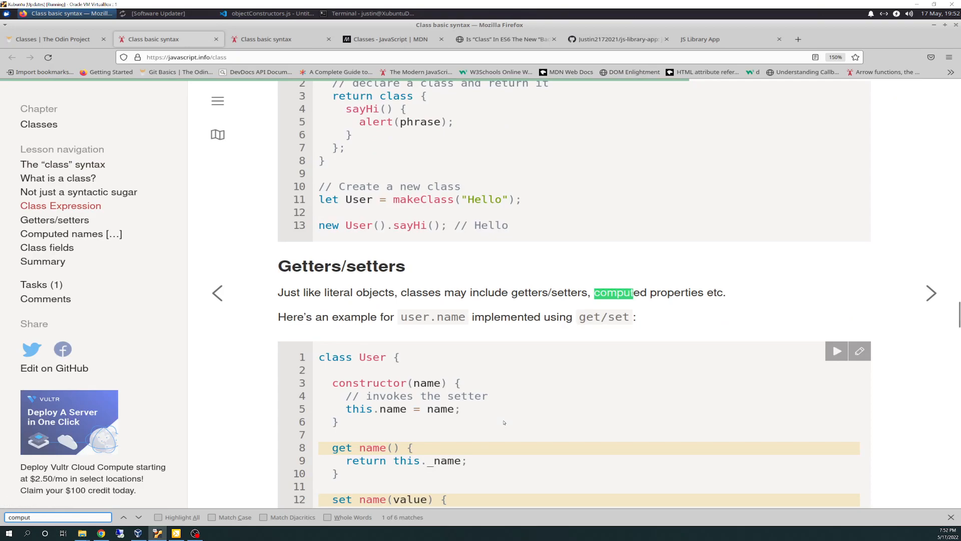
pyautogui.write('ed')
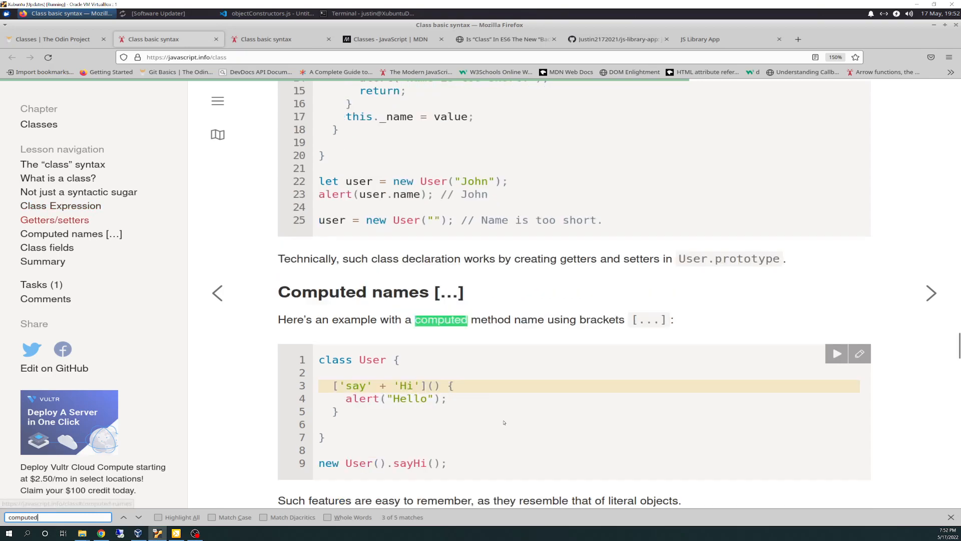
pyautogui.moveTo(519, 337)
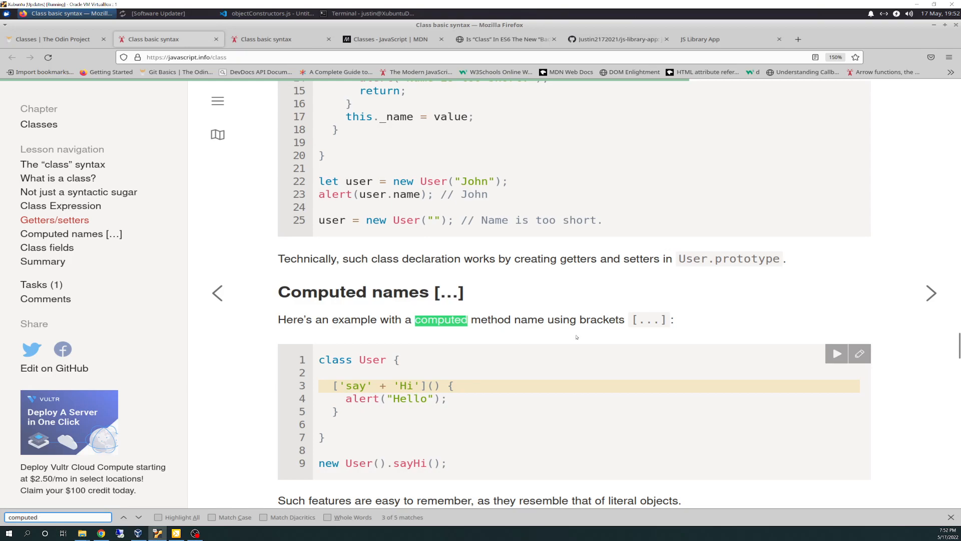
pyautogui.scroll(-3)
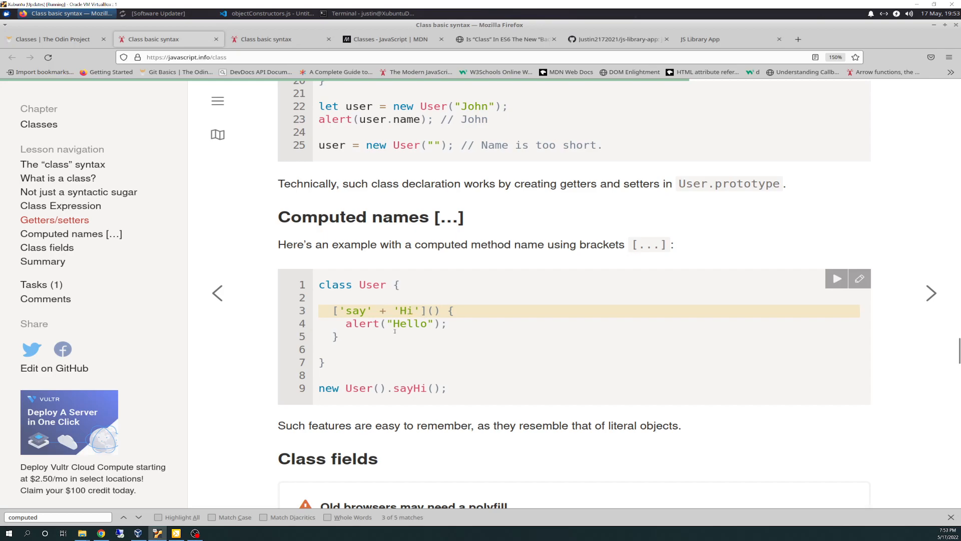
pyautogui.moveTo(418, 379)
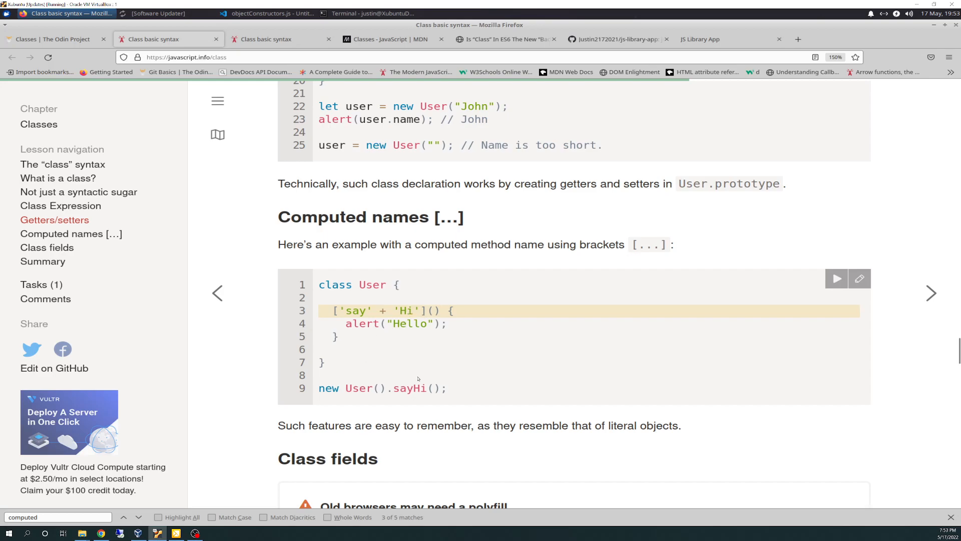
pyautogui.scroll(-3)
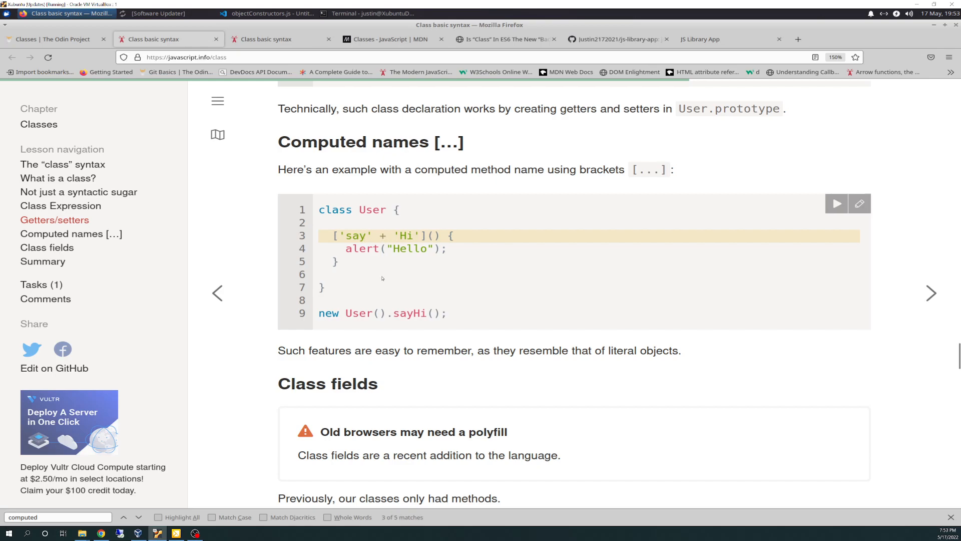
pyautogui.moveTo(318, 313); pyautogui.dragTo(362, 313)
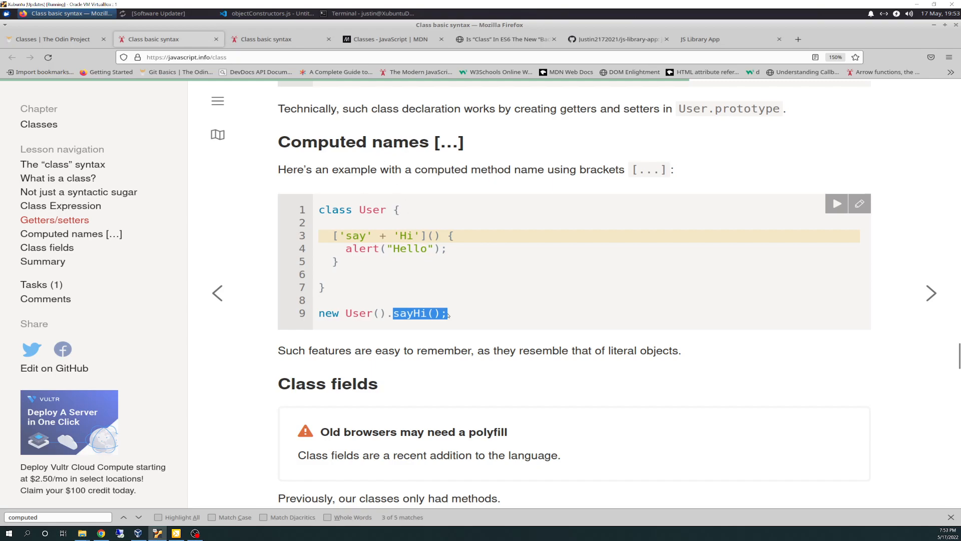
pyautogui.moveTo(420, 330)
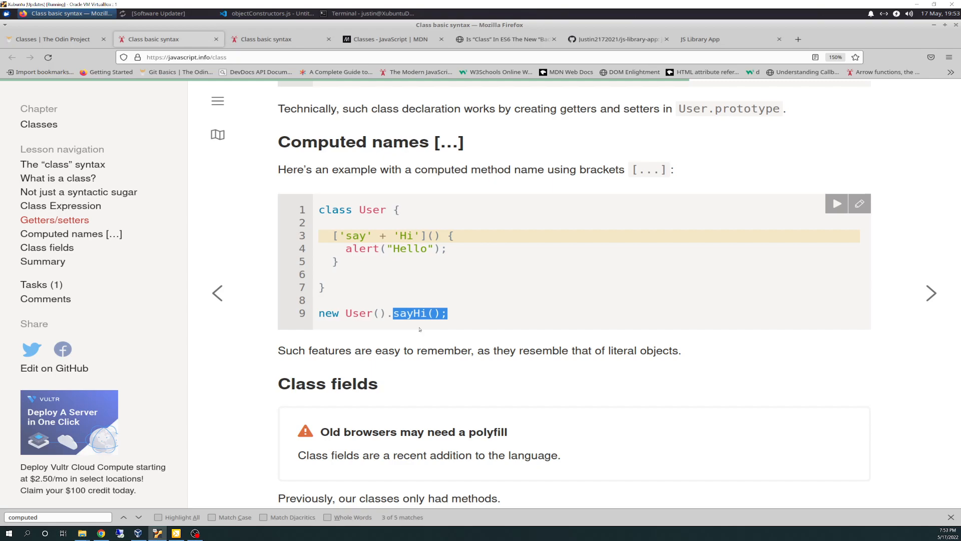
pyautogui.scroll(-3)
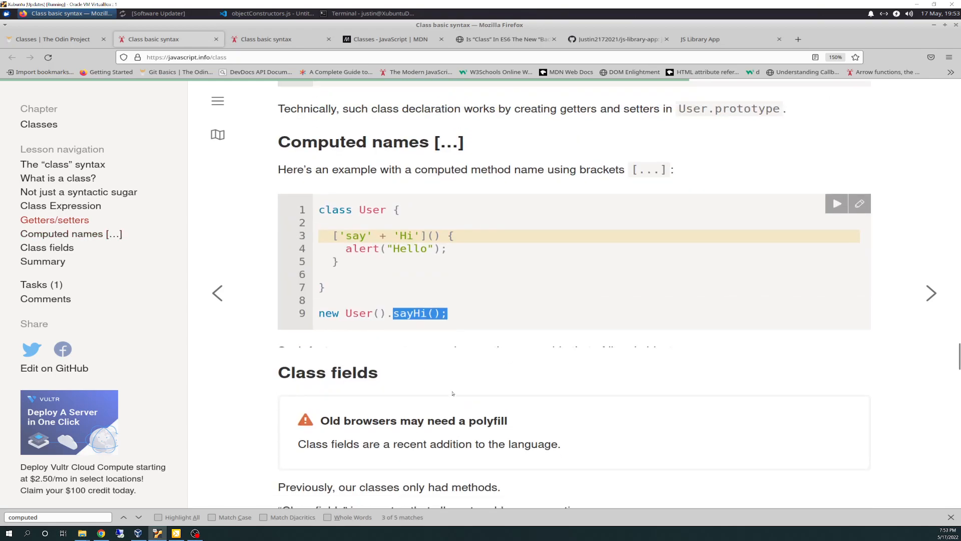
pyautogui.scroll(-3)
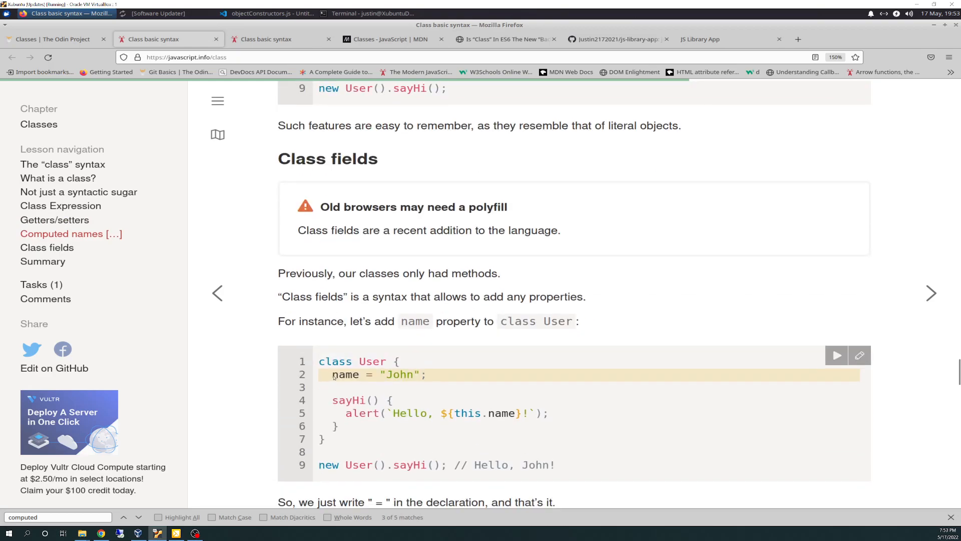
# Highlight new User().sayHi(), the sayHi method and the 'Hello, John!' comment, then return to The Odin Project lesson.
pyautogui.moveTo(332, 375); pyautogui.dragTo(424, 374)
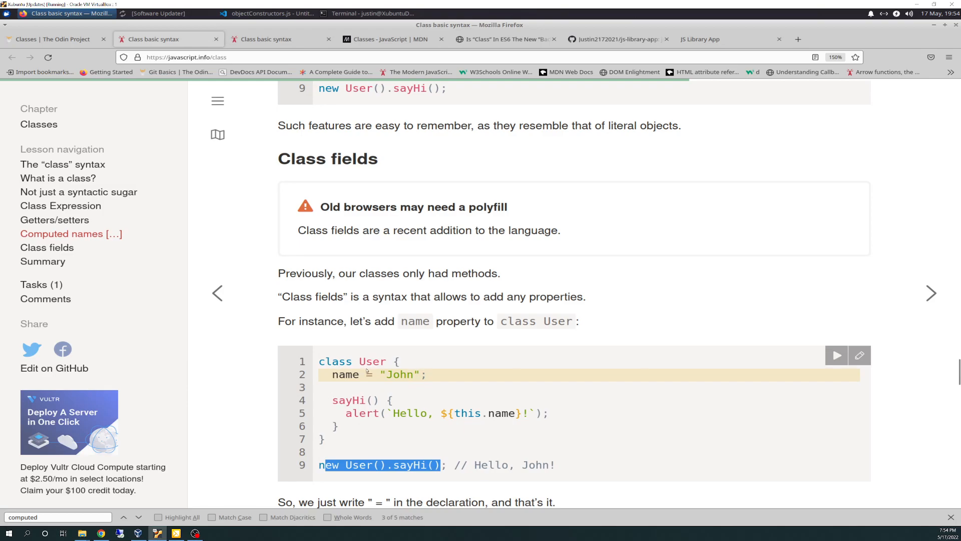
pyautogui.moveTo(332, 400); pyautogui.dragTo(534, 412)
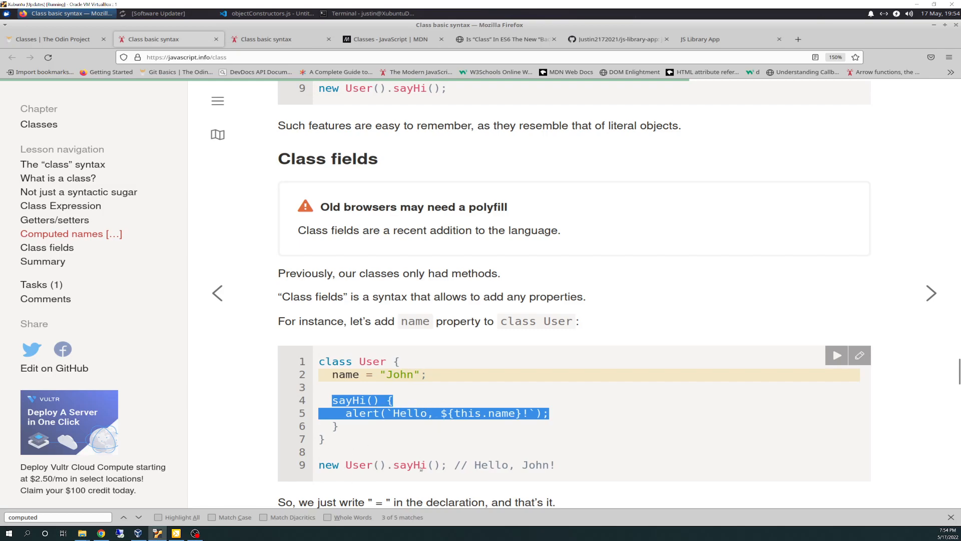
pyautogui.click(397, 440)
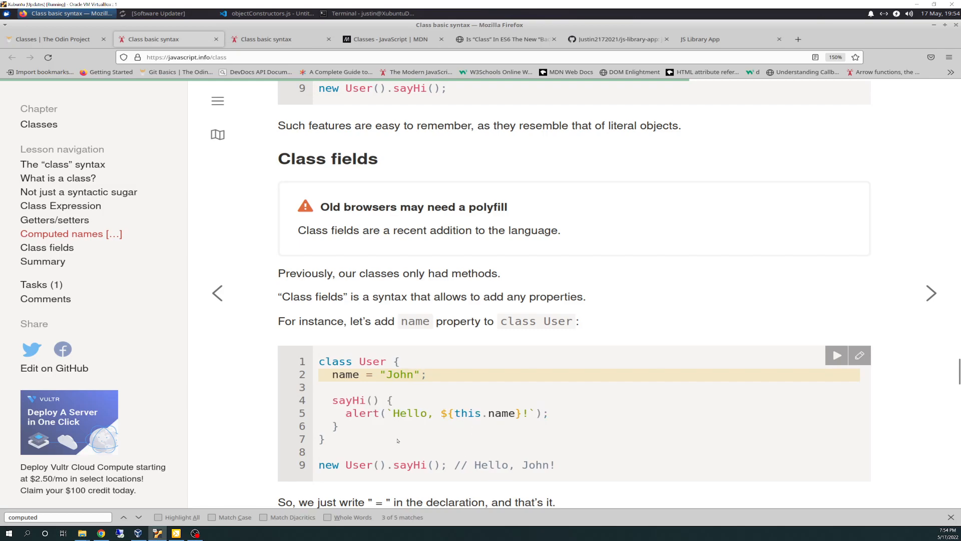
pyautogui.moveTo(501, 465); pyautogui.dragTo(555, 465)
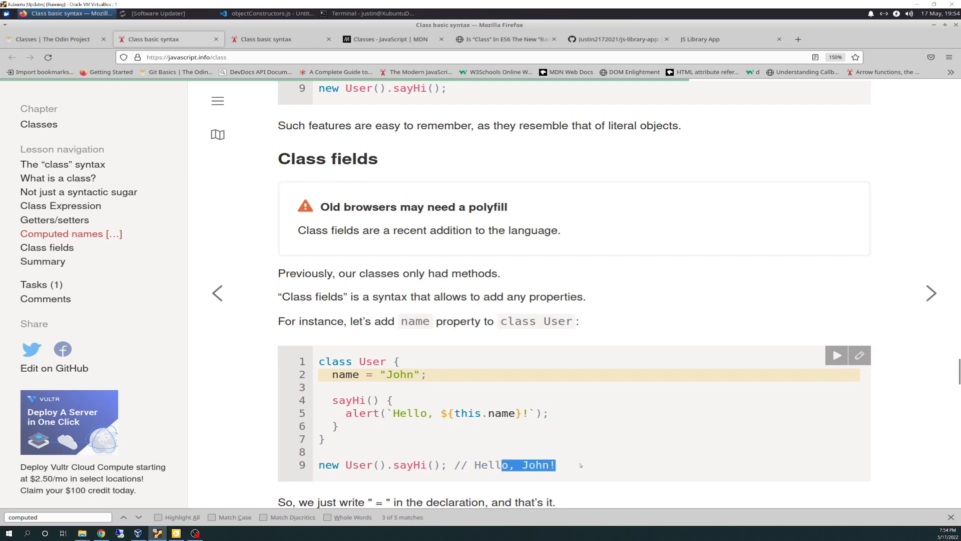
pyautogui.scroll(-3)
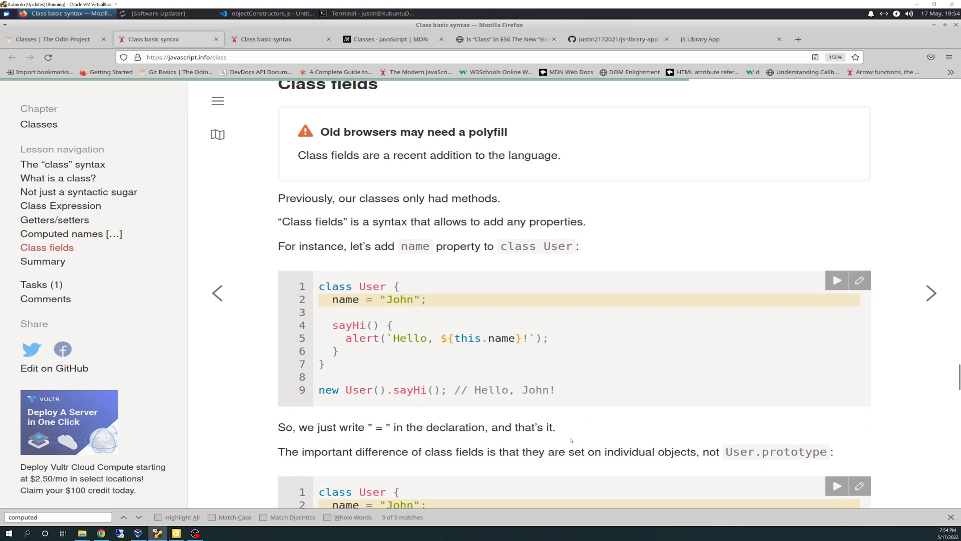
pyautogui.scroll(-3)
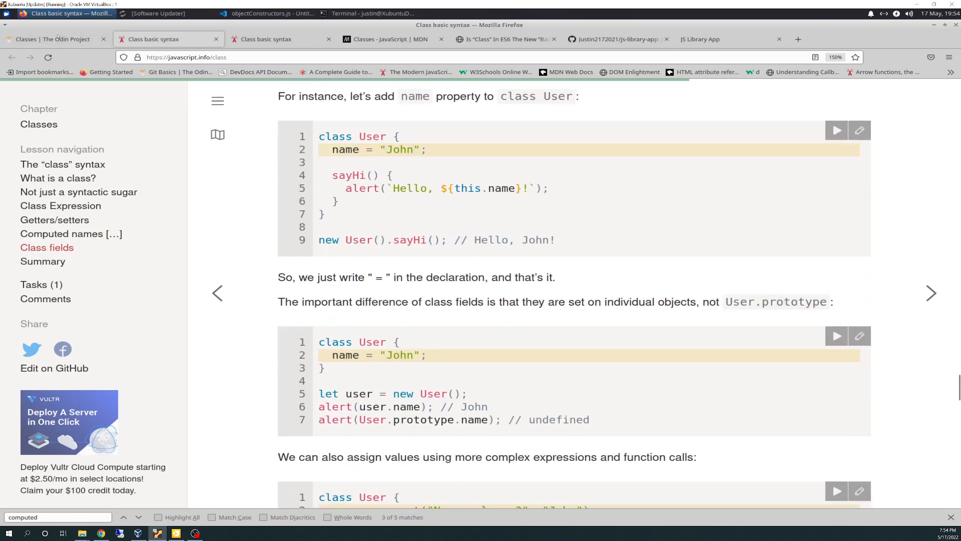
pyautogui.click(52, 39)
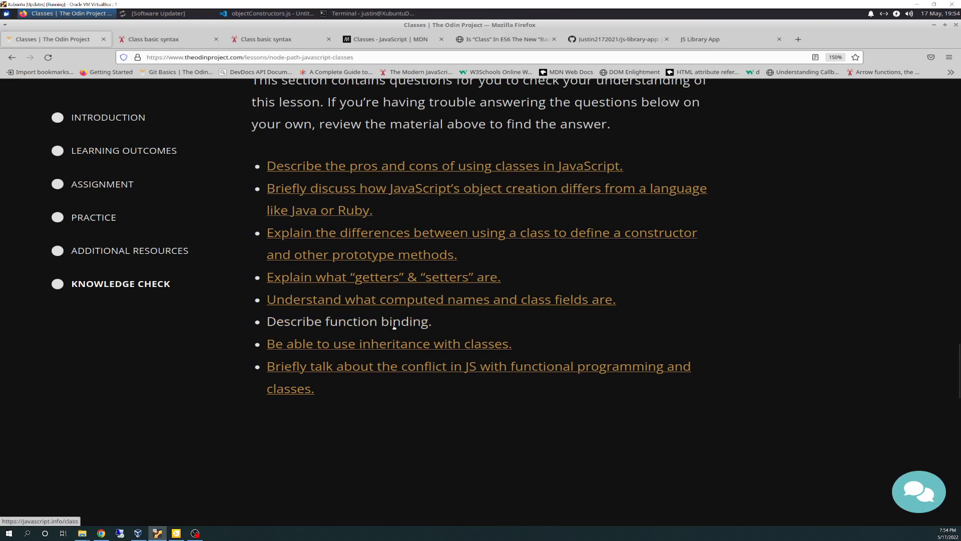
# Open the 'Describe function binding.' link in a new tab and search it for 'binding'.
pyautogui.rightClick(348, 321)
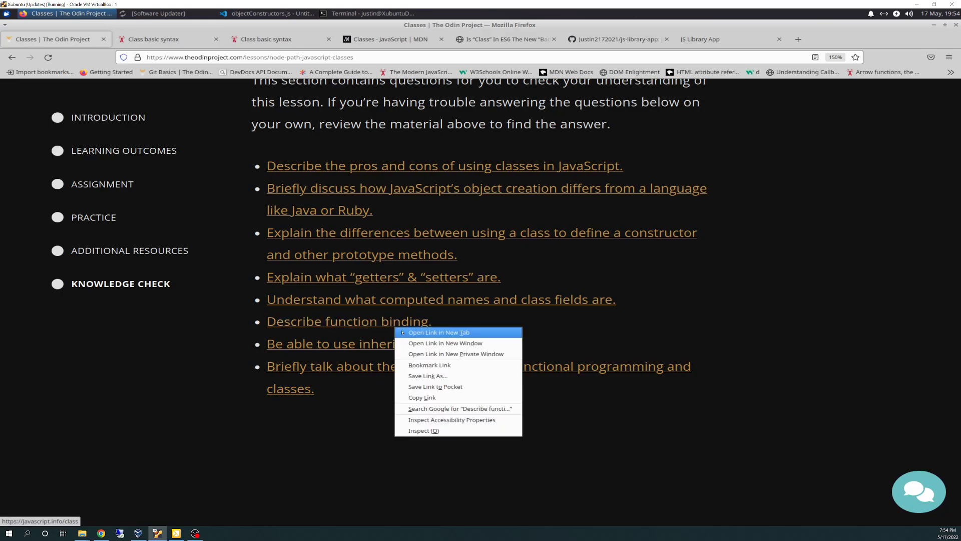
pyautogui.click(439, 333)
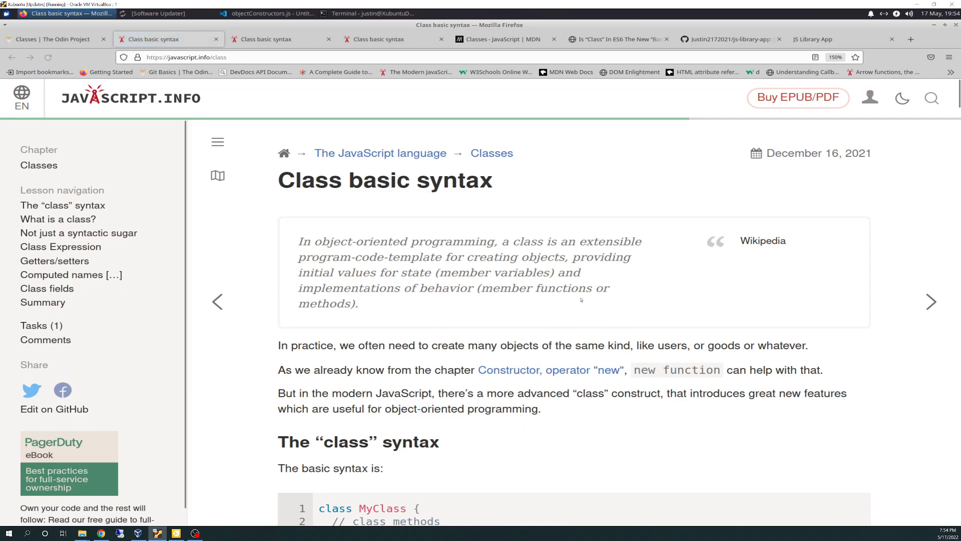
pyautogui.press('ctrl+f')
pyautogui.write('binding')
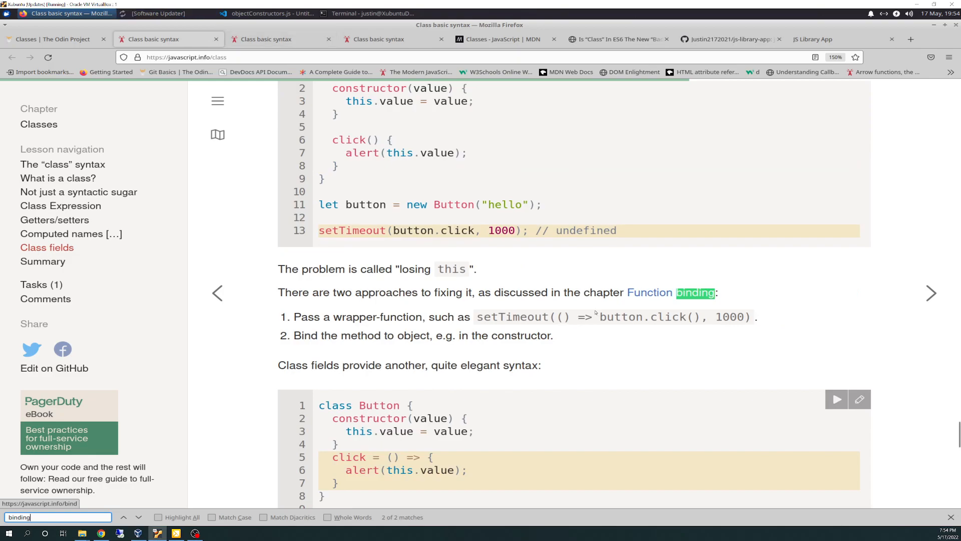
pyautogui.moveTo(539, 306)
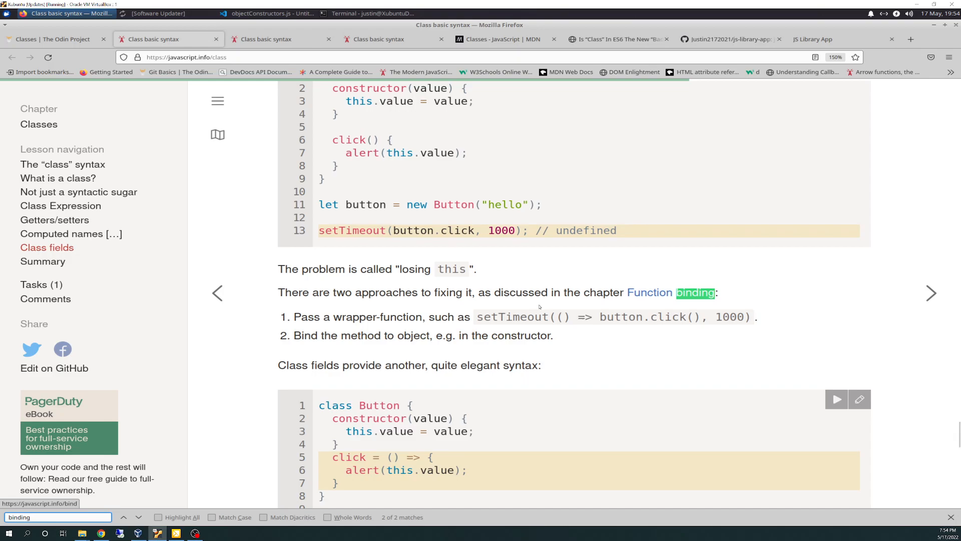
pyautogui.moveTo(526, 391)
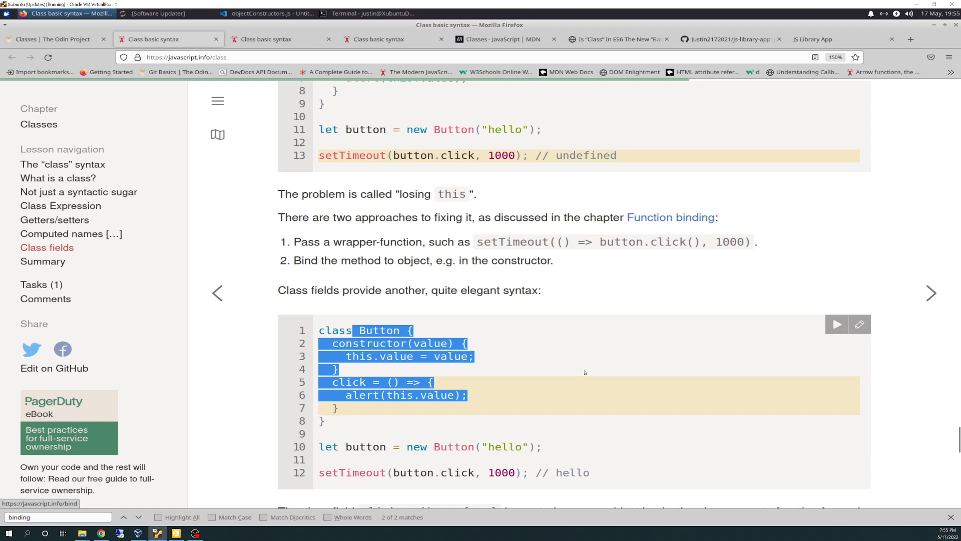
pyautogui.scroll(-3)
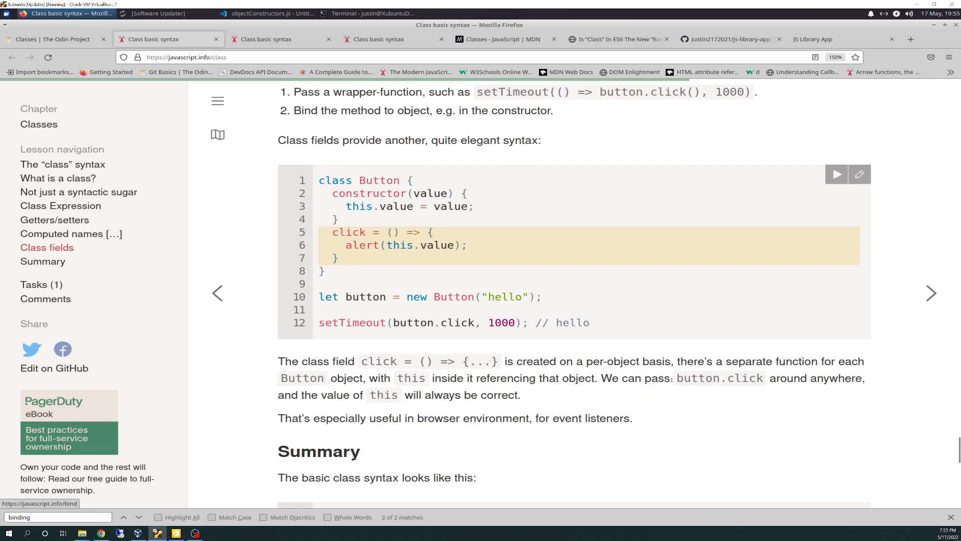
pyautogui.moveTo(671, 381)
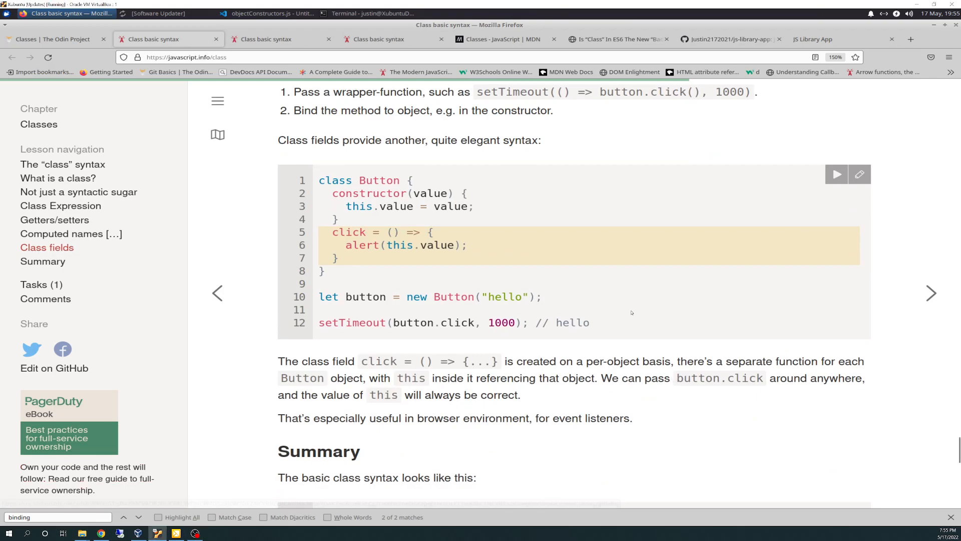
pyautogui.scroll(3)
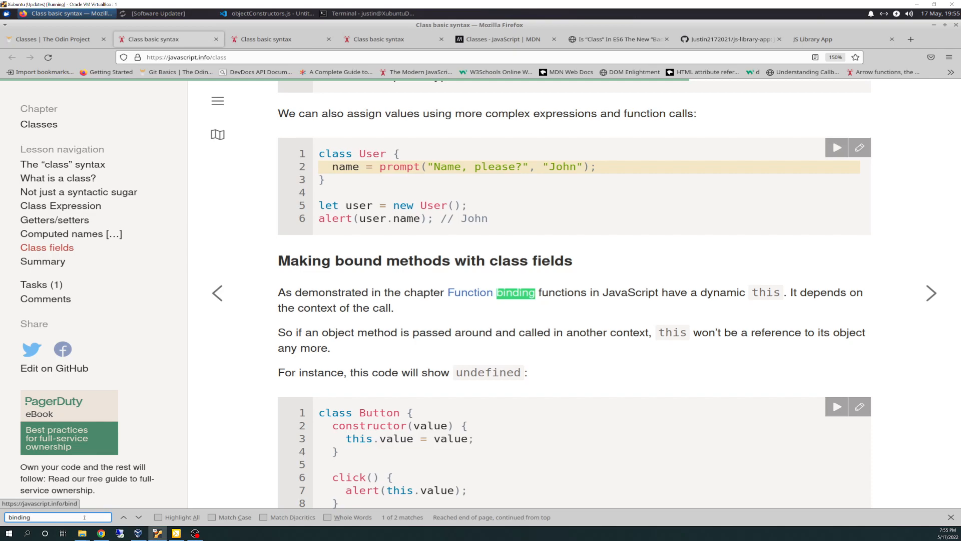
pyautogui.moveTo(804, 336)
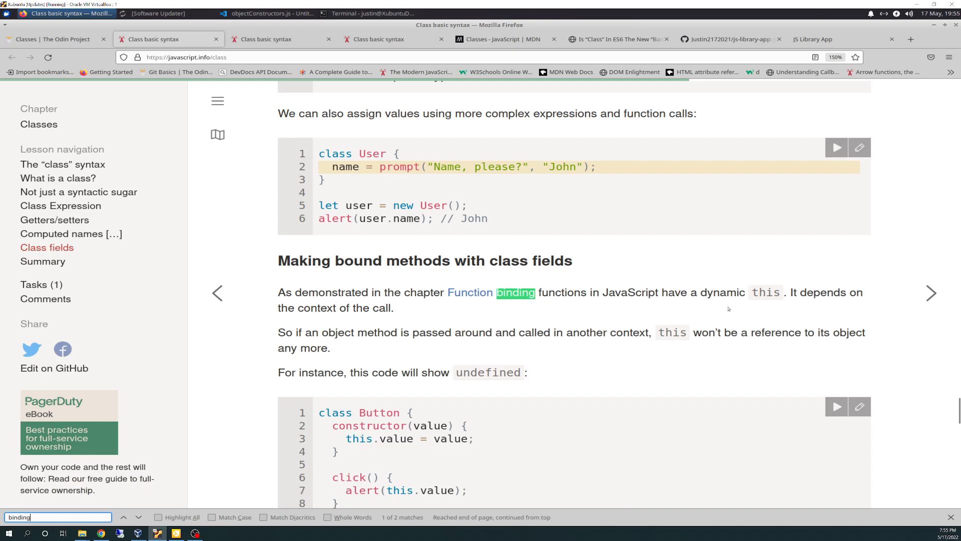
pyautogui.moveTo(481, 349)
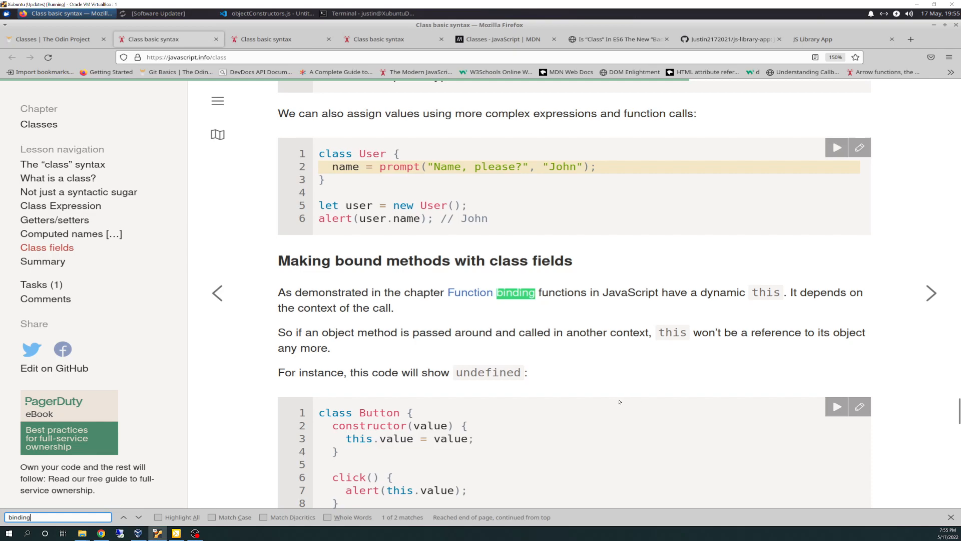
pyautogui.scroll(-3)
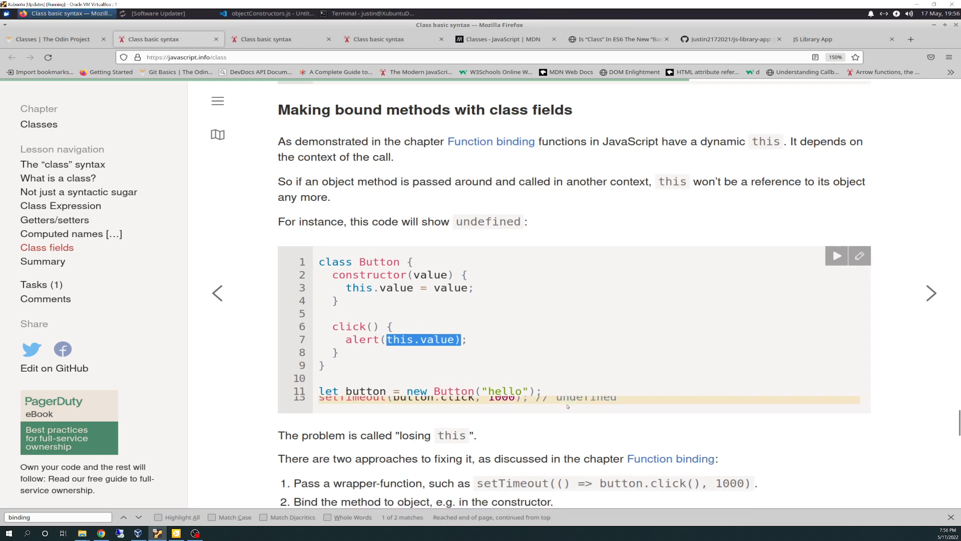
pyautogui.scroll(-3)
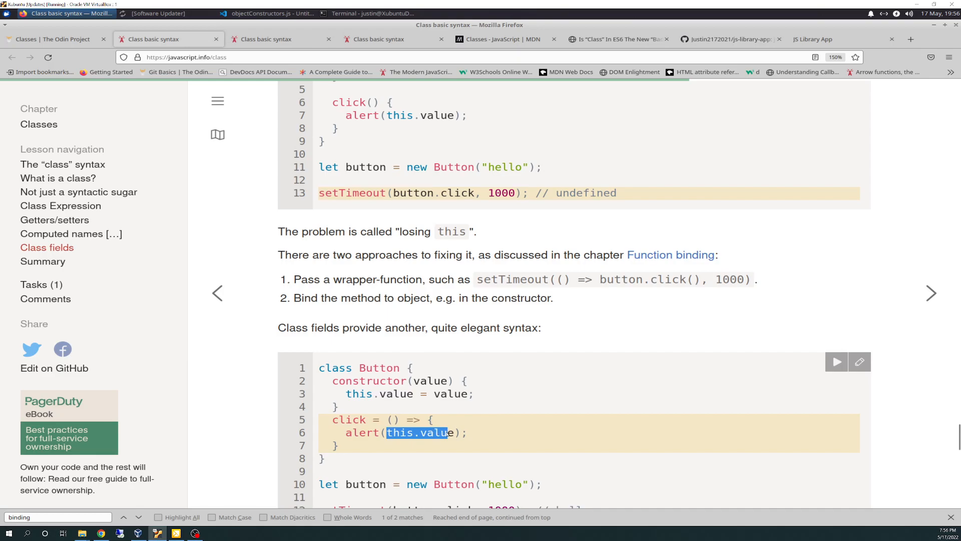
pyautogui.moveTo(401, 402)
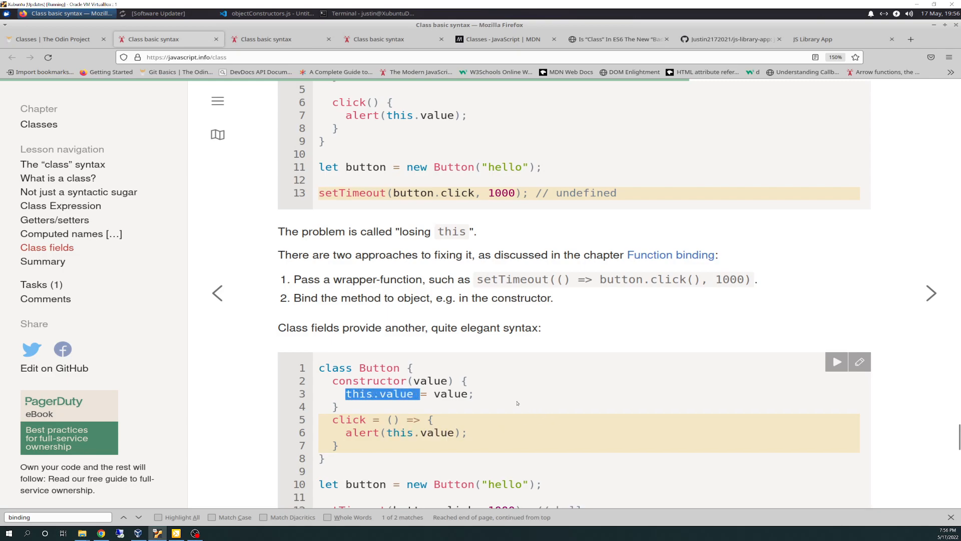
pyautogui.click(52, 39)
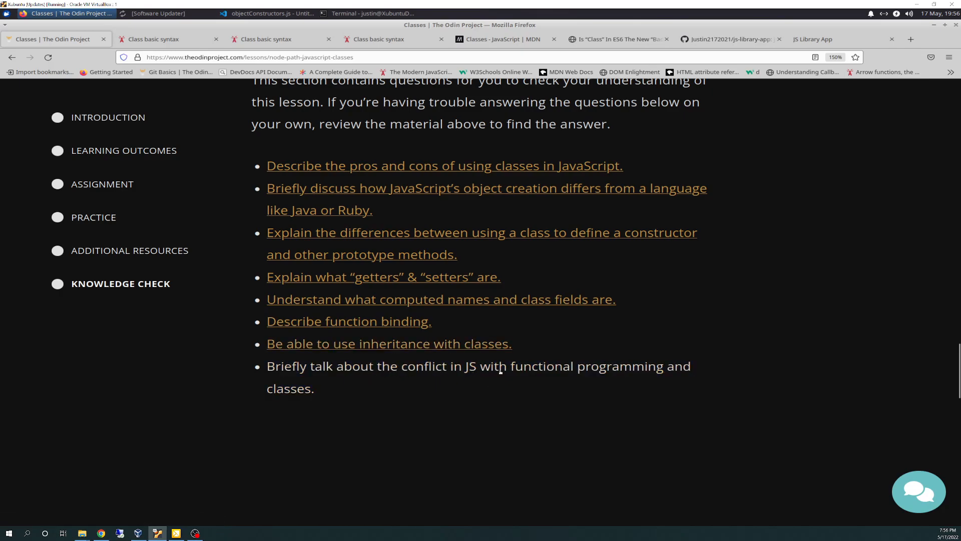
pyautogui.moveTo(478, 367)
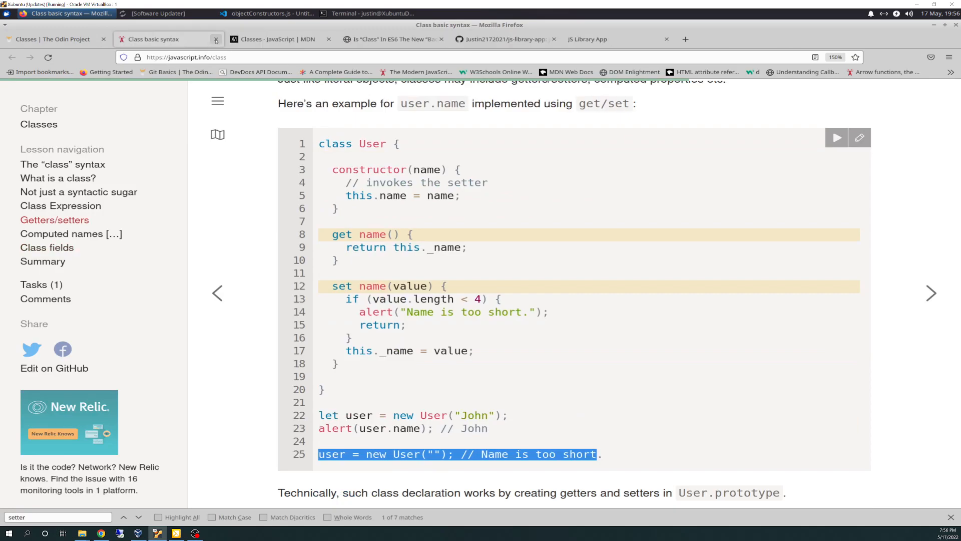
# Highlight the Practice assignment paragraph about refactoring the Library example to use class.
pyautogui.click(165, 39)
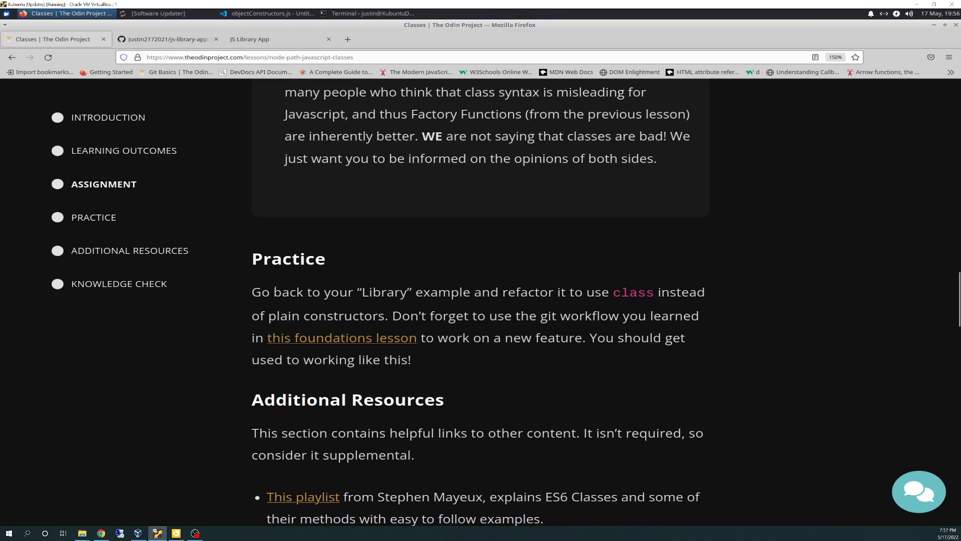
pyautogui.moveTo(252, 291); pyautogui.dragTo(412, 360)
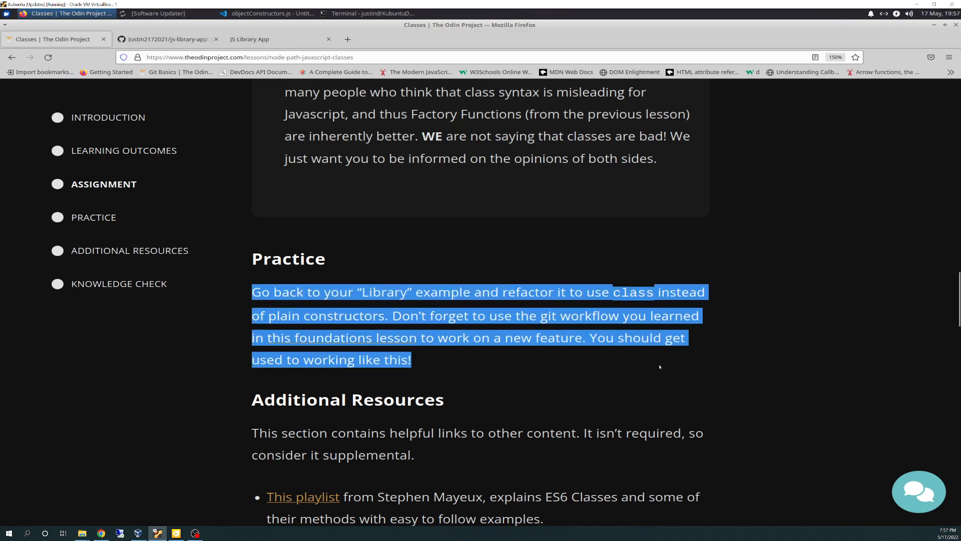
pyautogui.moveTo(492, 329)
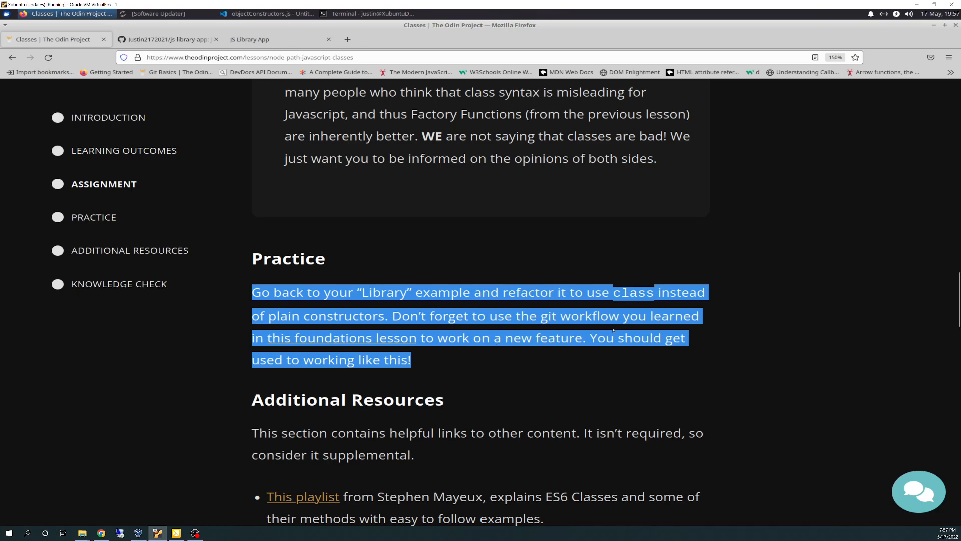
pyautogui.moveTo(496, 353)
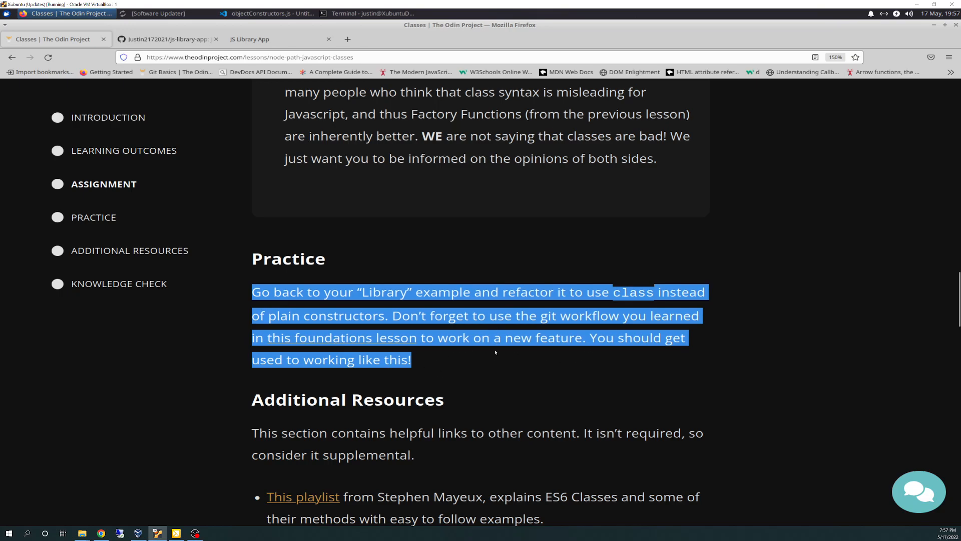
pyautogui.moveTo(487, 366)
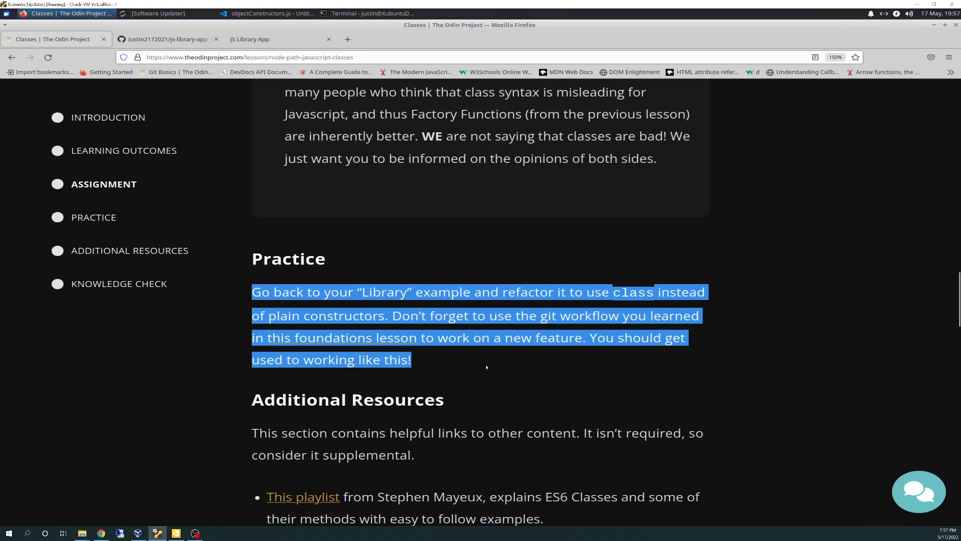
pyautogui.moveTo(469, 367)
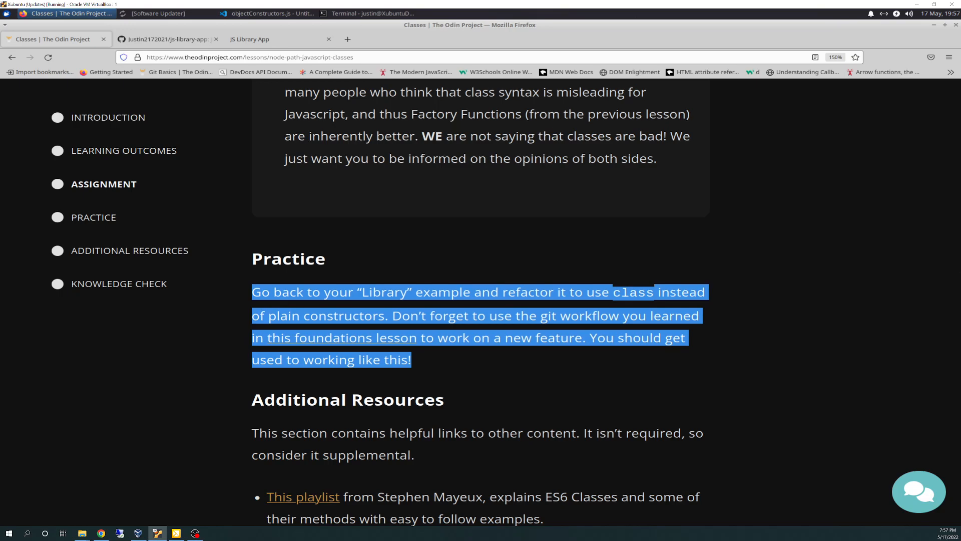
pyautogui.click(367, 13)
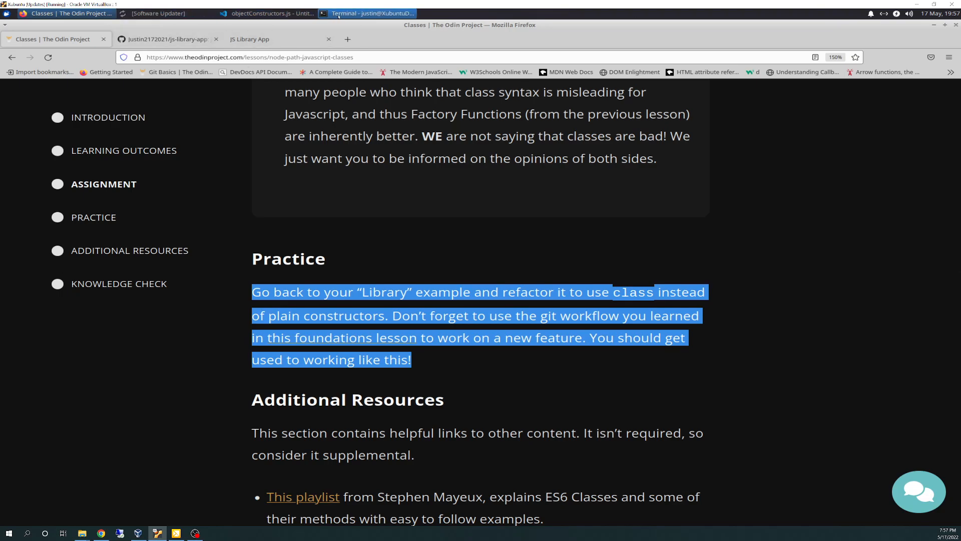
pyautogui.click(370, 13)
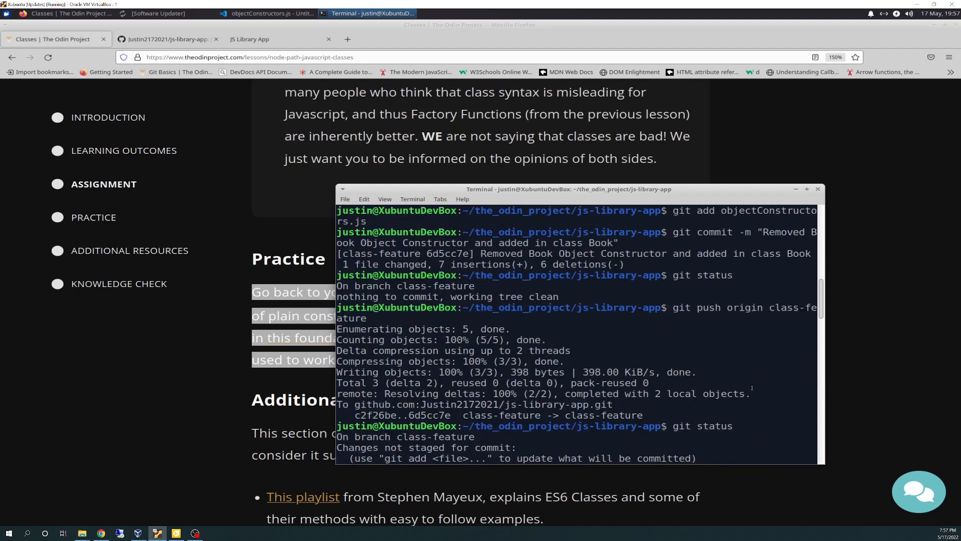
pyautogui.scroll(-3)
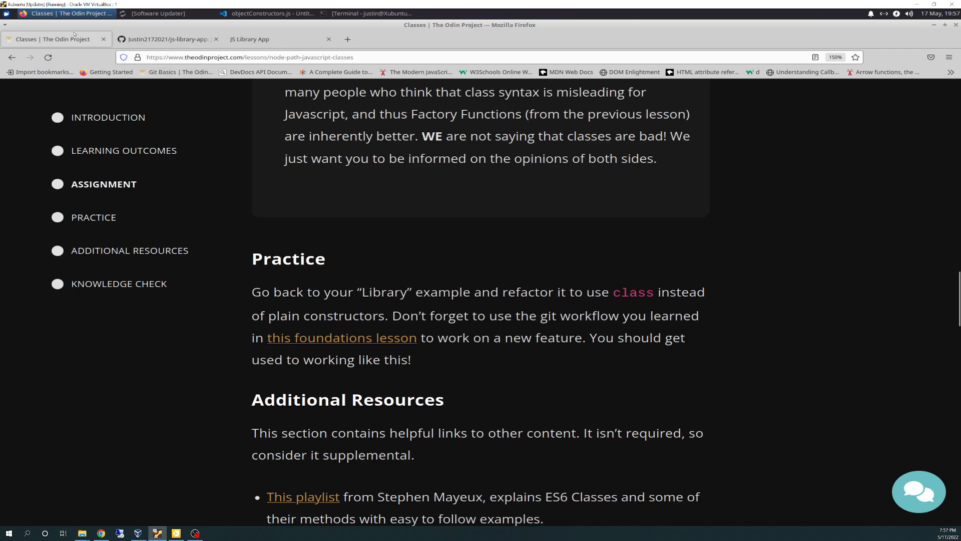
pyautogui.click(166, 39)
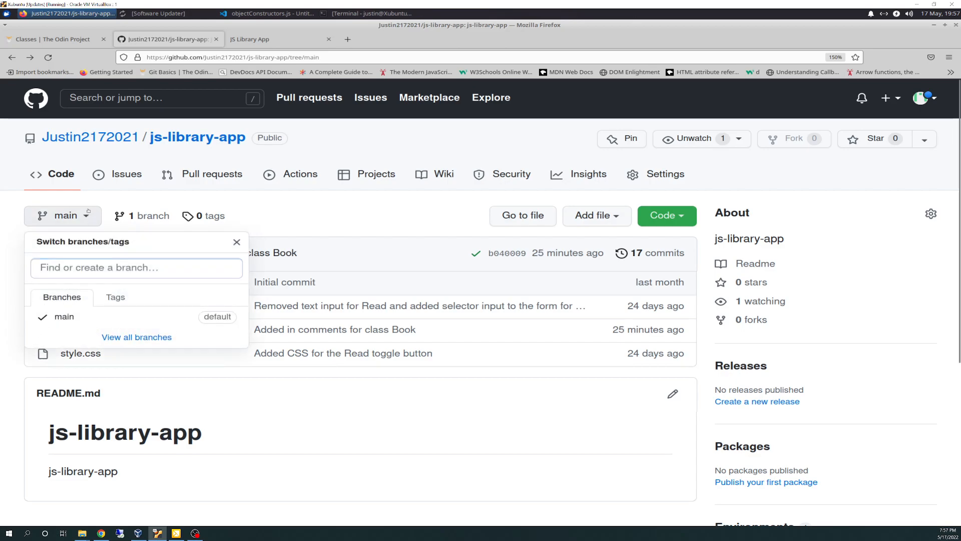
pyautogui.click(52, 39)
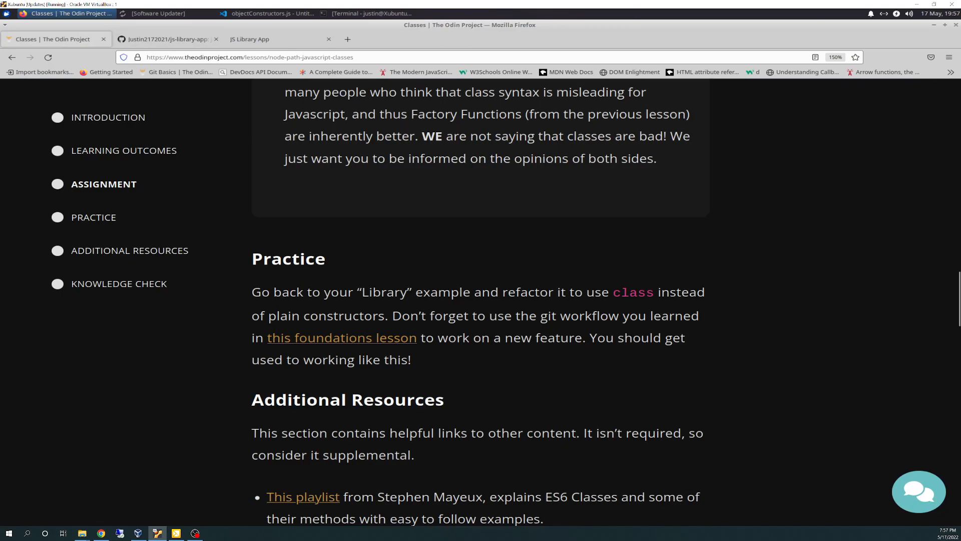
pyautogui.moveTo(412, 204)
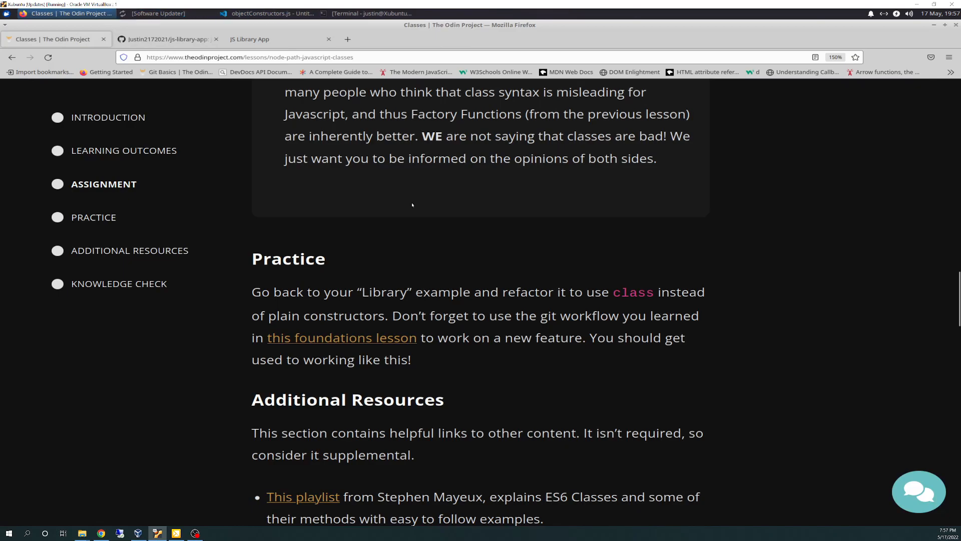
pyautogui.click(269, 13)
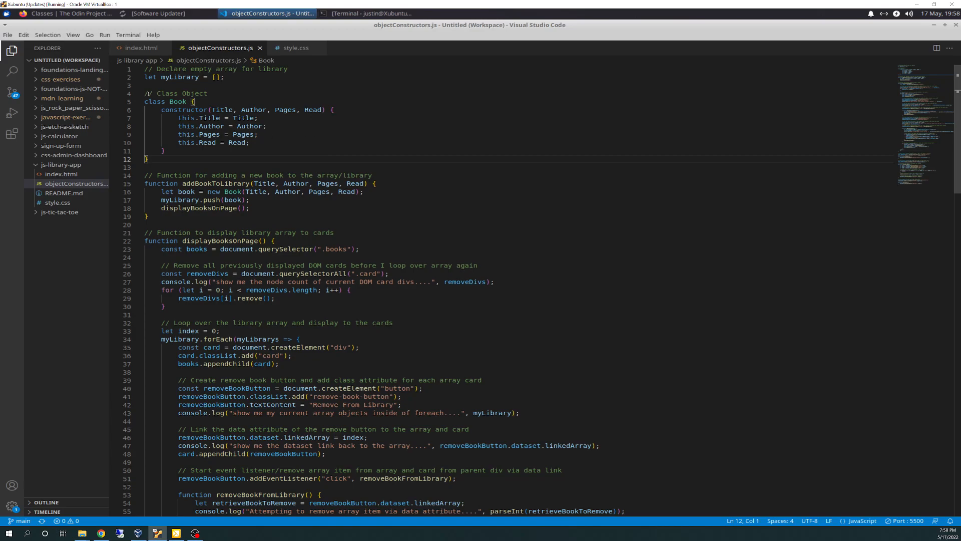
# Highlight the class Book definition and its constructor's Title, Author, Pages and Read assignments.
pyautogui.moveTo(144, 94); pyautogui.dragTo(248, 142)
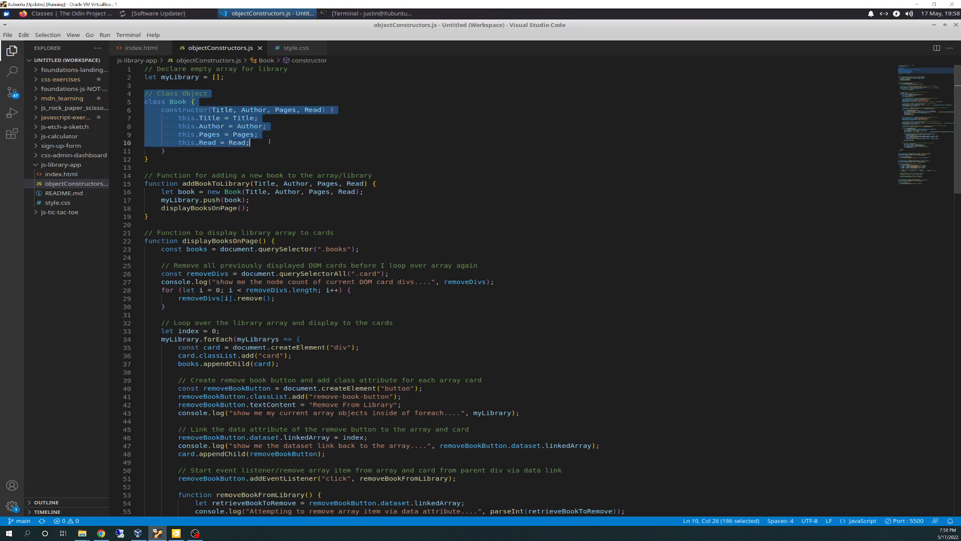
pyautogui.click(207, 93)
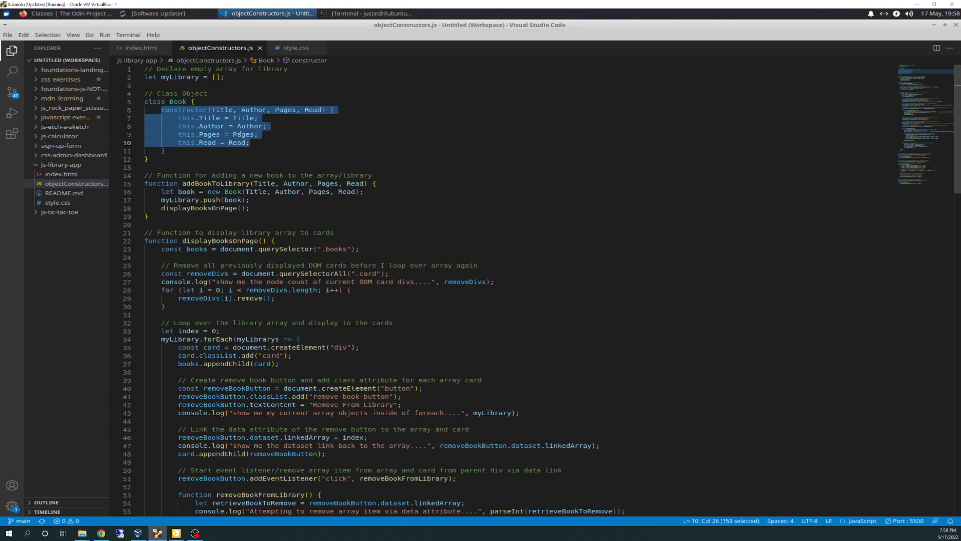
pyautogui.click(312, 142)
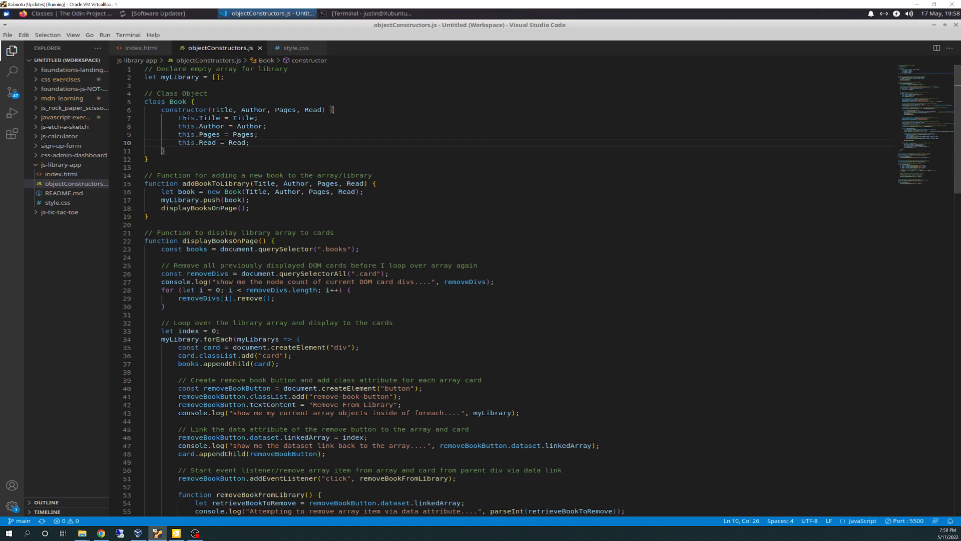
pyautogui.moveTo(178, 118); pyautogui.dragTo(260, 134)
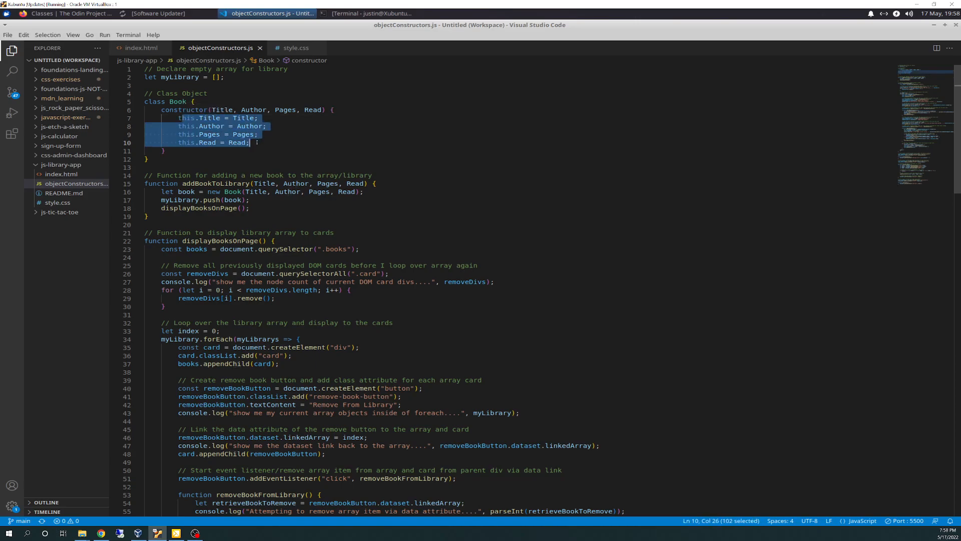
pyautogui.moveTo(222, 110)
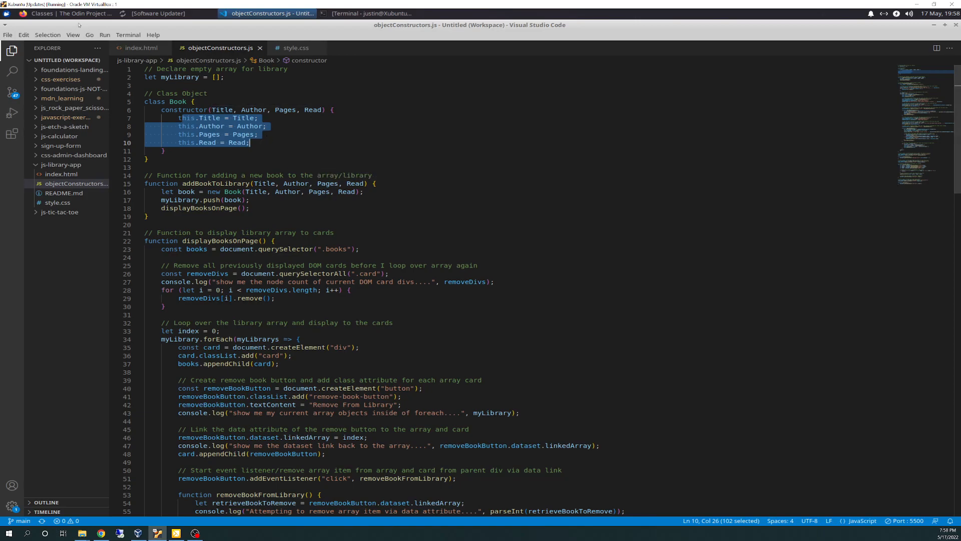
# Review the 'Removed Book Object Constructor and added in class Book' commit diff on GitHub.
pyautogui.click(66, 13)
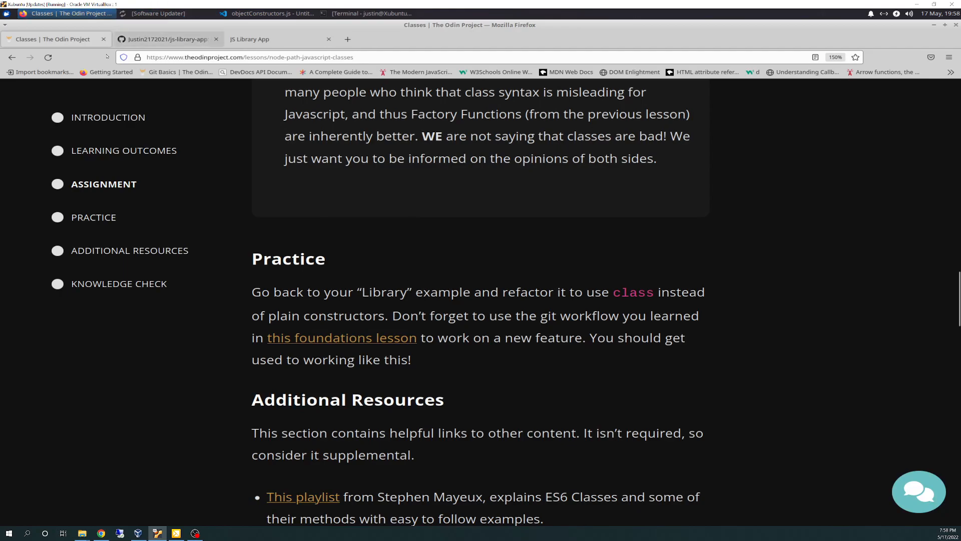
pyautogui.click(168, 39)
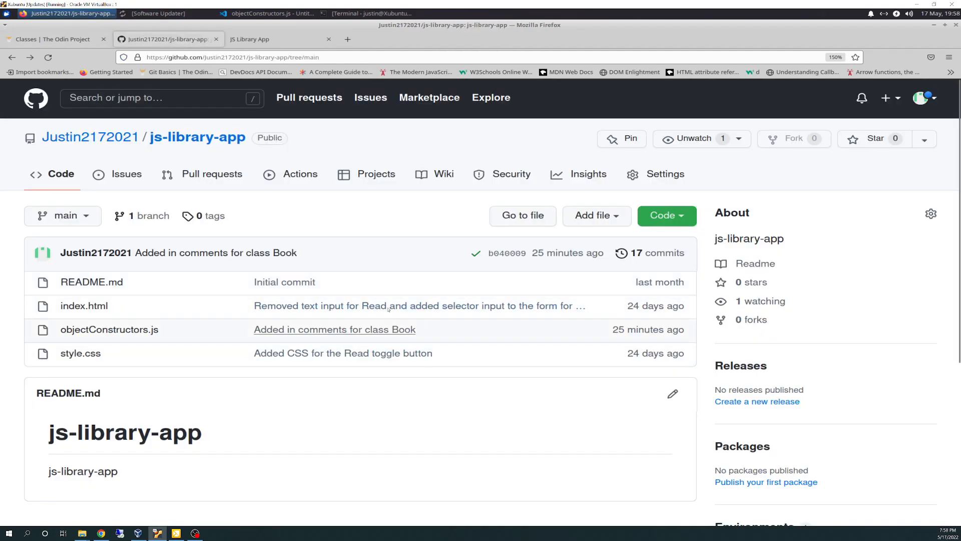
pyautogui.moveTo(109, 330)
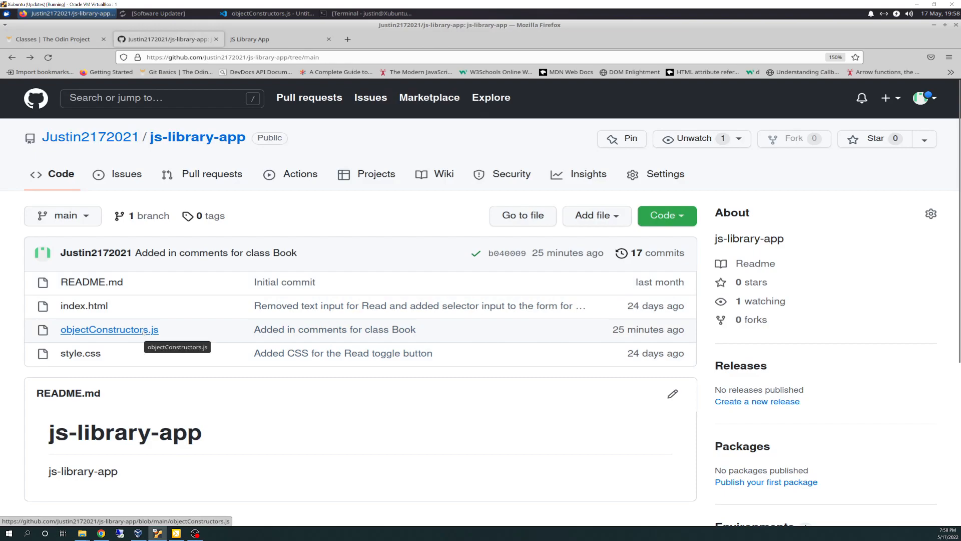
pyautogui.click(334, 329)
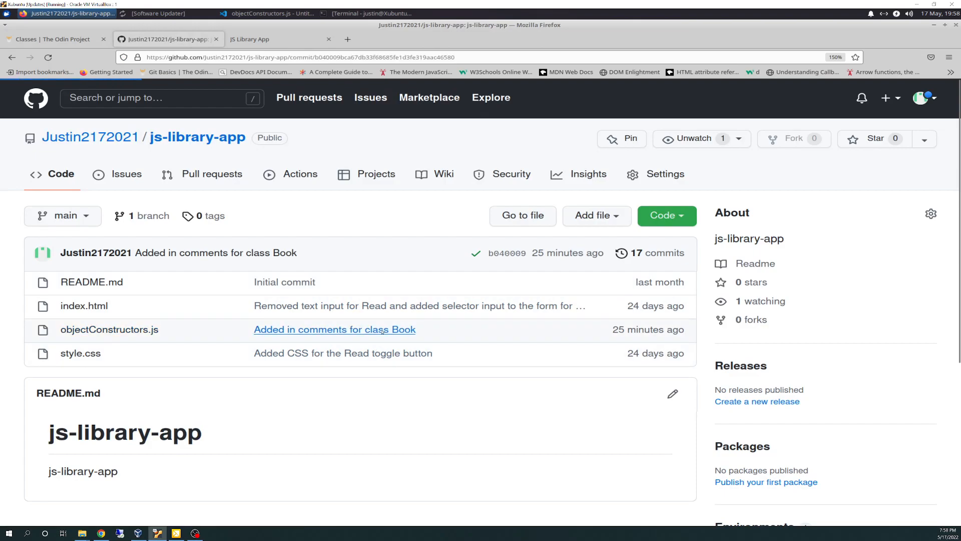
pyautogui.click(335, 330)
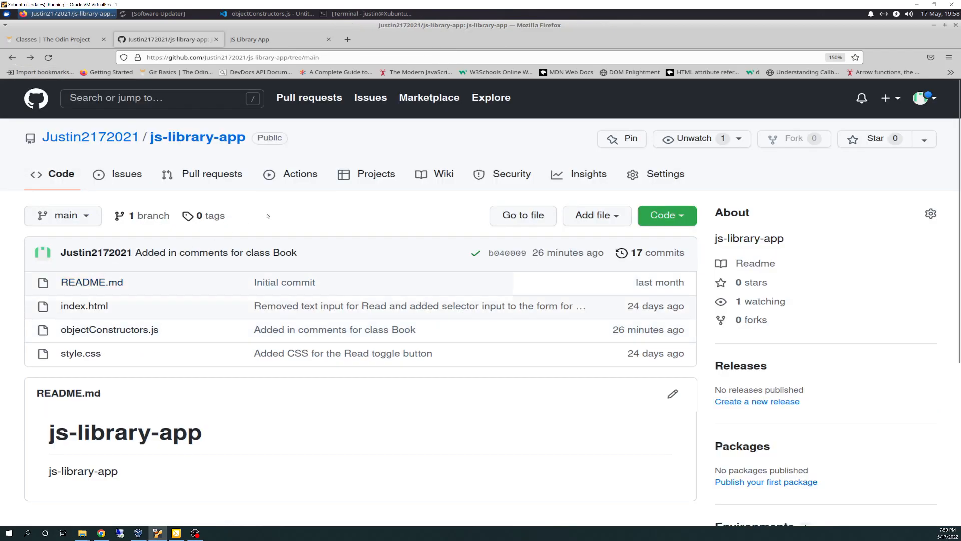
pyautogui.click(657, 253)
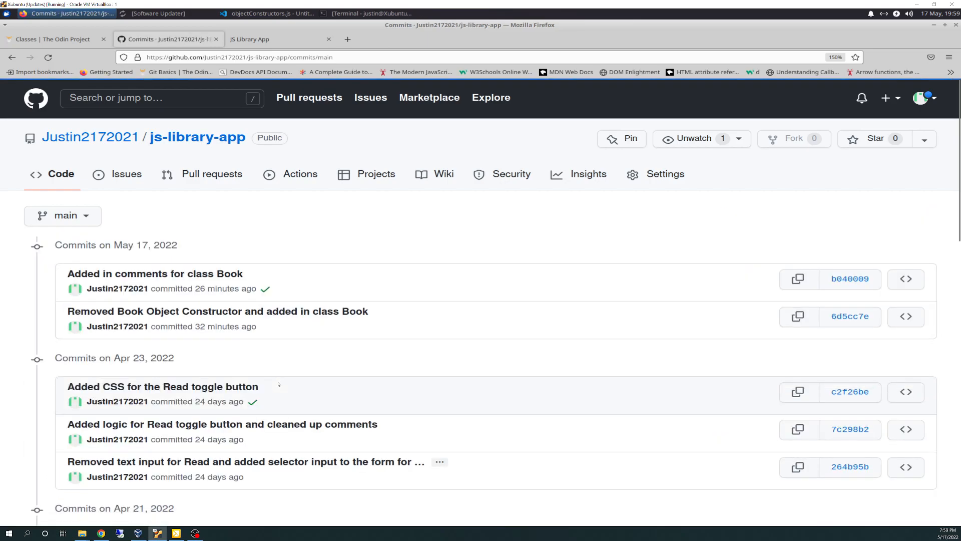
pyautogui.scroll(-3)
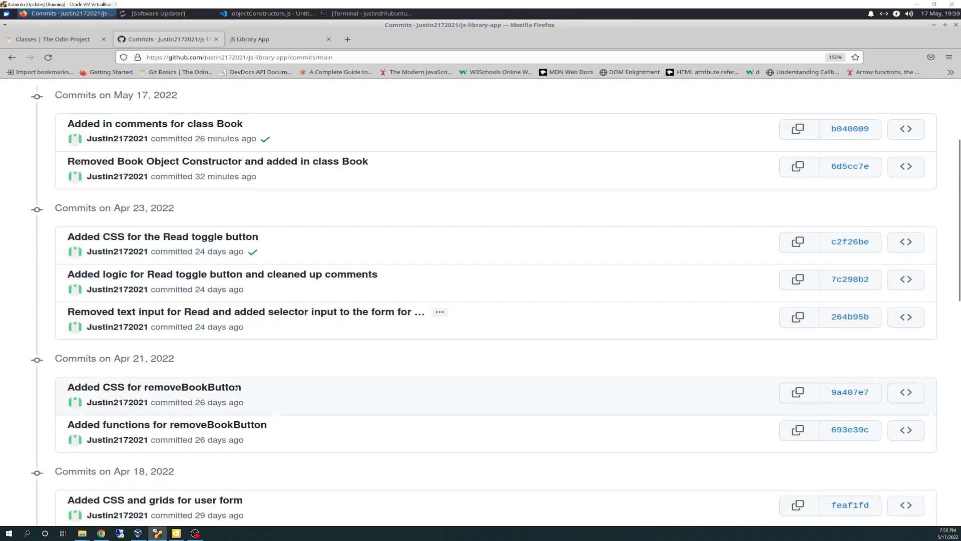
pyautogui.moveTo(167, 424)
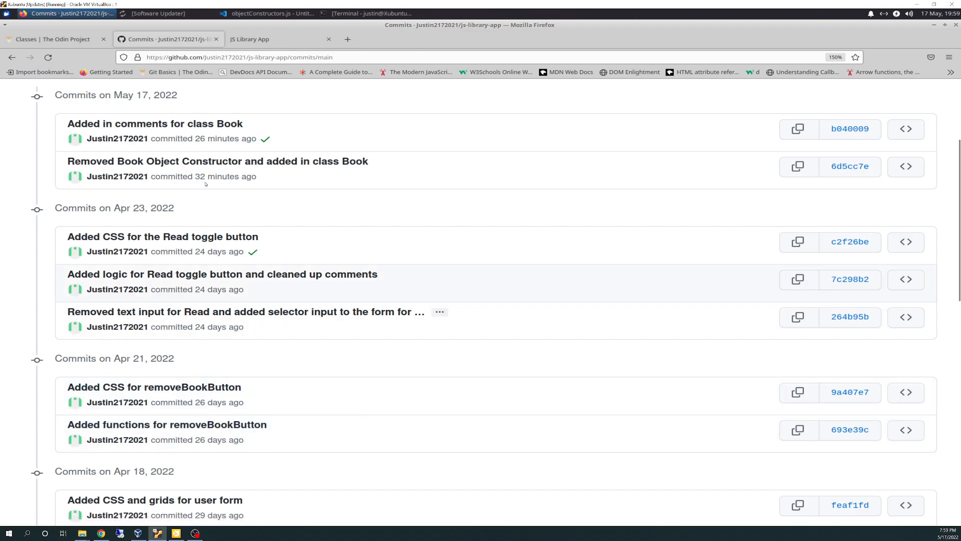
pyautogui.moveTo(154, 124)
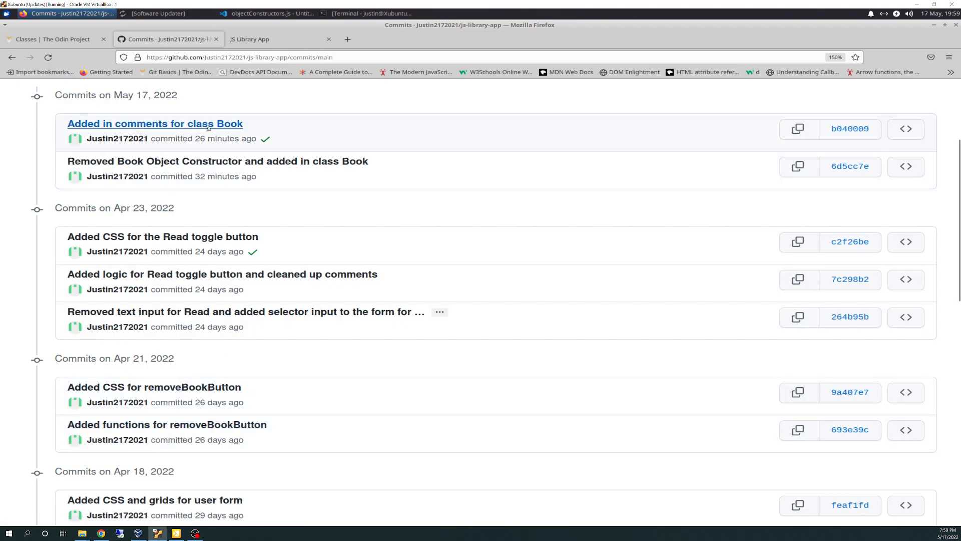
pyautogui.moveTo(154, 123)
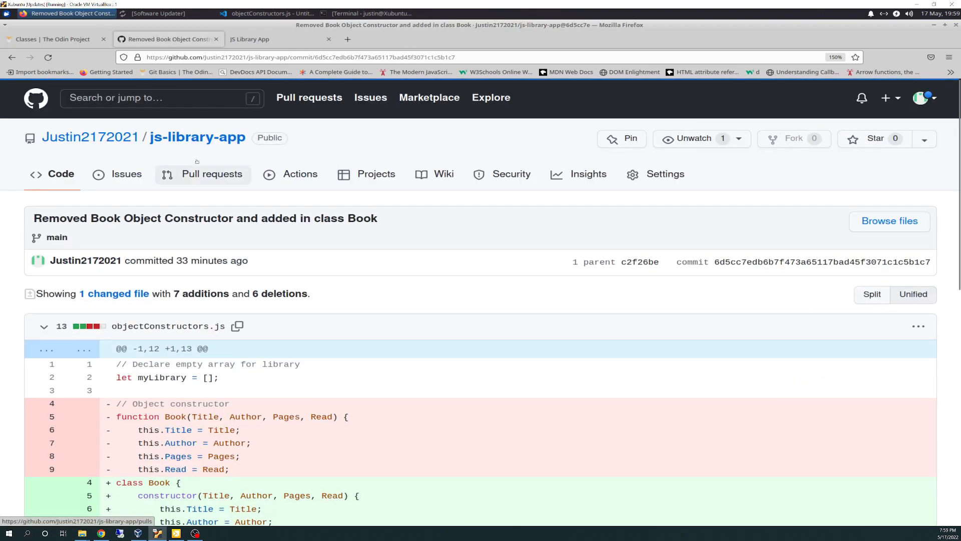
pyautogui.scroll(-3)
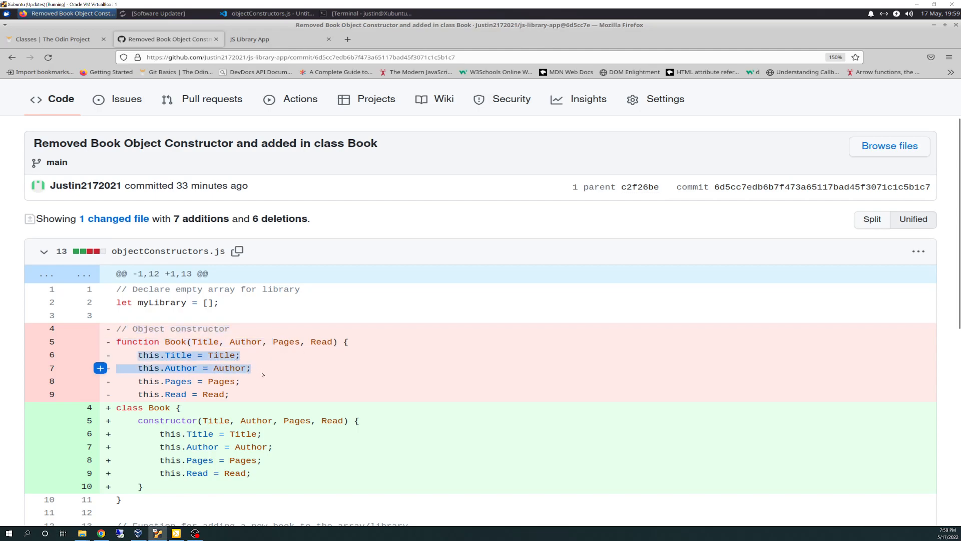
pyautogui.scroll(-3)
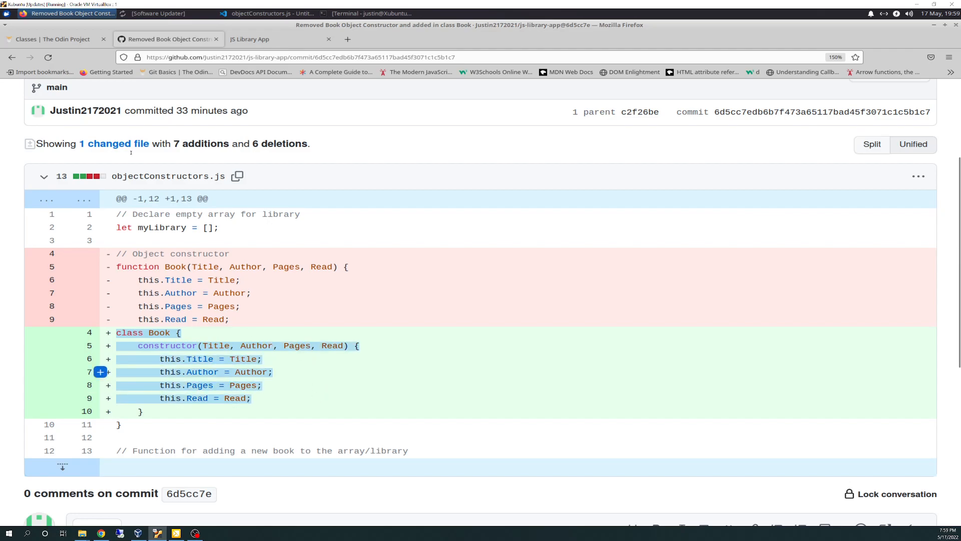
# Add three books (0, 1, 2) through the Add New Book form, with read status set to No.
pyautogui.click(280, 39)
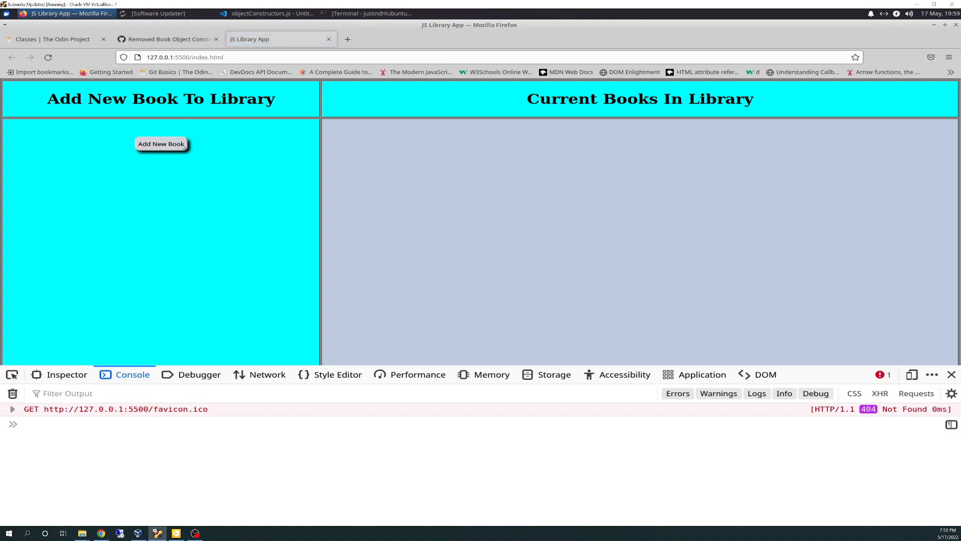
pyautogui.click(161, 144)
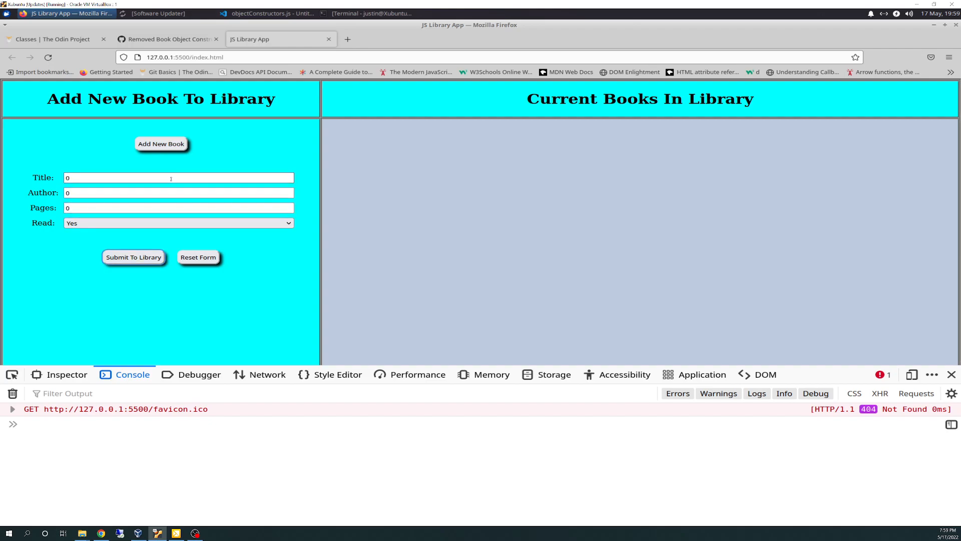
pyautogui.click(134, 257)
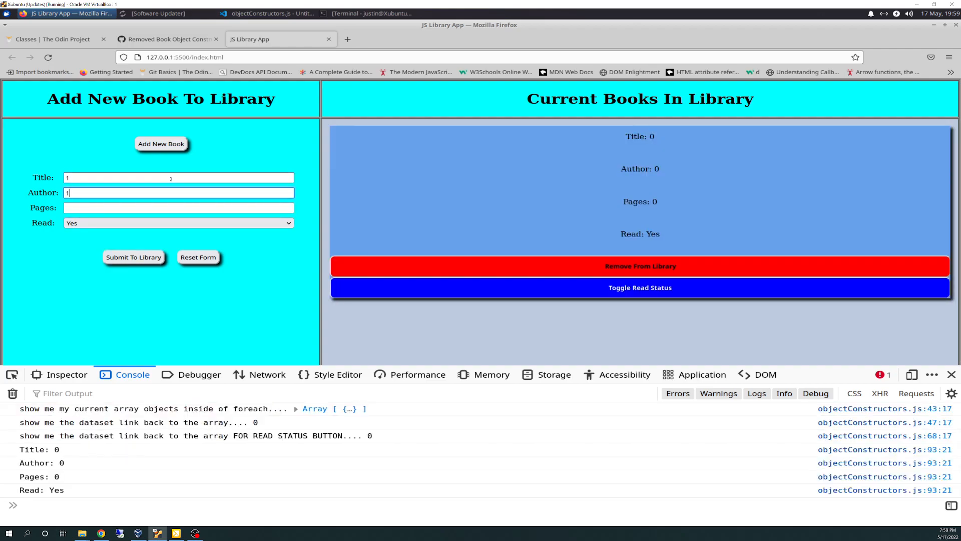
pyautogui.click(177, 222)
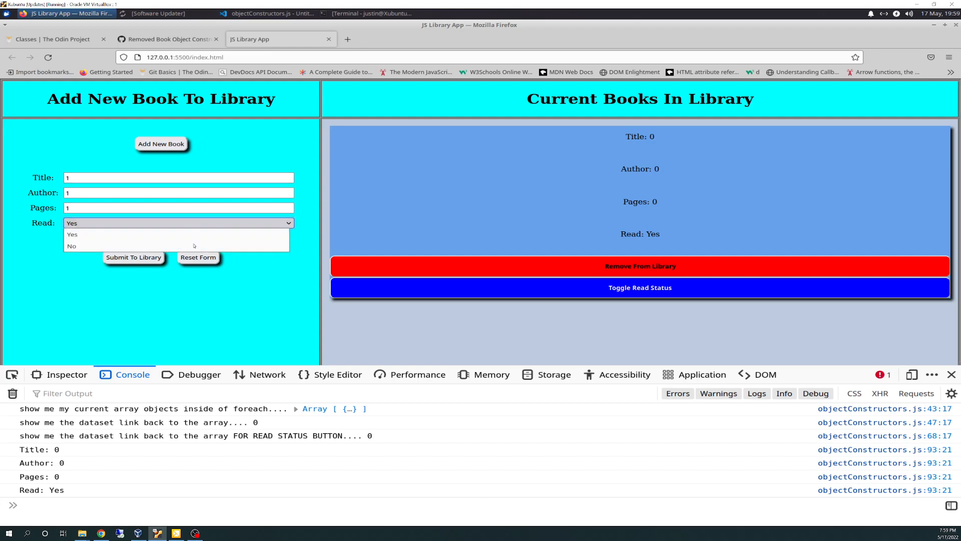
pyautogui.click(133, 258)
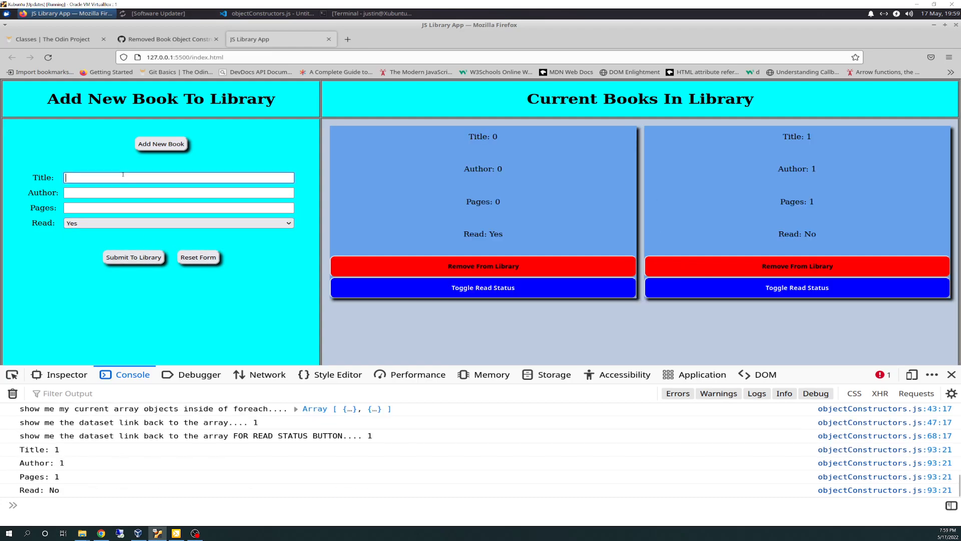
pyautogui.write('2')
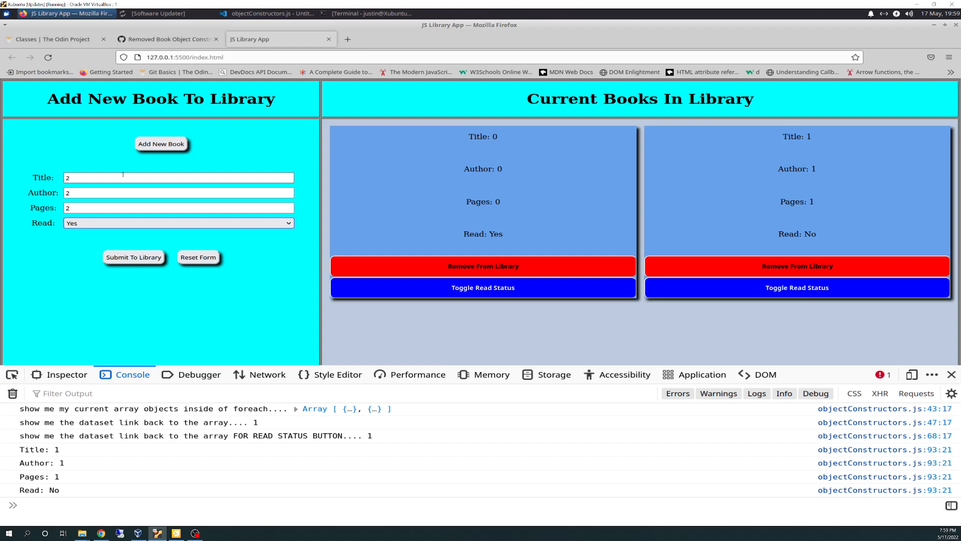
pyautogui.click(178, 222)
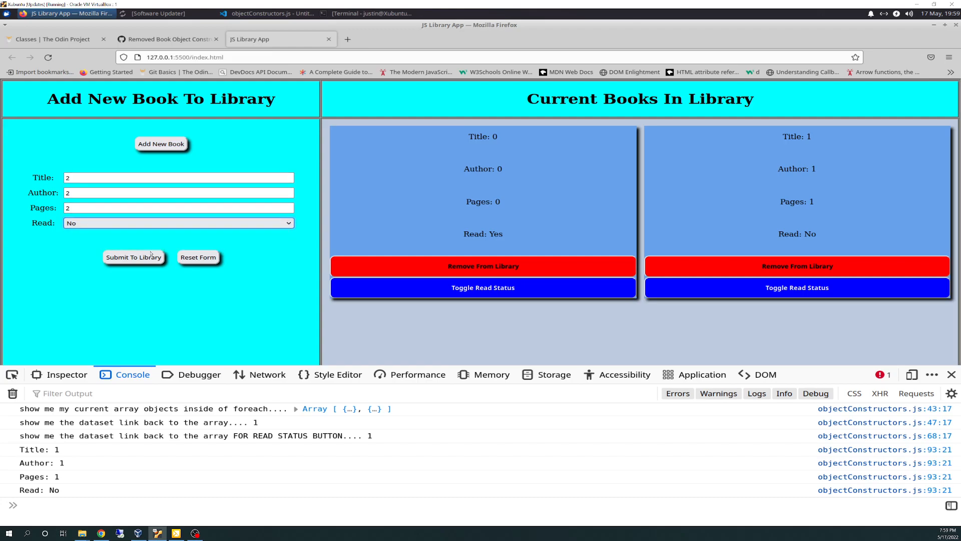
pyautogui.click(133, 258)
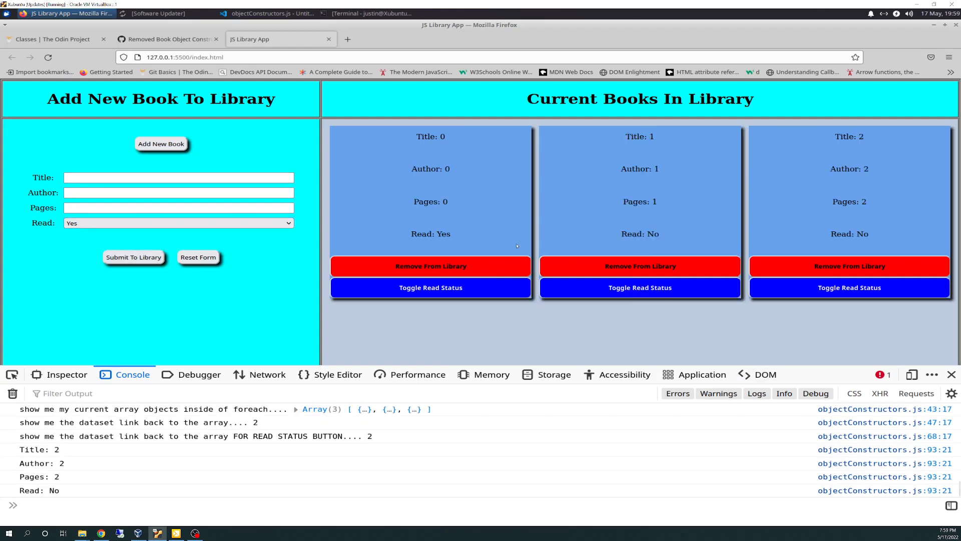
pyautogui.moveTo(465, 381)
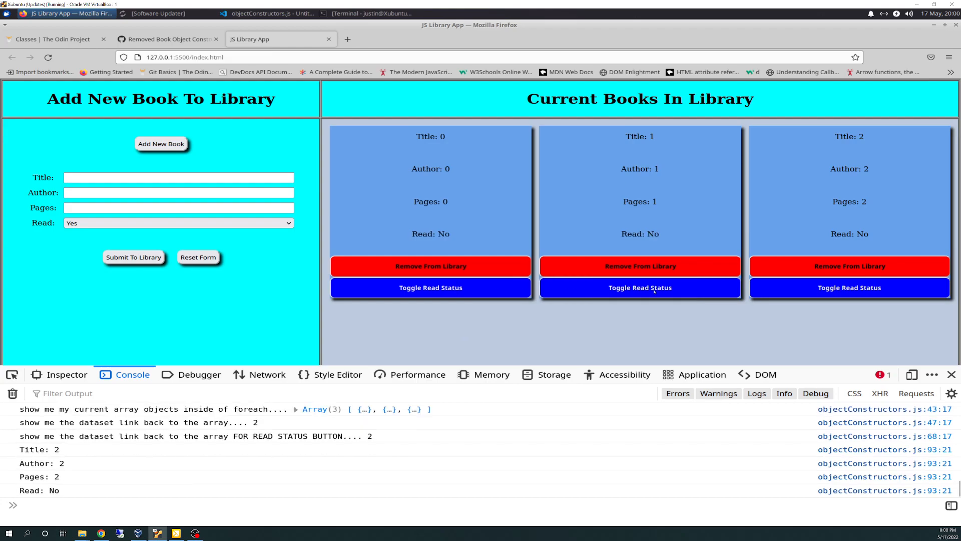
pyautogui.moveTo(818, 287)
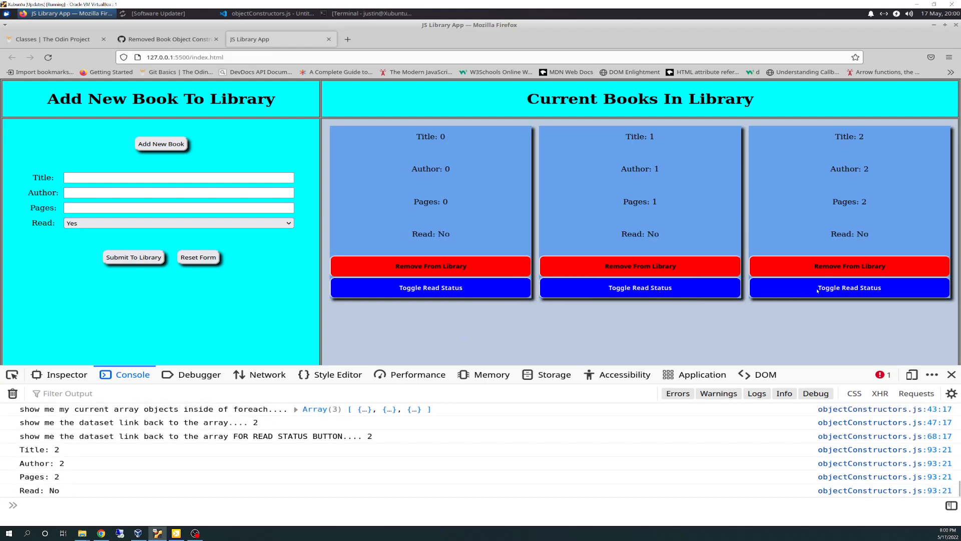
# Toggle the third book's read status and remove it from the library.
pyautogui.click(849, 288)
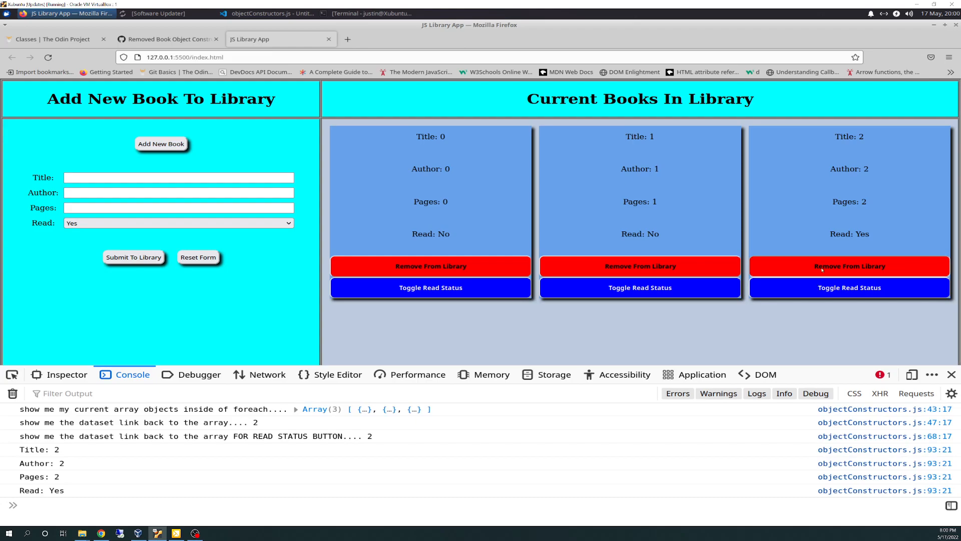
pyautogui.click(848, 265)
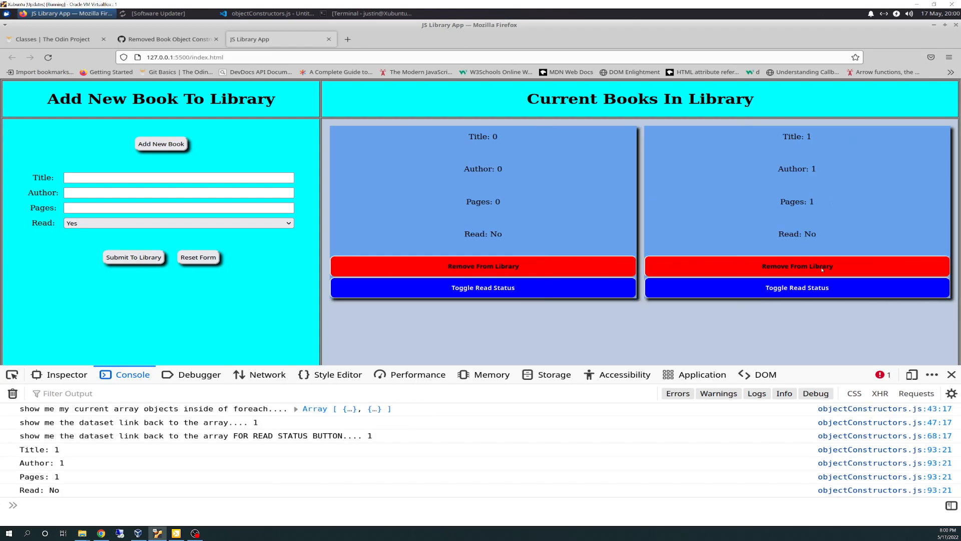
# Remove both remaining books, checking myLibrary in the console until it is an empty array, and reset the form.
pyautogui.write('myLibrary')
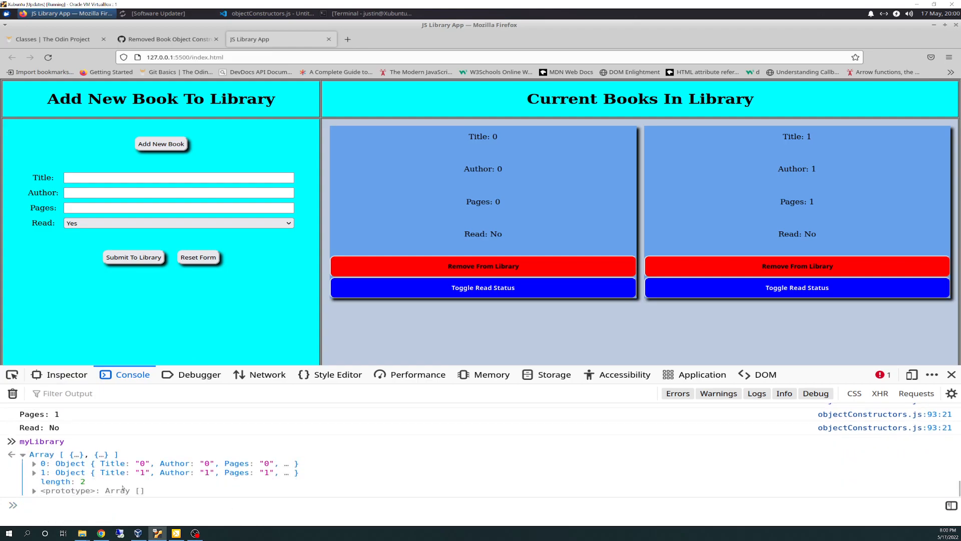
pyautogui.moveTo(650, 187)
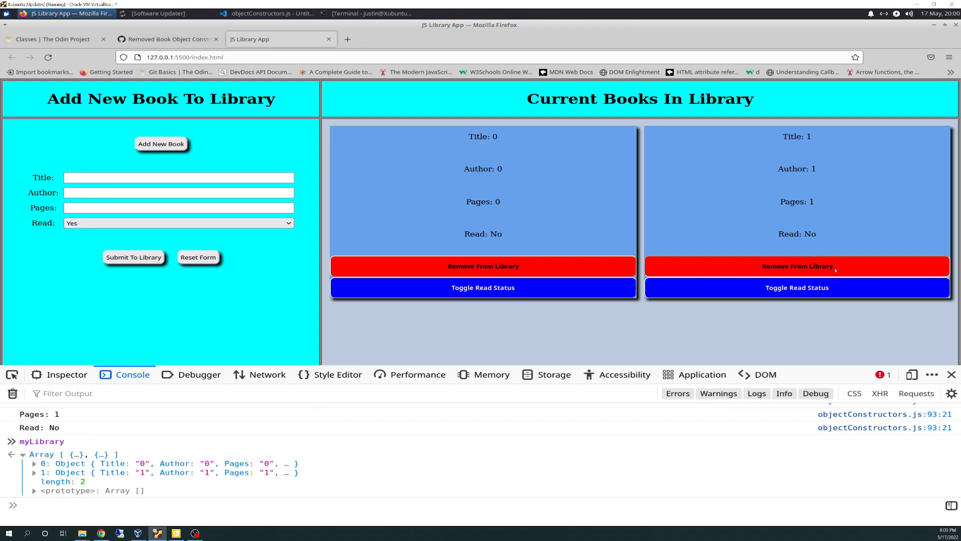
pyautogui.click(797, 265)
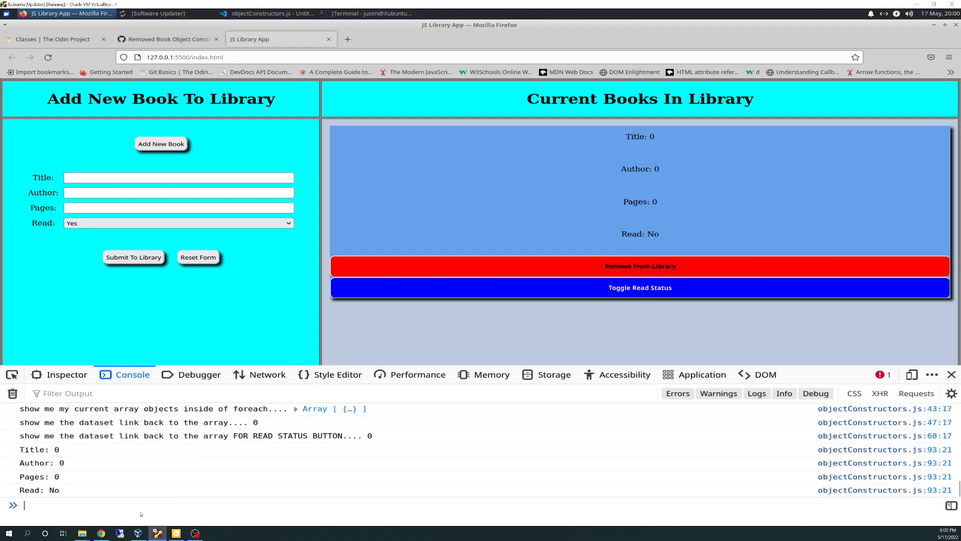
pyautogui.write('myLibrary')
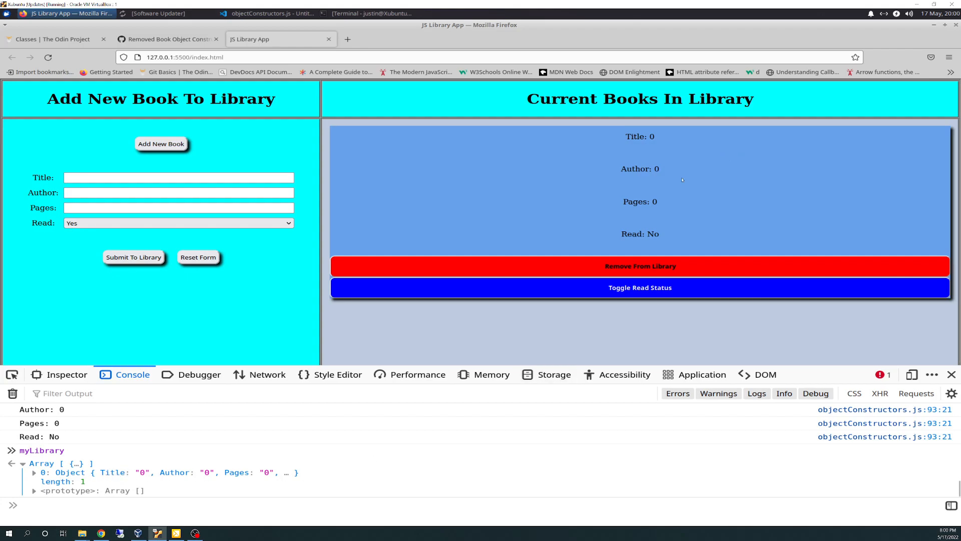
pyautogui.click(640, 265)
pyautogui.write('gasdg')
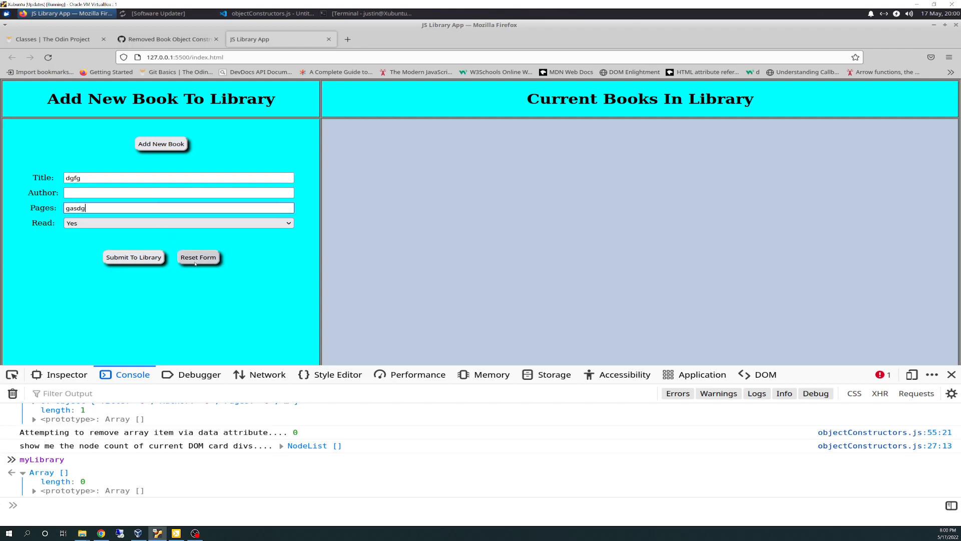
pyautogui.click(199, 257)
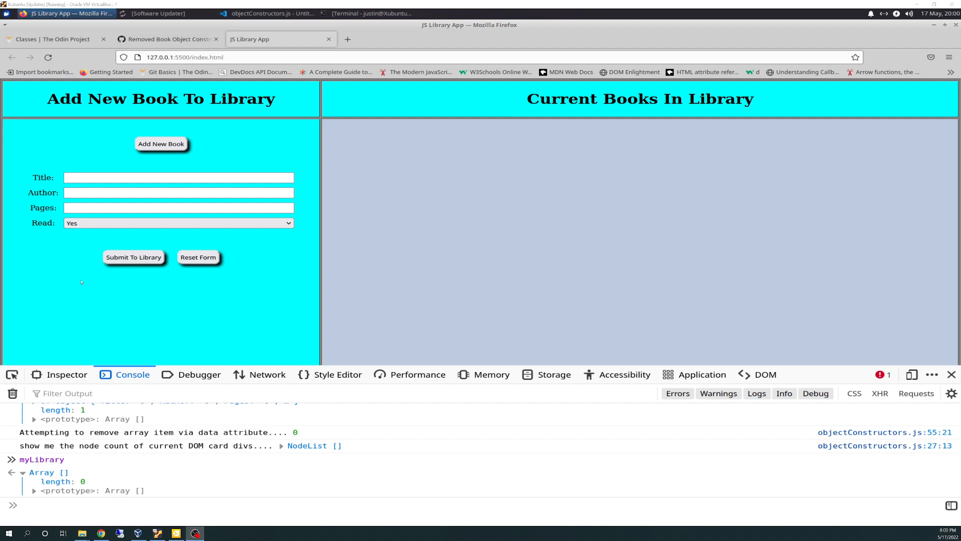
pyautogui.moveTo(261, 72)
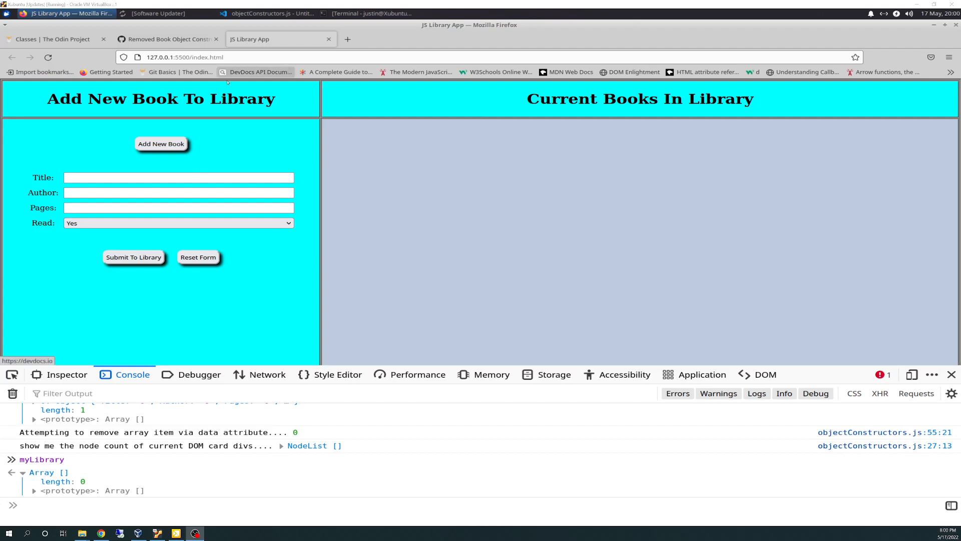
# Bring VS Code forward and highlight the constructor inside class Book in objectConstructors.js.
pyautogui.click(269, 13)
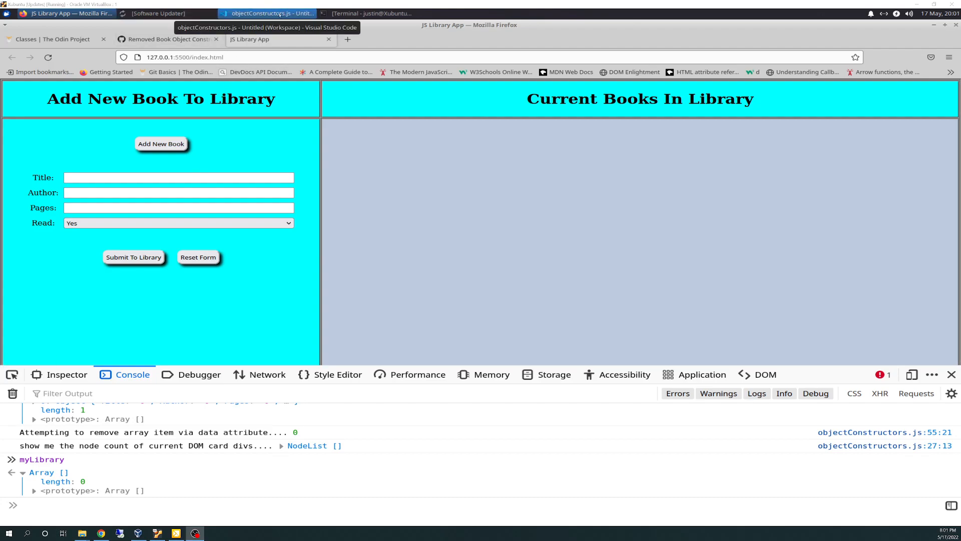
pyautogui.click(273, 13)
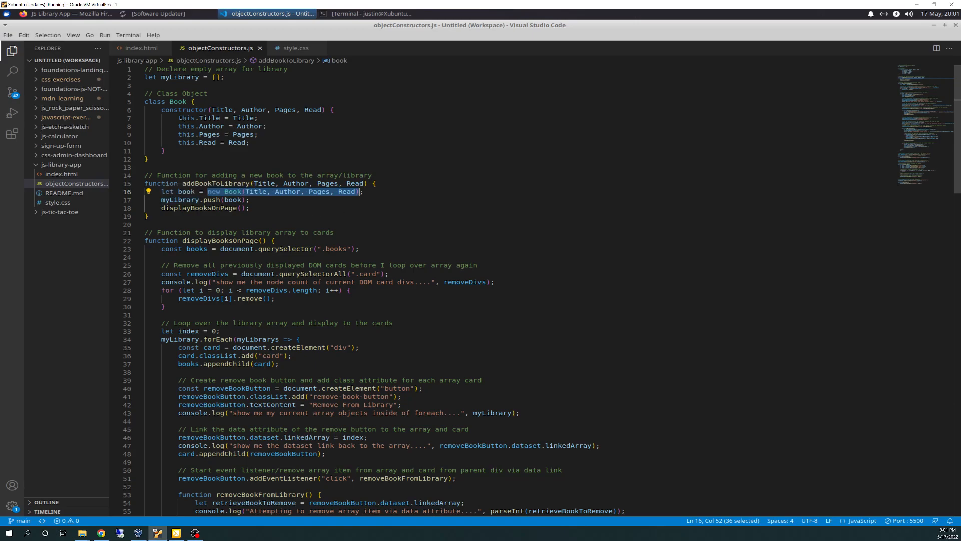
pyautogui.doubleClick(168, 110)
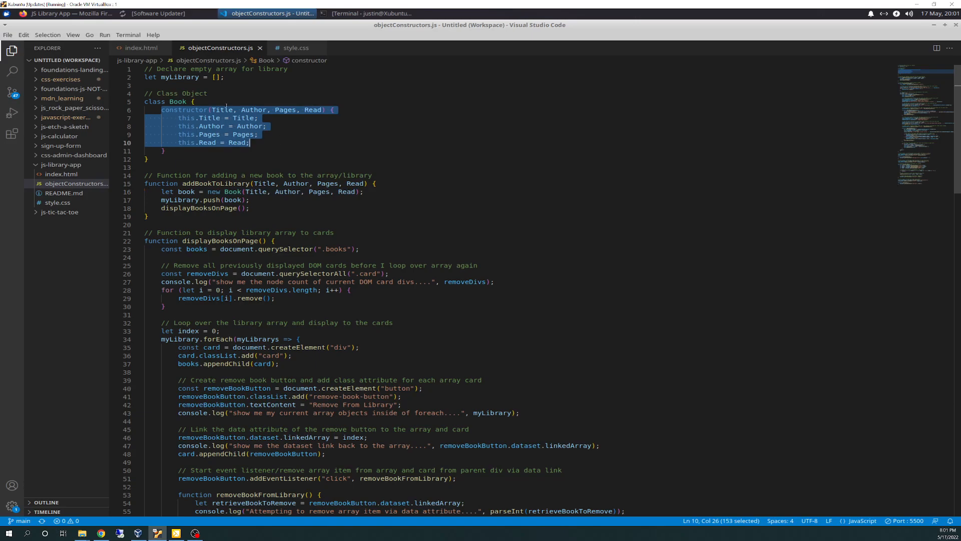
pyautogui.click(8, 34)
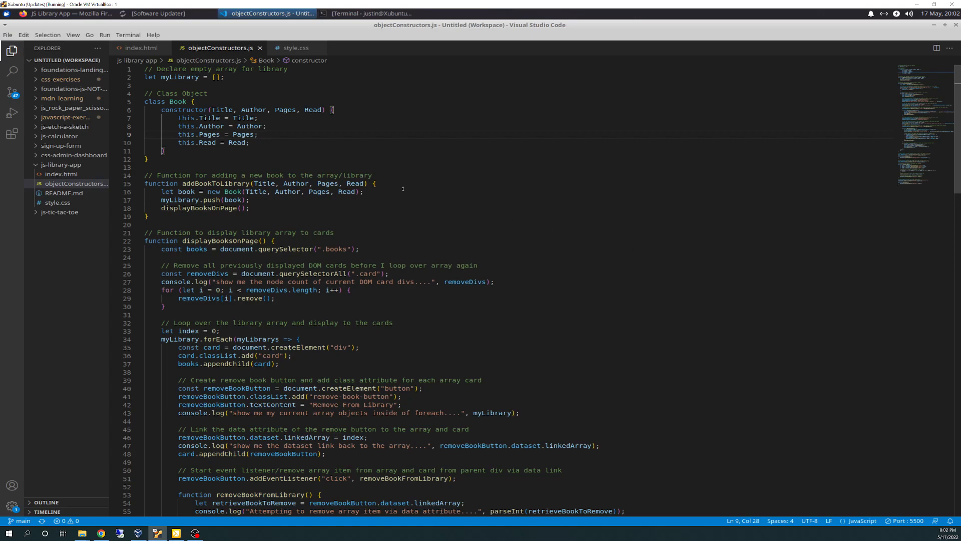
pyautogui.moveTo(608, 233)
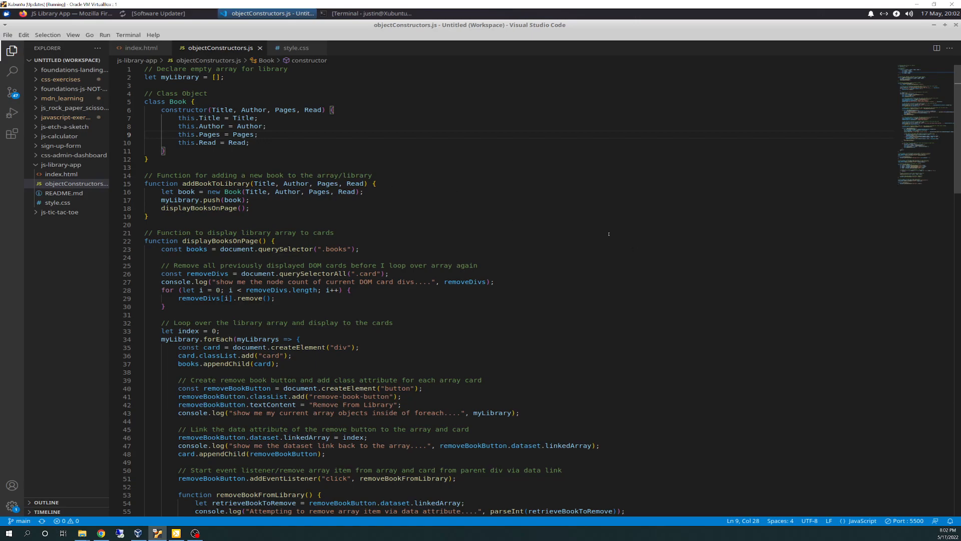